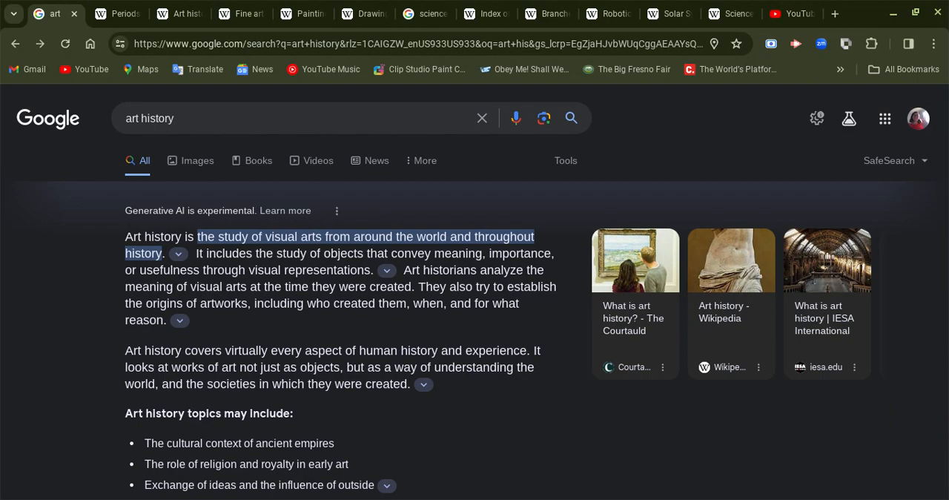
pyautogui.moveTo(92, 243)
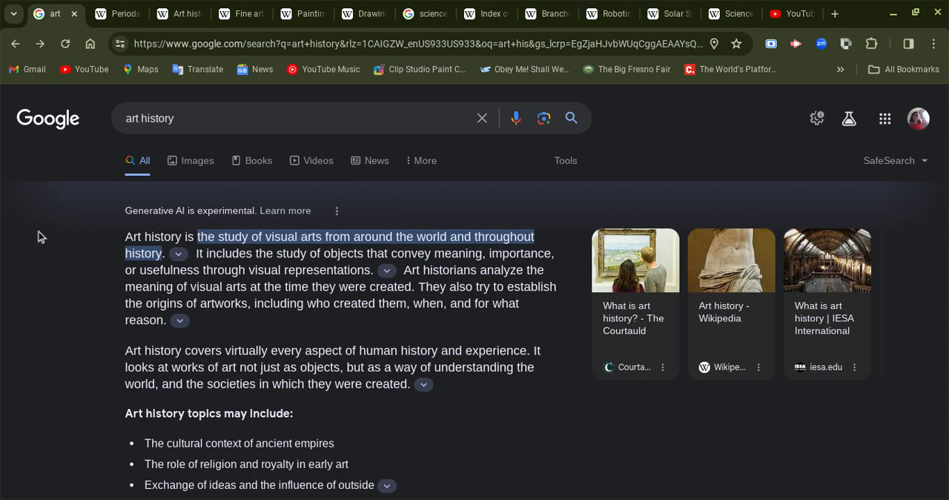
# Step: Scroll the Art history article, then close the Google search results tab
pyautogui.scroll(-3)
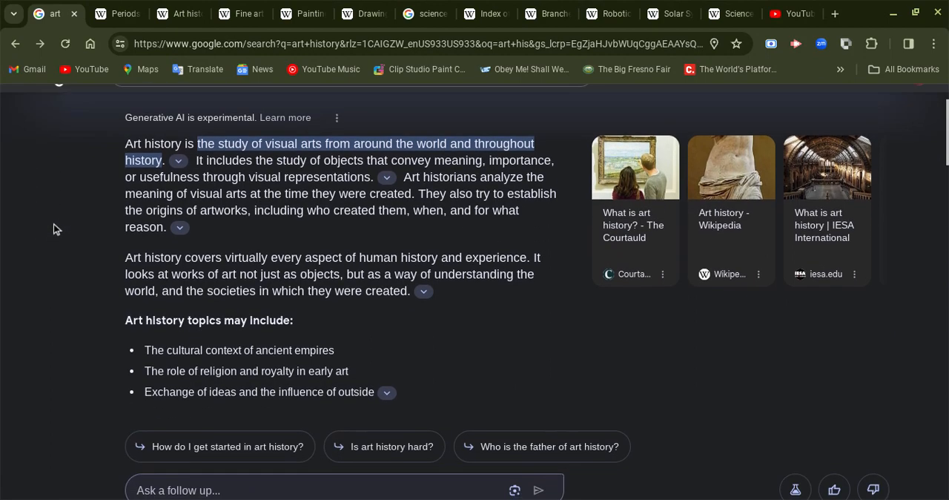
pyautogui.scroll(-3)
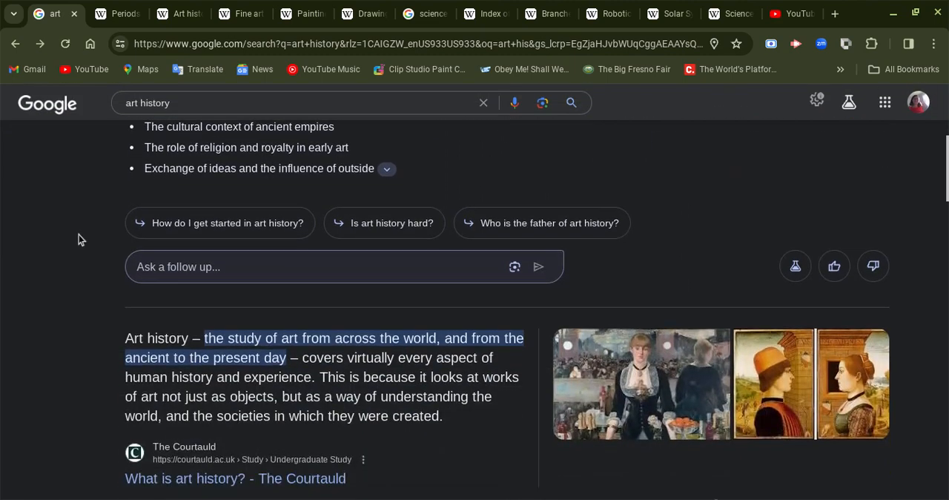
pyautogui.scroll(-3)
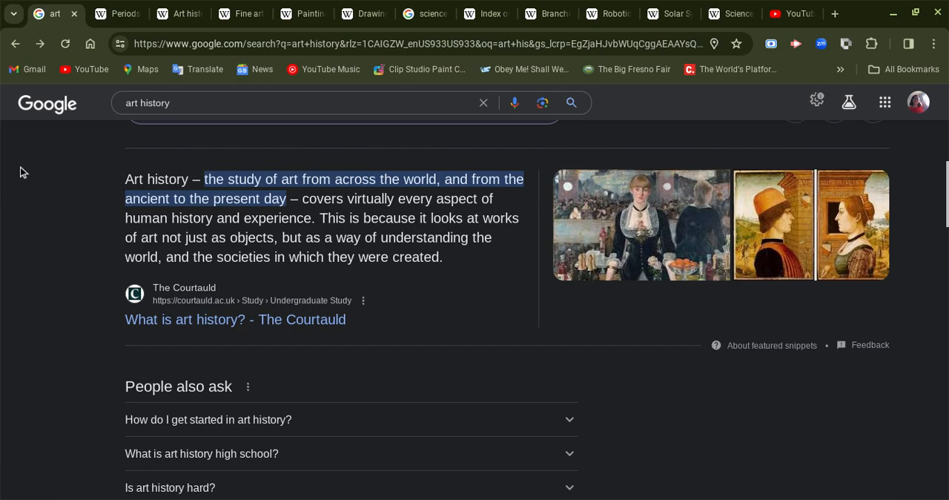
pyautogui.moveTo(28, 202)
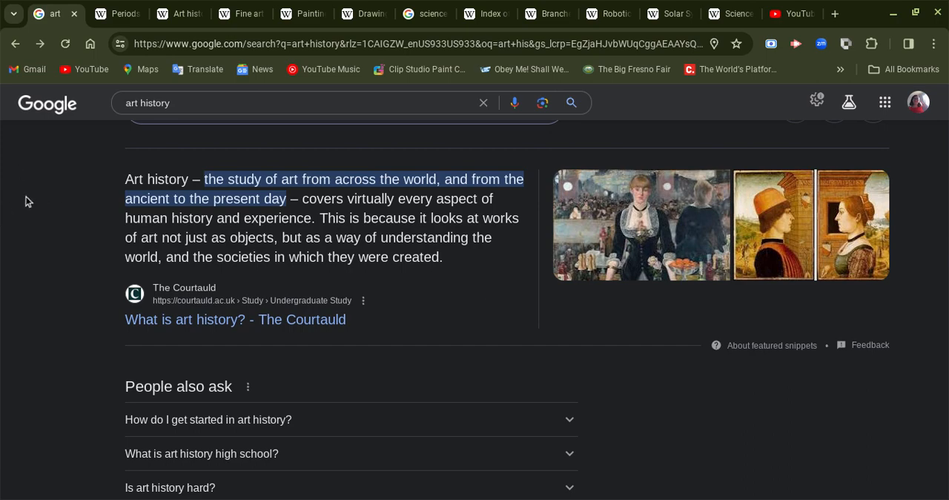
pyautogui.scroll(-3)
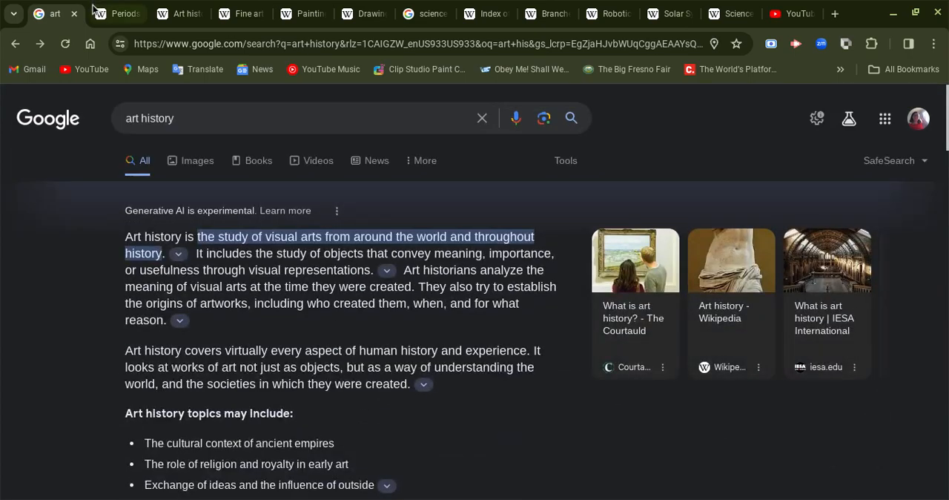
pyautogui.moveTo(157, 32)
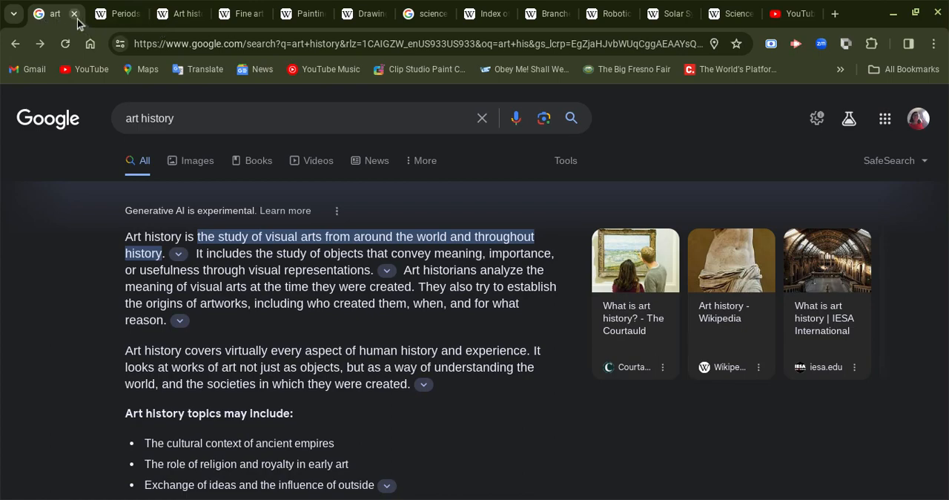
pyautogui.click(74, 14)
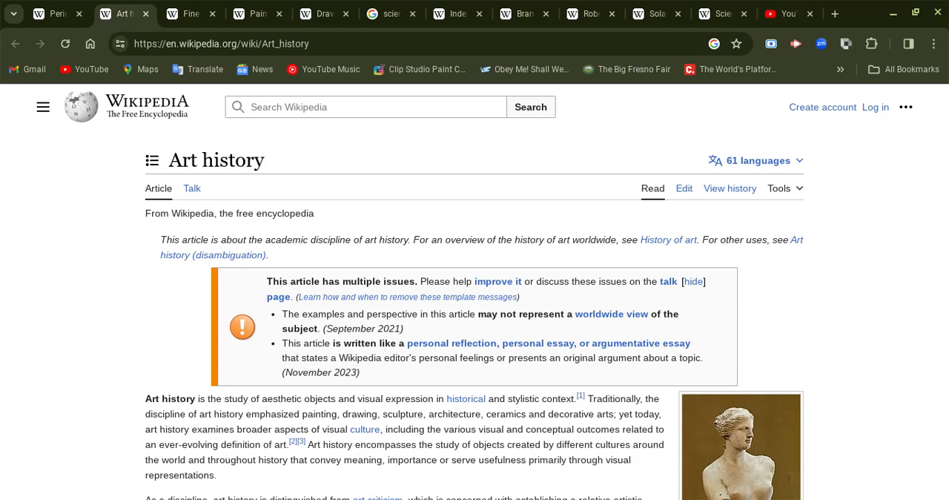
pyautogui.moveTo(667, 284)
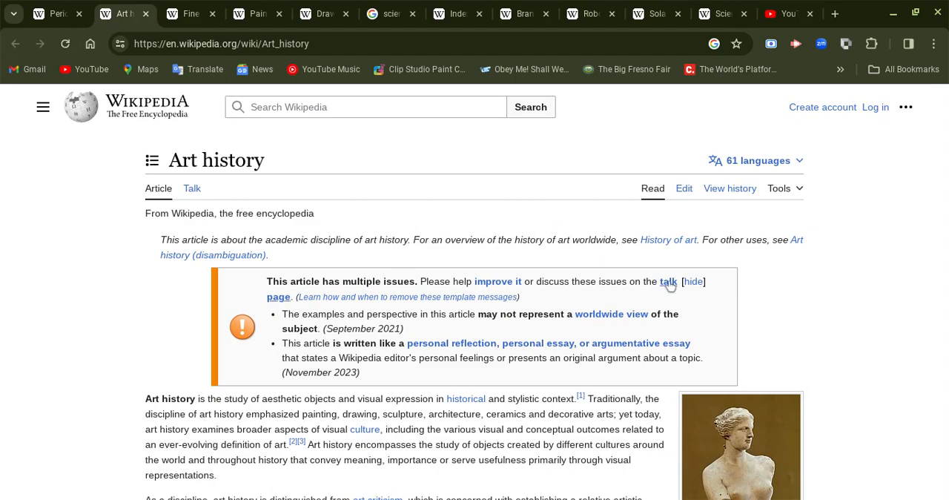
pyautogui.moveTo(667, 241)
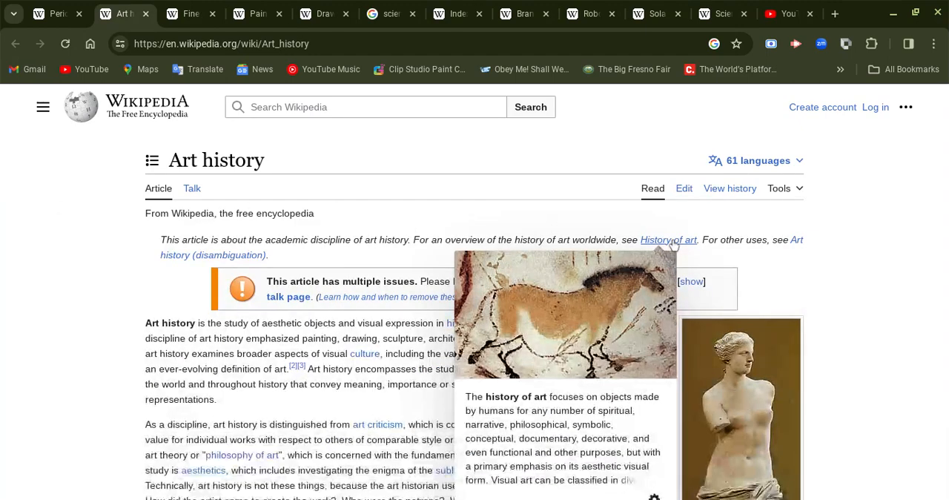
pyautogui.moveTo(30, 261)
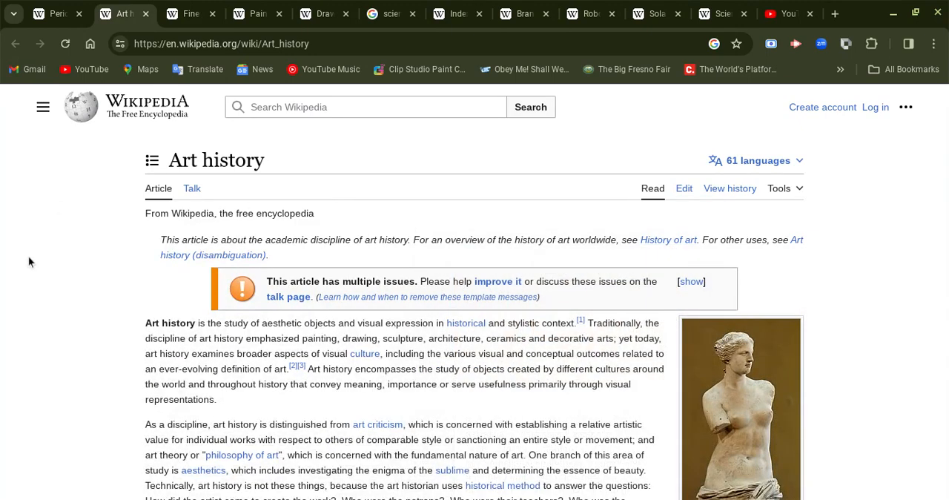
pyautogui.moveTo(667, 240)
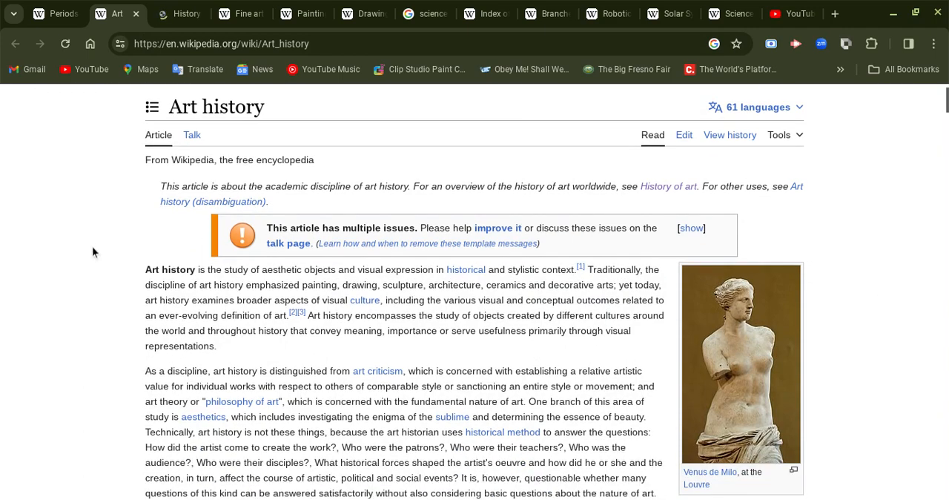
# Step: Switch to the History of art tab and read from the introduction into Prehistory
pyautogui.click(178, 14)
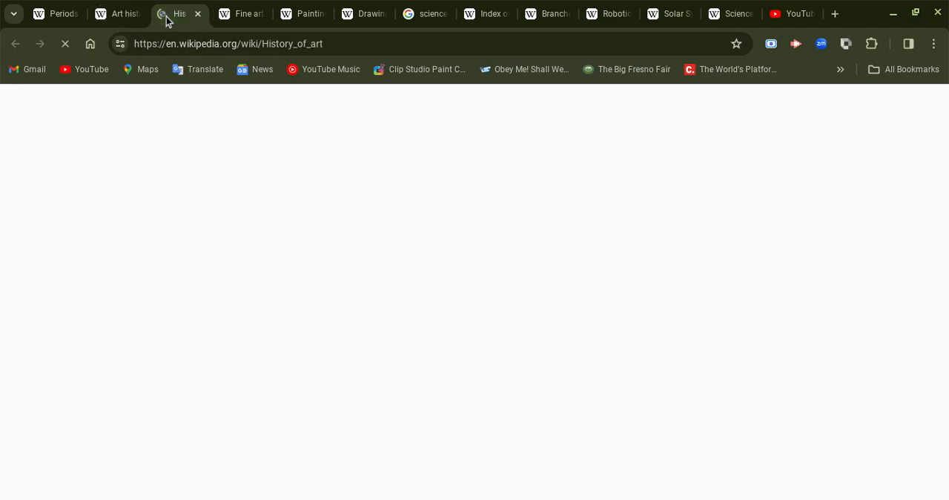
pyautogui.click(178, 14)
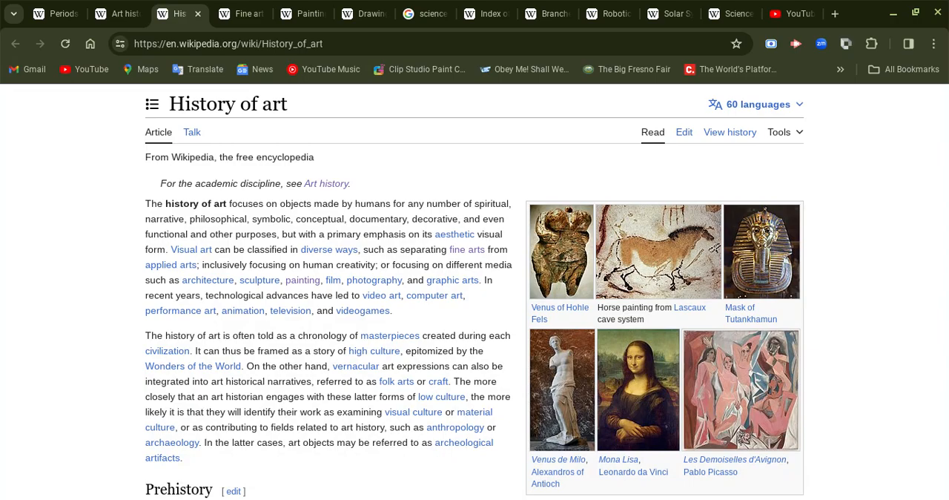
pyautogui.scroll(-3)
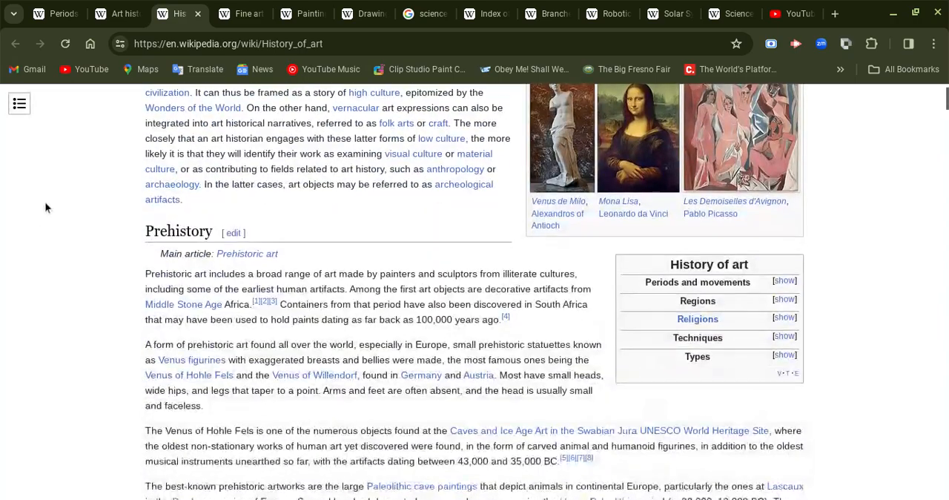
pyautogui.scroll(-3)
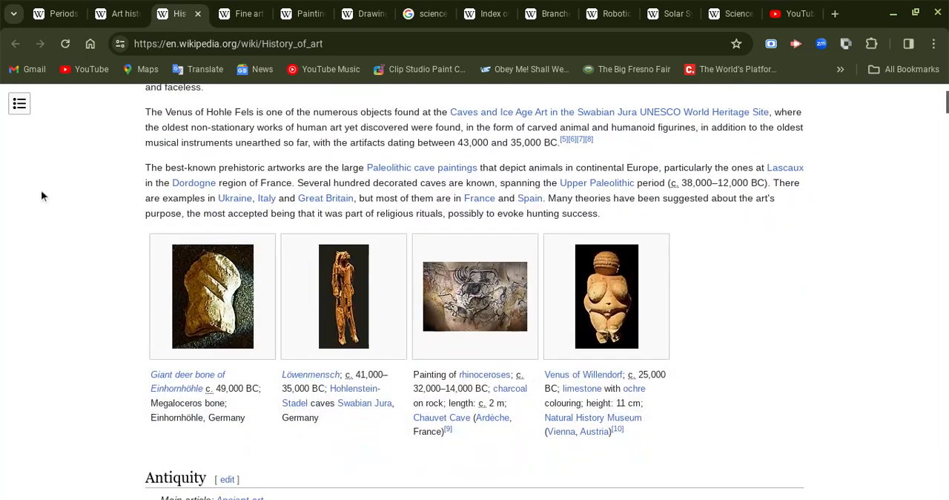
pyautogui.moveTo(12, 245)
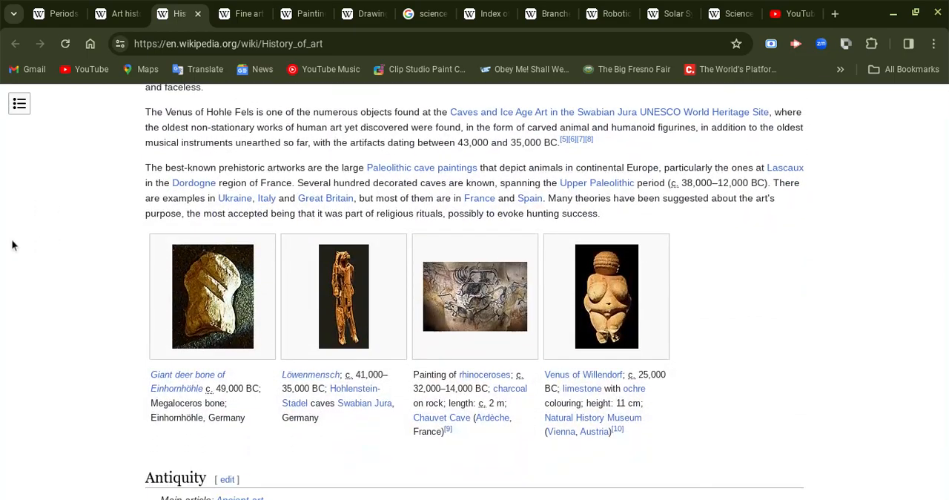
# Step: Read down the History of art article through Egypt and the Indus Valley
pyautogui.scroll(-3)
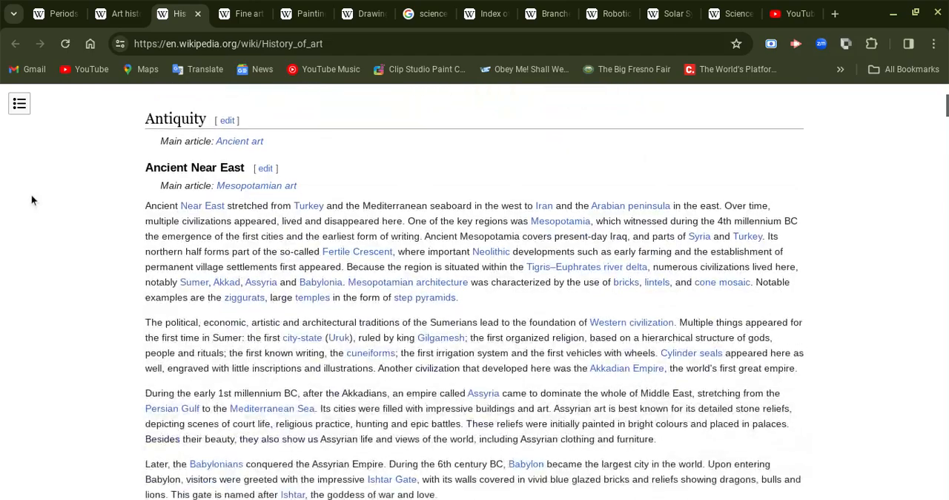
pyautogui.scroll(-3)
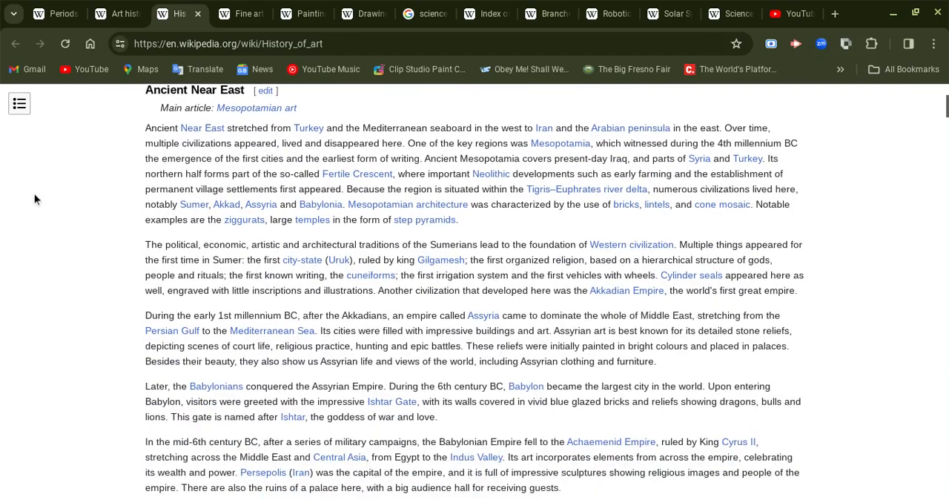
pyautogui.scroll(-3)
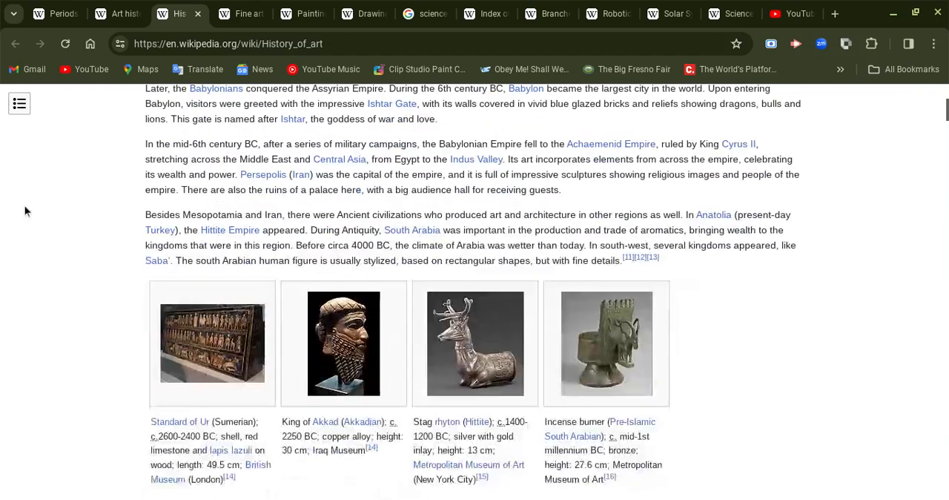
pyautogui.scroll(-3)
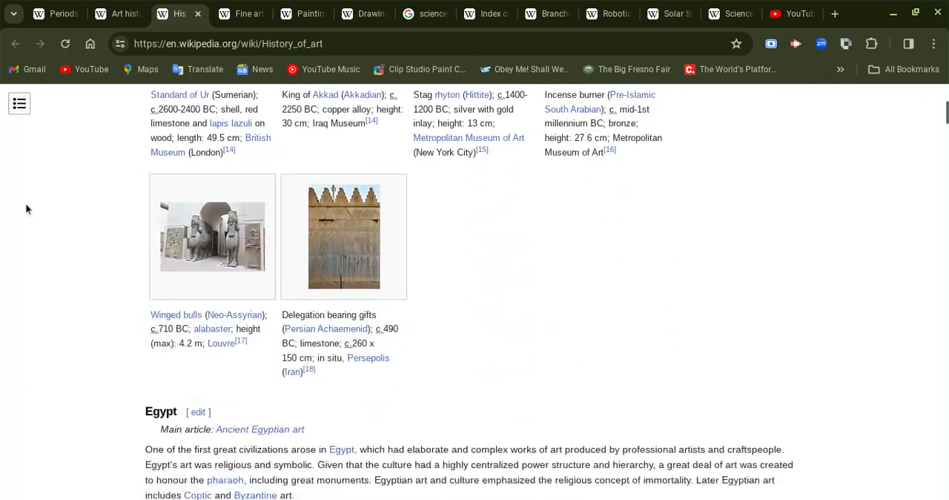
pyautogui.scroll(-3)
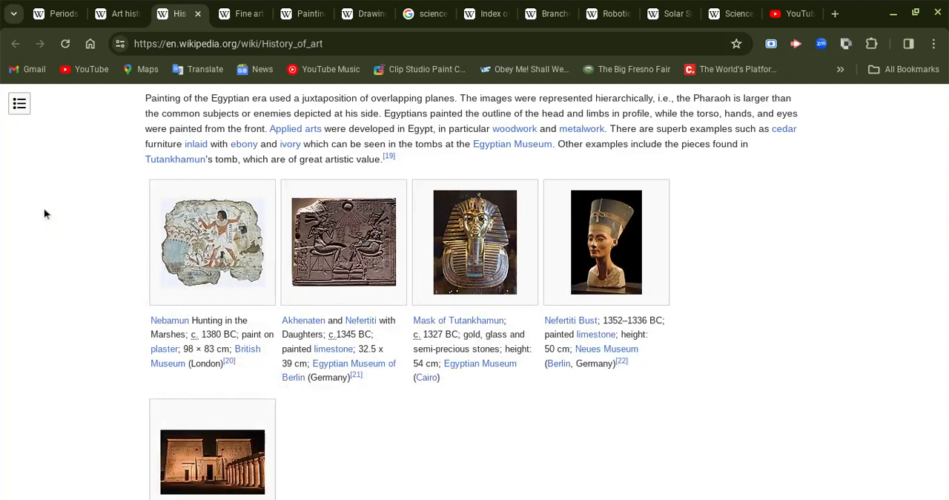
pyautogui.moveTo(34, 209)
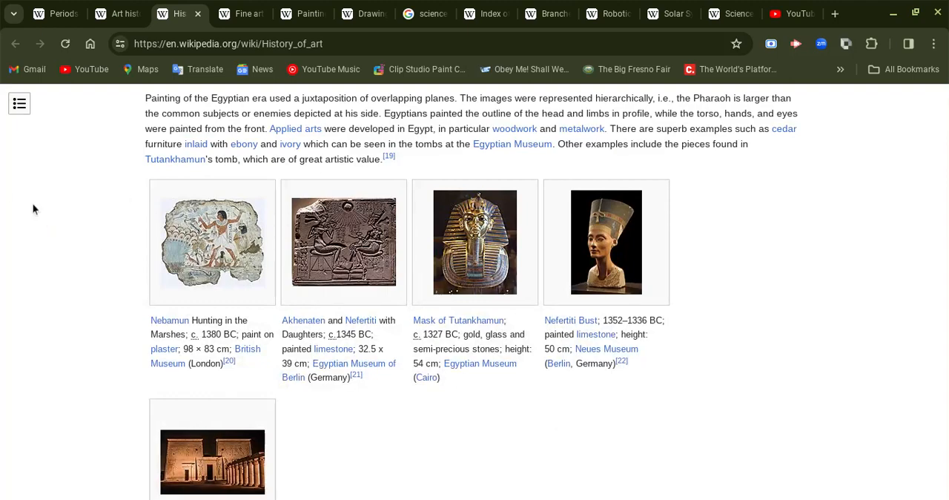
# Step: Continue past the ancient Chinese artwork gallery to the Greek section heading
pyautogui.scroll(-3)
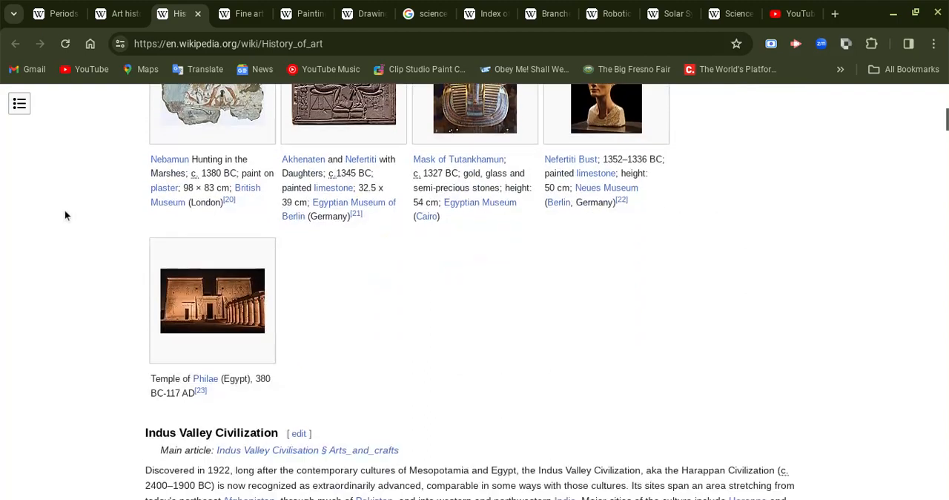
pyautogui.scroll(-3)
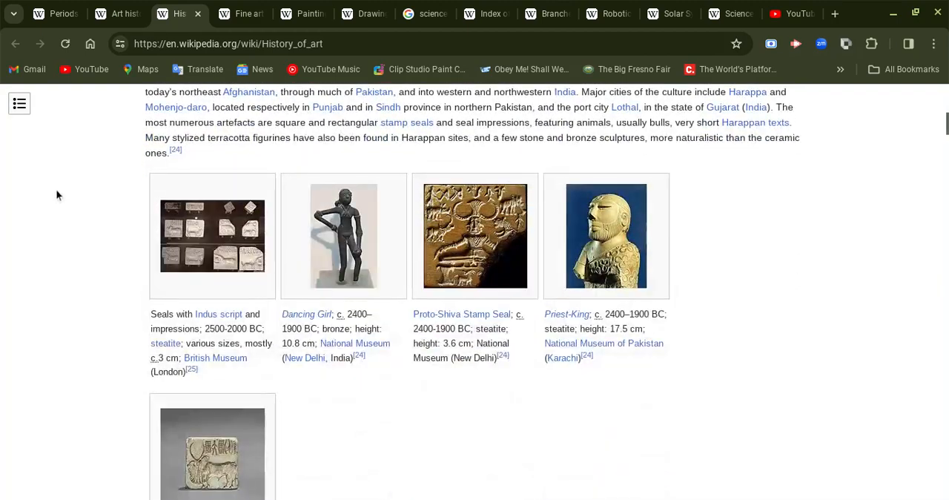
pyautogui.scroll(-3)
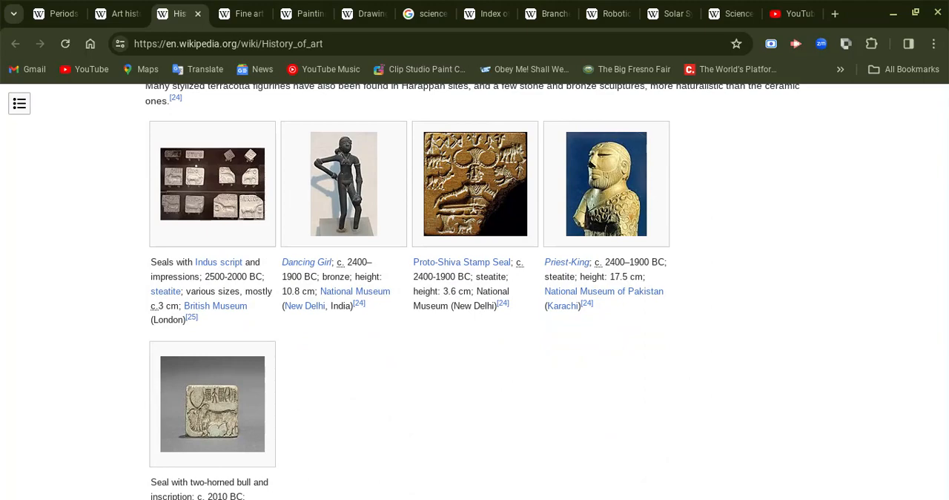
pyautogui.scroll(-3)
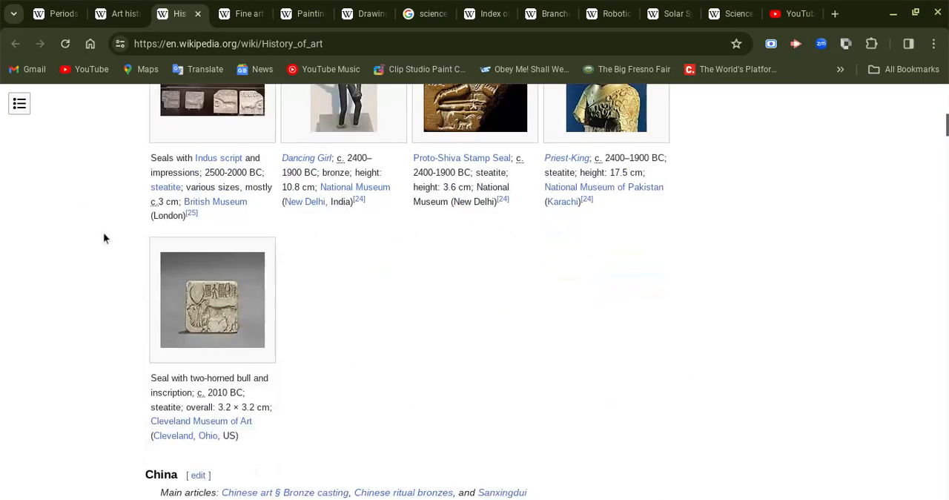
pyautogui.scroll(-3)
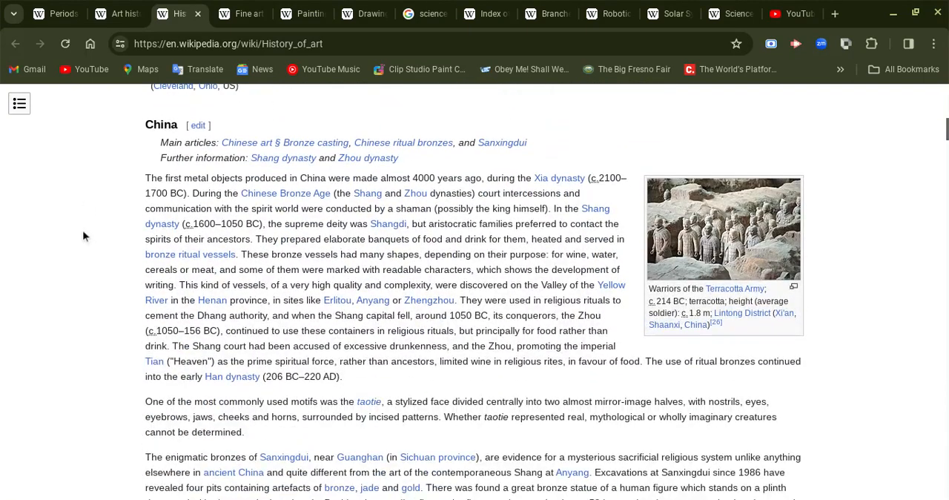
pyautogui.scroll(-3)
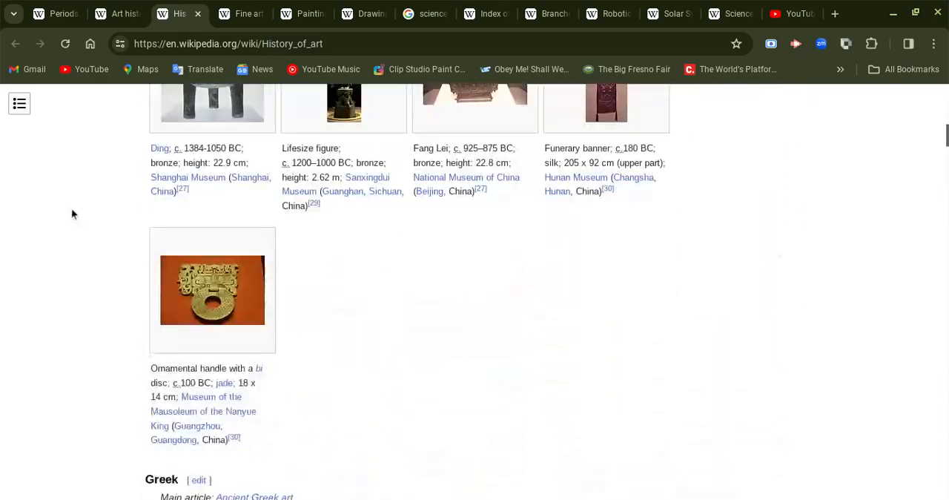
# Step: Read down through the Middle Ages and Renaissance sections of History of art
pyautogui.scroll(-3)
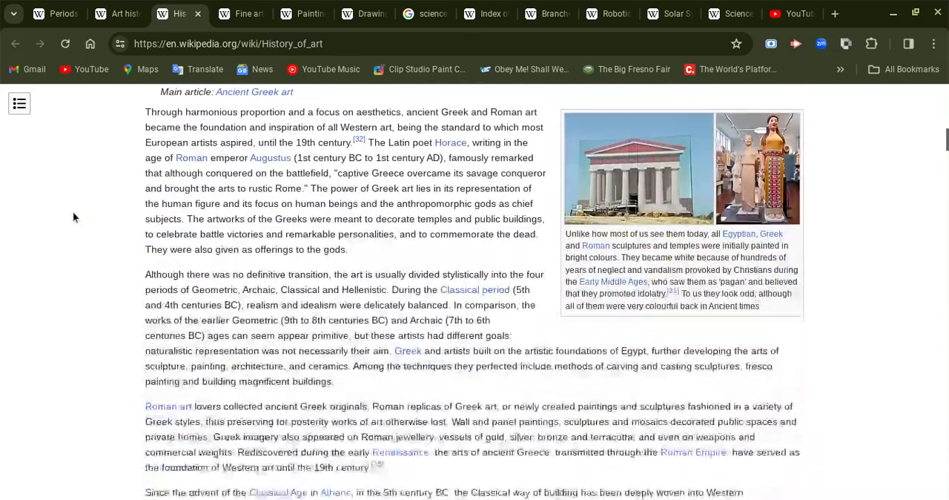
pyautogui.scroll(-3)
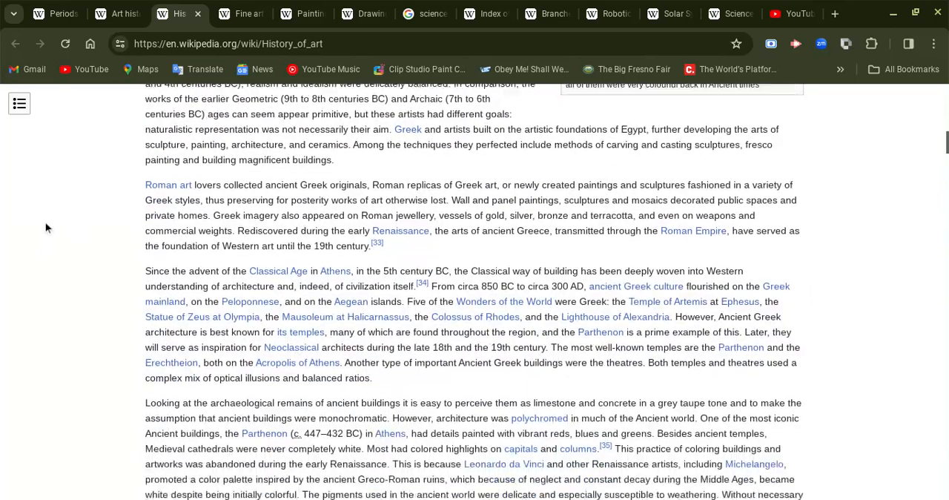
pyautogui.scroll(-3)
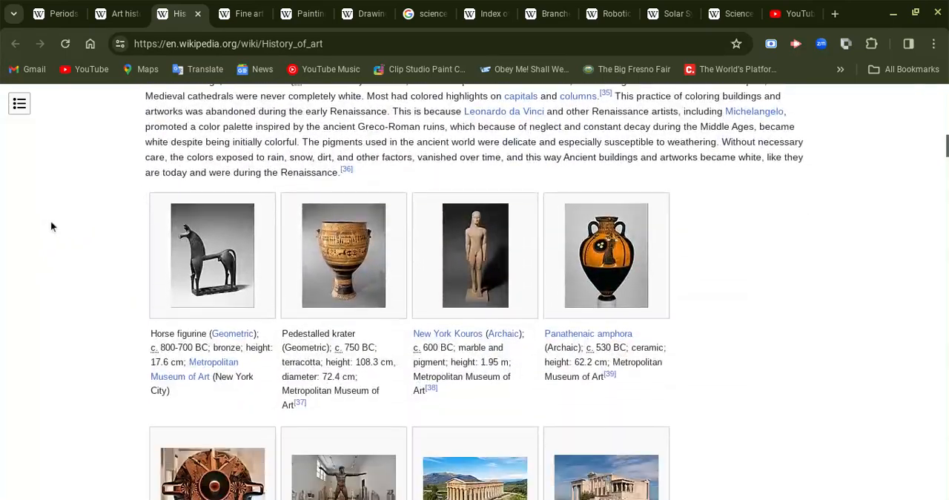
pyautogui.scroll(-3)
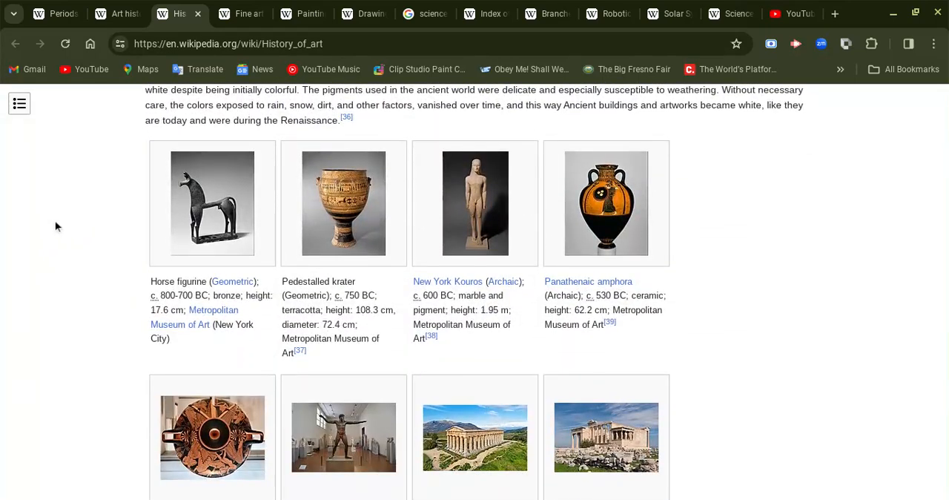
pyautogui.scroll(-3)
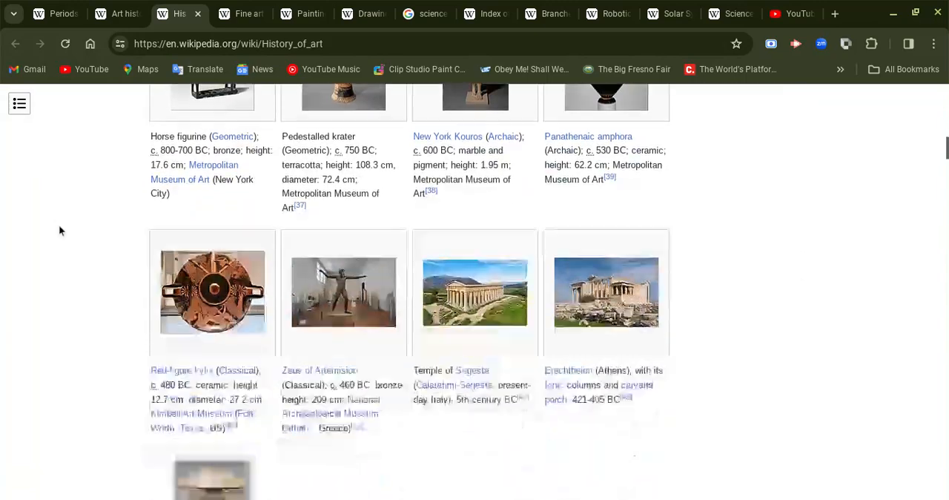
pyautogui.scroll(-3)
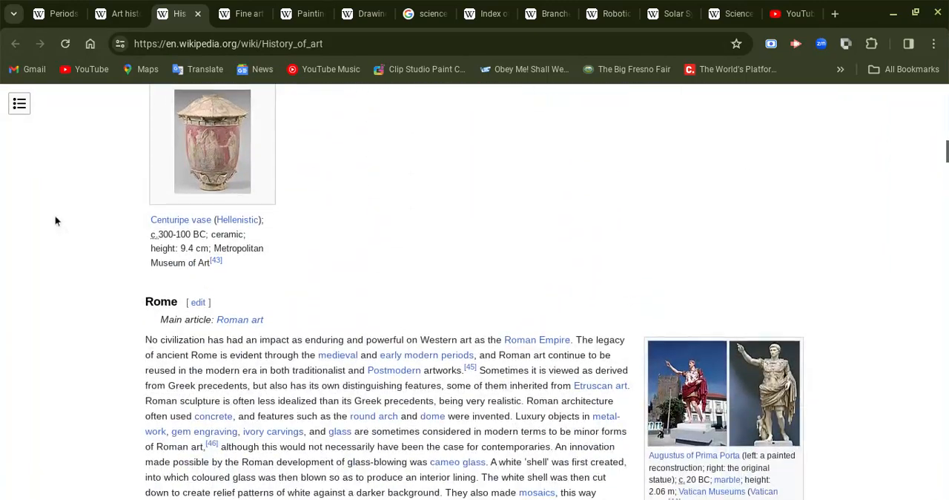
pyautogui.scroll(-3)
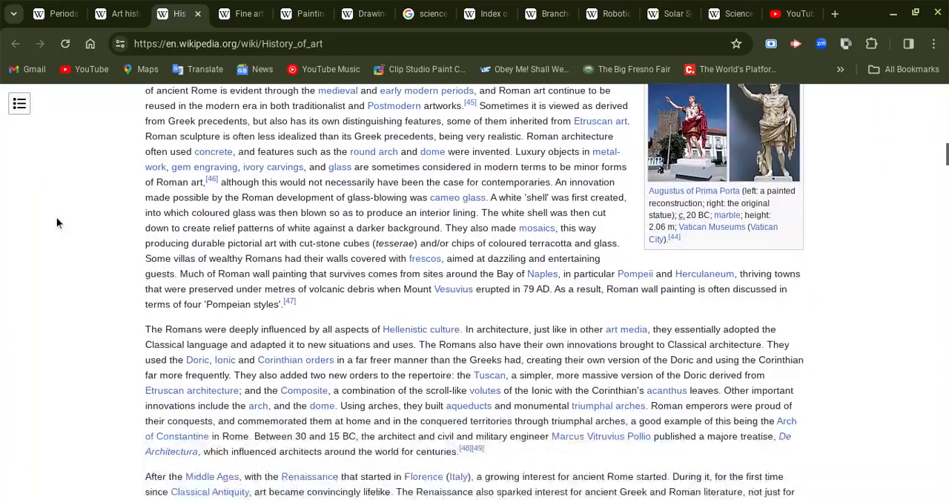
pyautogui.scroll(-3)
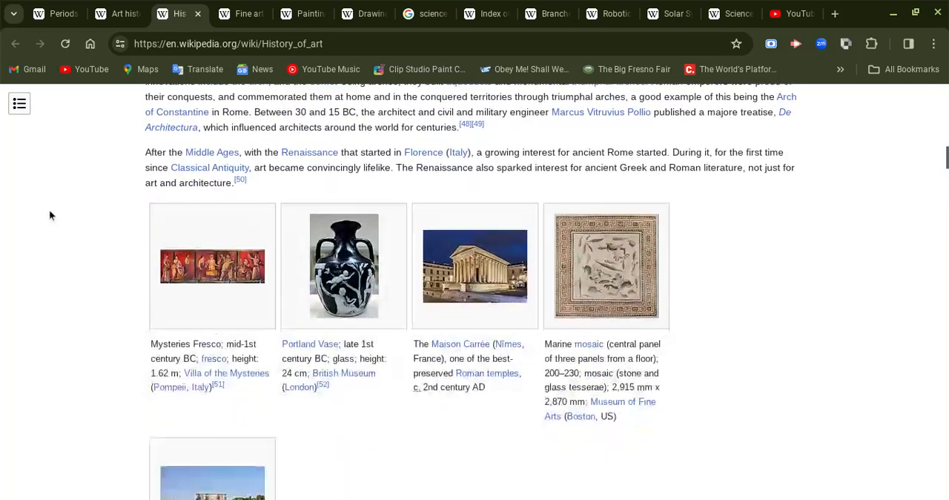
pyautogui.scroll(-3)
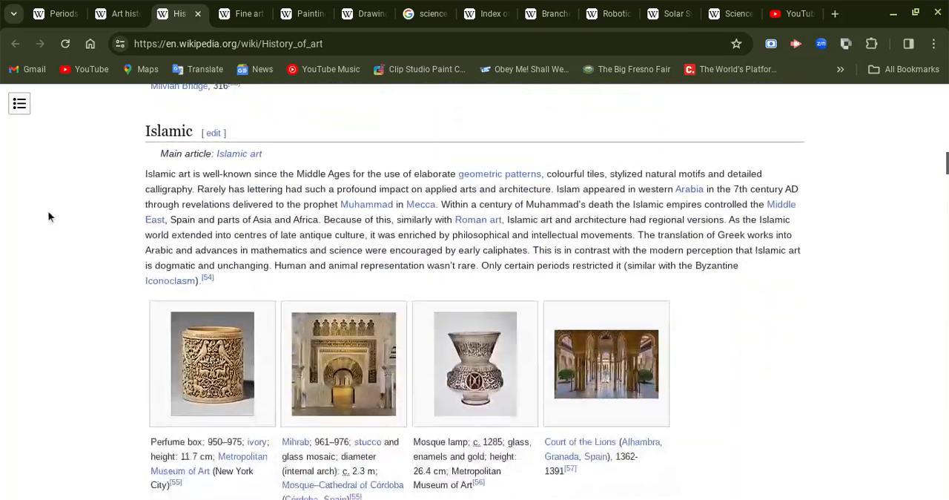
pyautogui.scroll(-3)
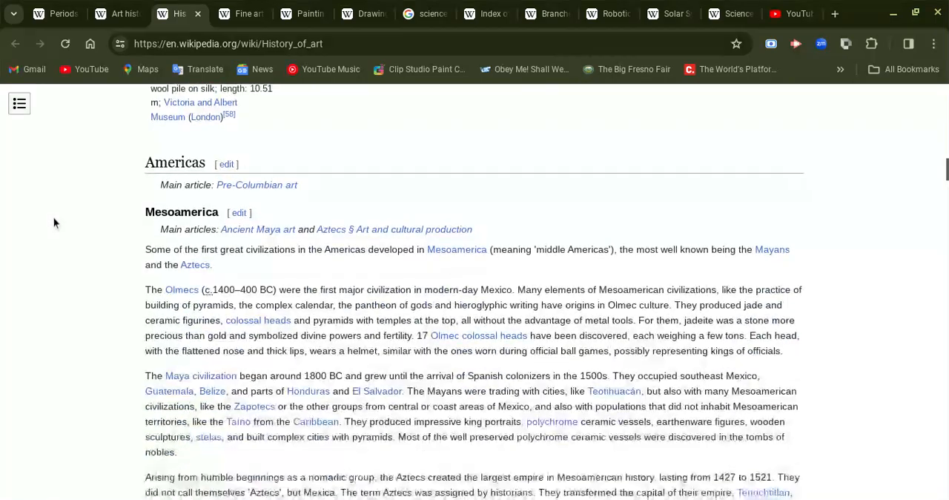
pyautogui.scroll(-3)
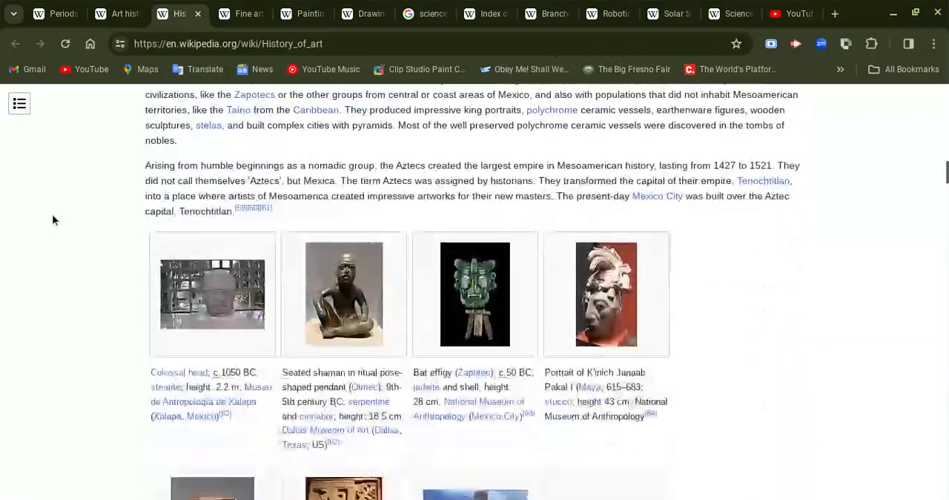
pyautogui.scroll(-3)
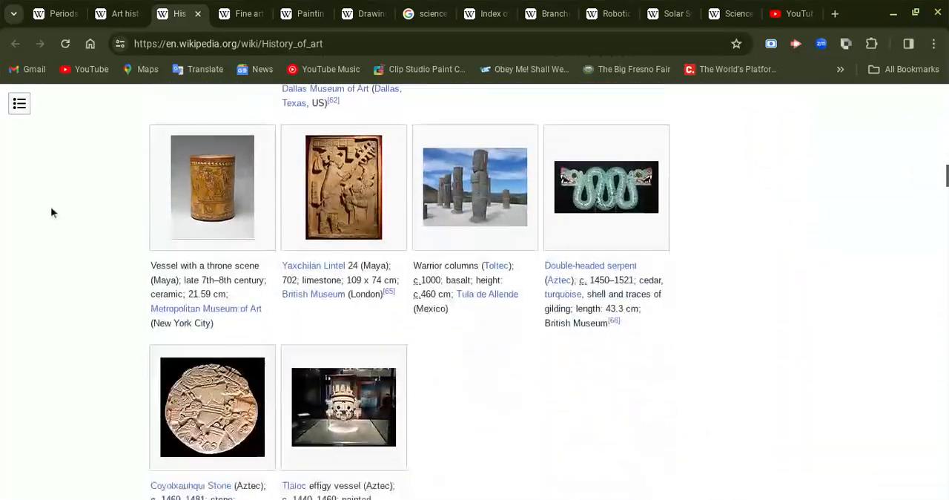
pyautogui.scroll(-3)
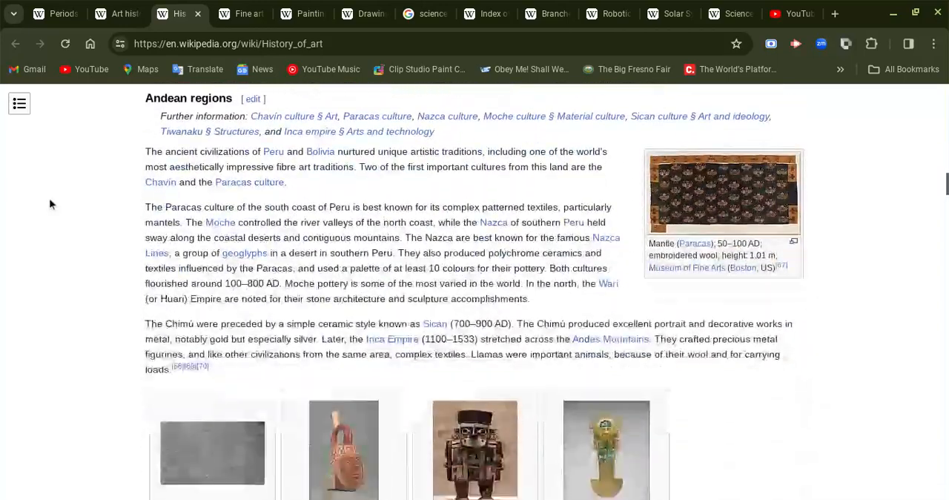
# Step: Continue through Baroque, Rococo and Neoclassicism to the modern art gallery
pyautogui.scroll(-3)
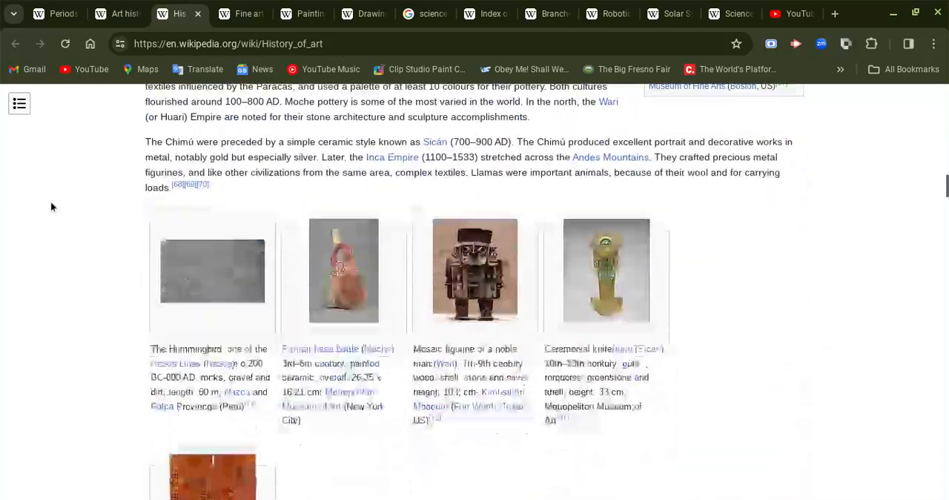
pyautogui.scroll(-3)
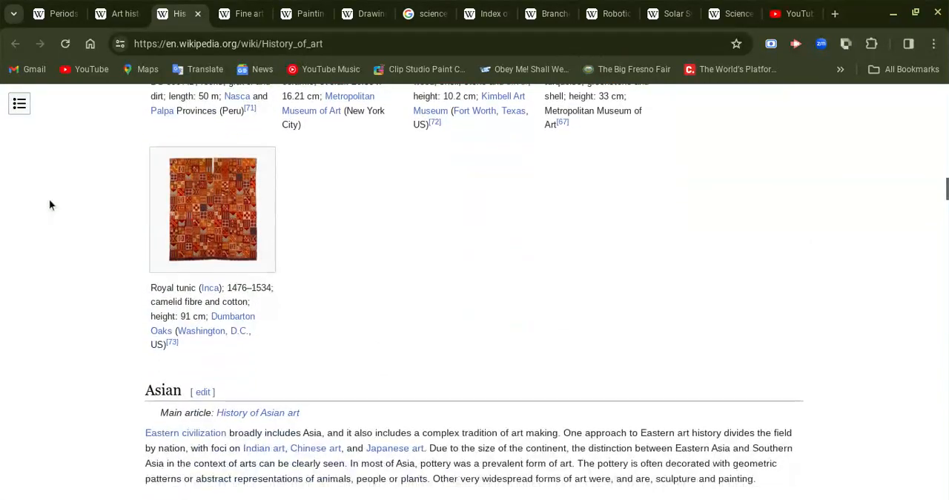
pyautogui.scroll(-3)
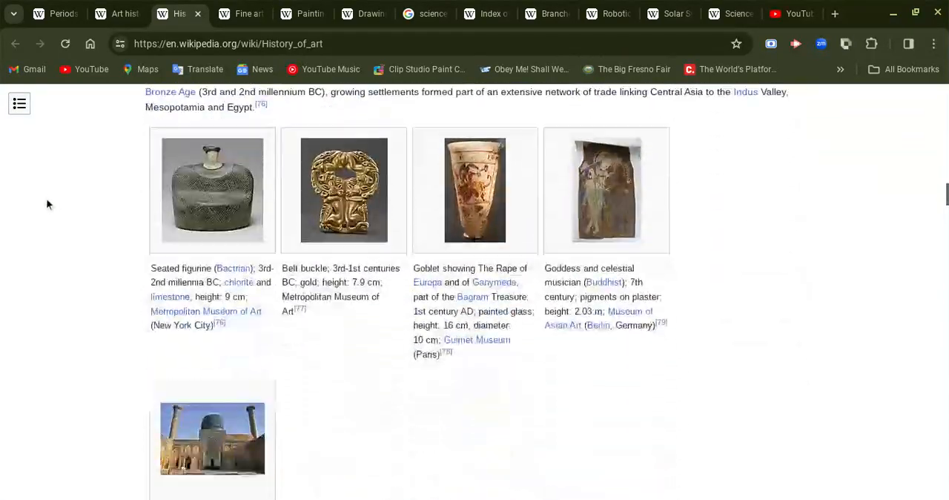
pyautogui.scroll(-3)
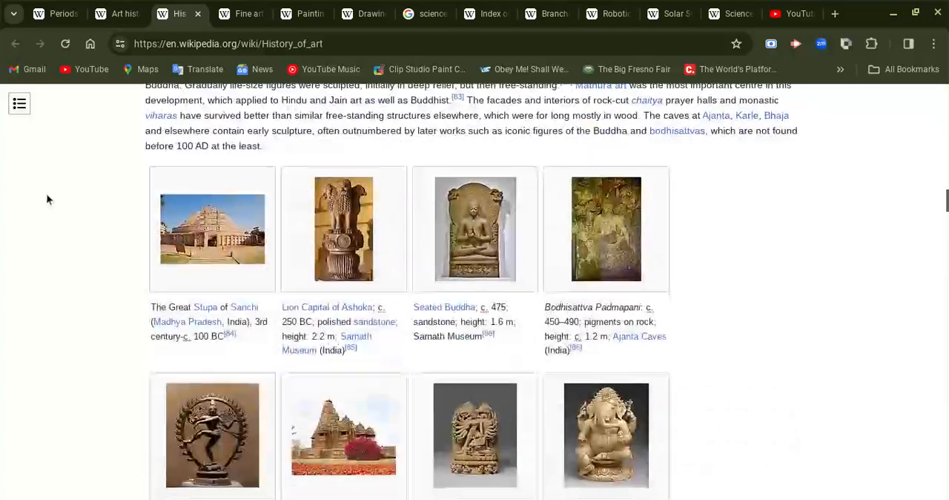
pyautogui.scroll(-3)
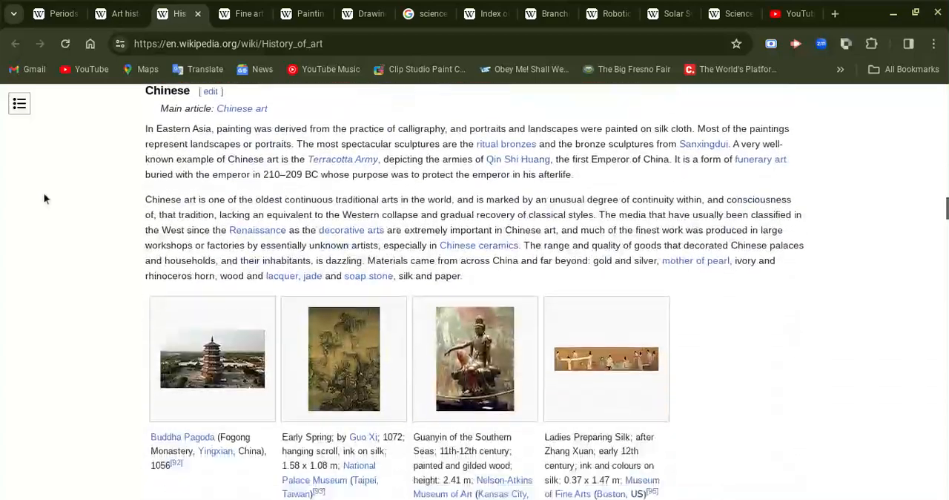
pyautogui.scroll(-3)
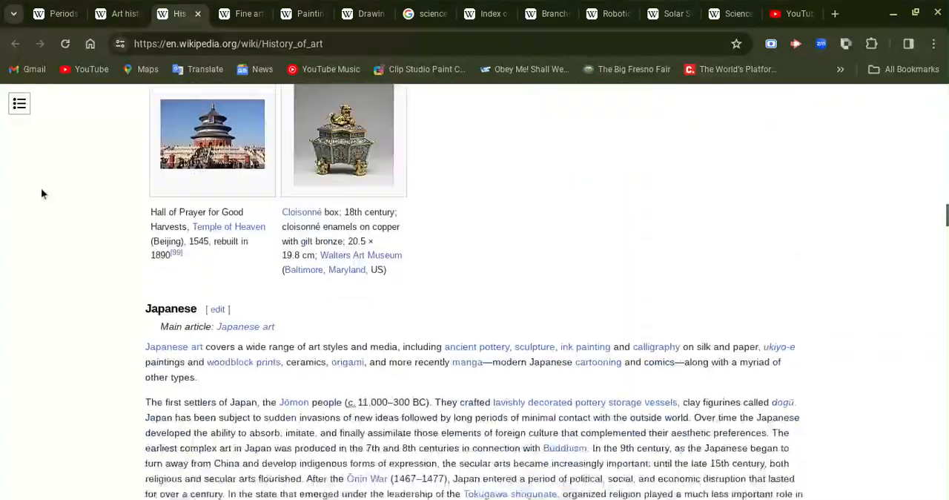
pyautogui.scroll(-3)
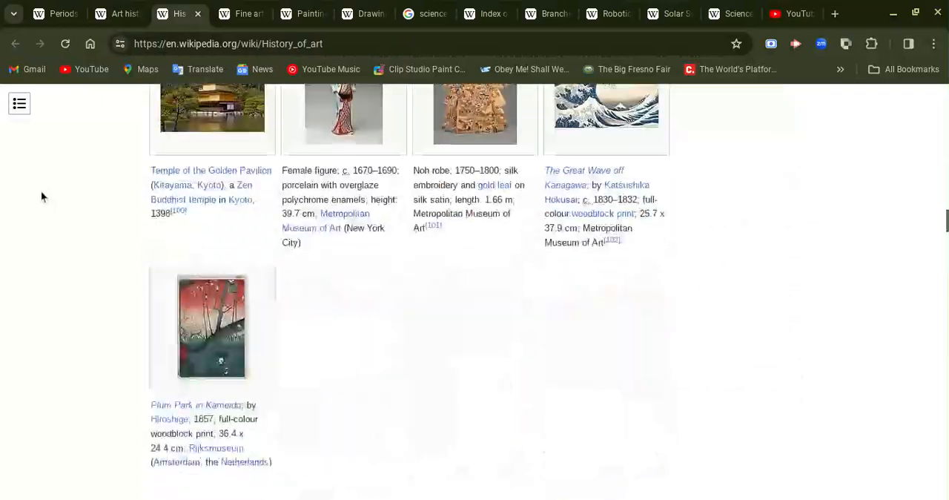
pyautogui.scroll(-3)
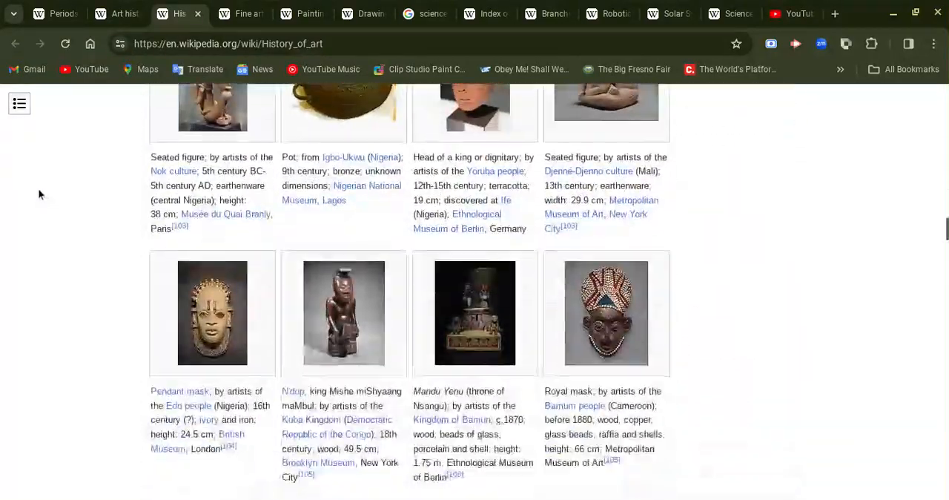
pyautogui.scroll(-3)
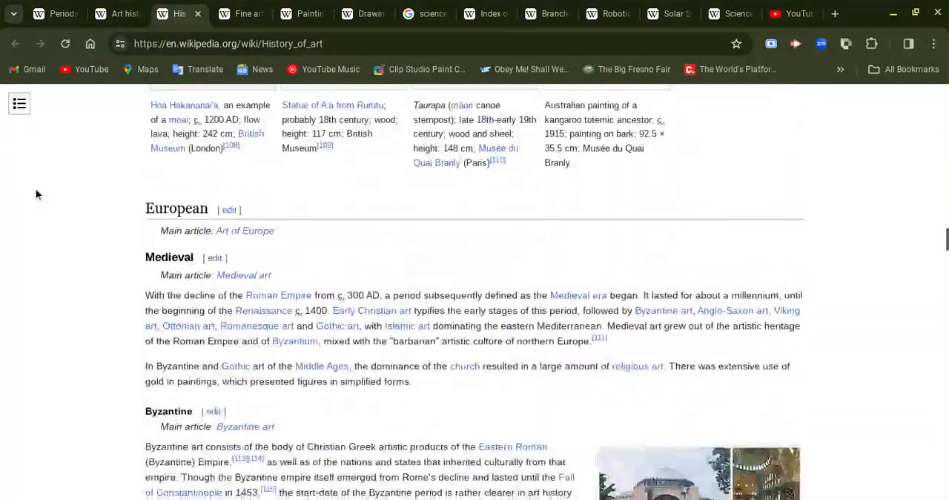
pyautogui.scroll(-3)
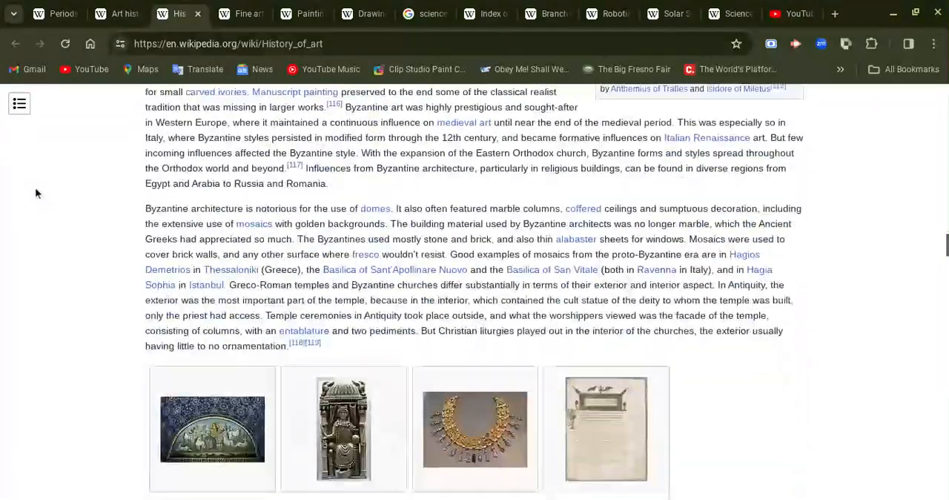
pyautogui.scroll(-3)
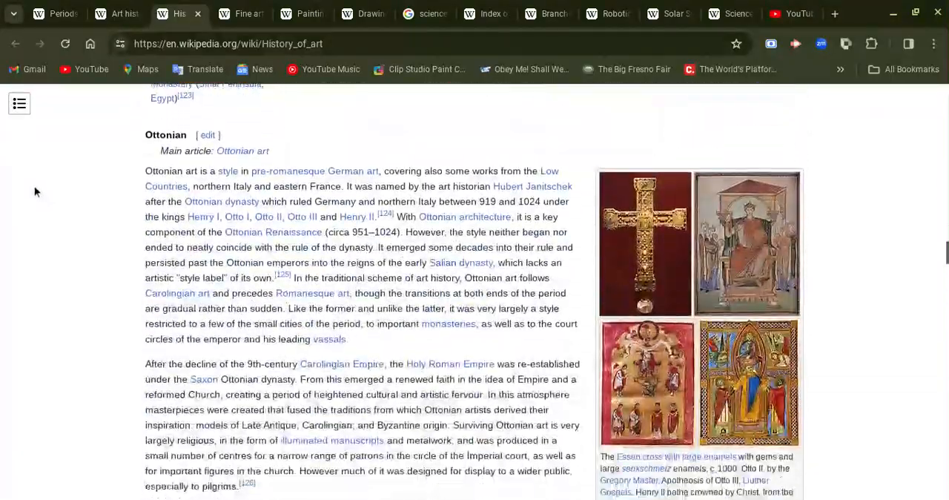
pyautogui.scroll(-3)
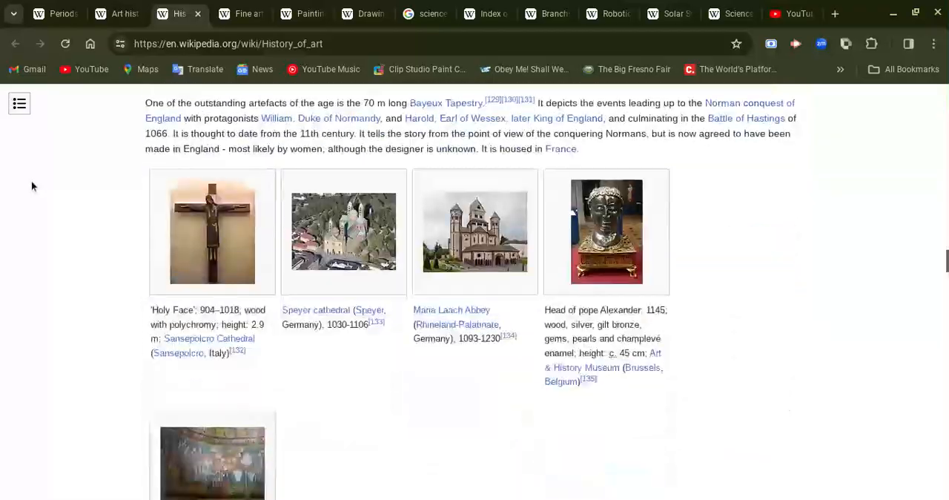
pyautogui.scroll(-3)
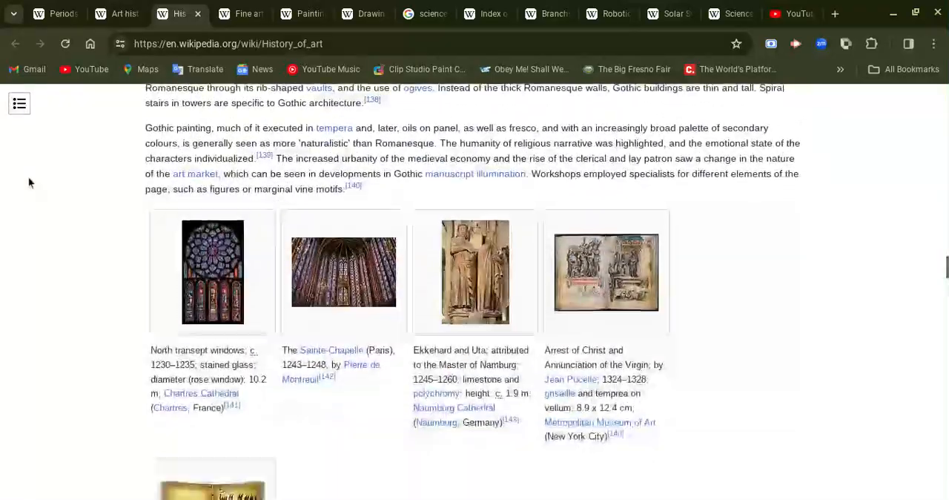
pyautogui.scroll(-3)
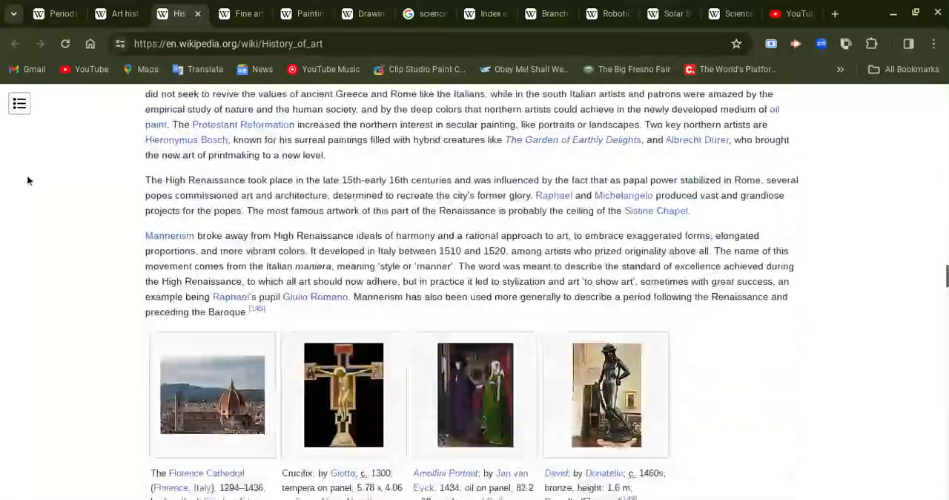
pyautogui.scroll(-3)
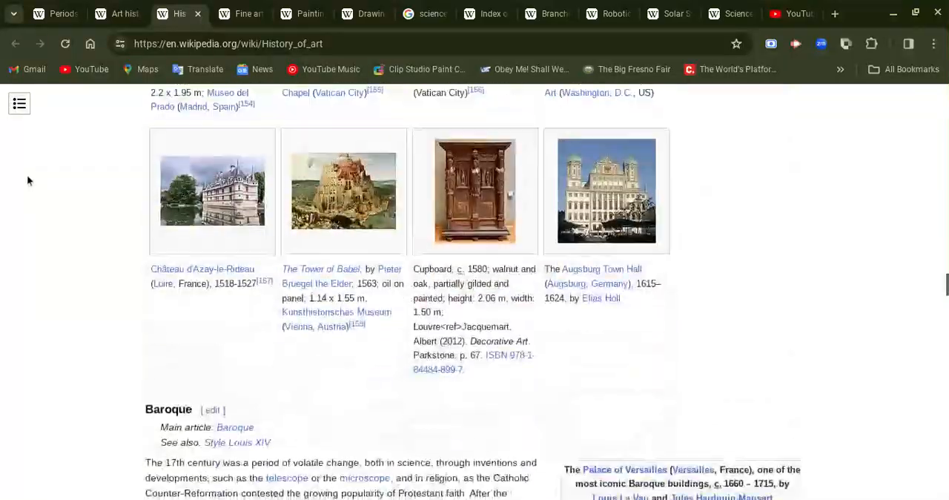
pyautogui.scroll(-3)
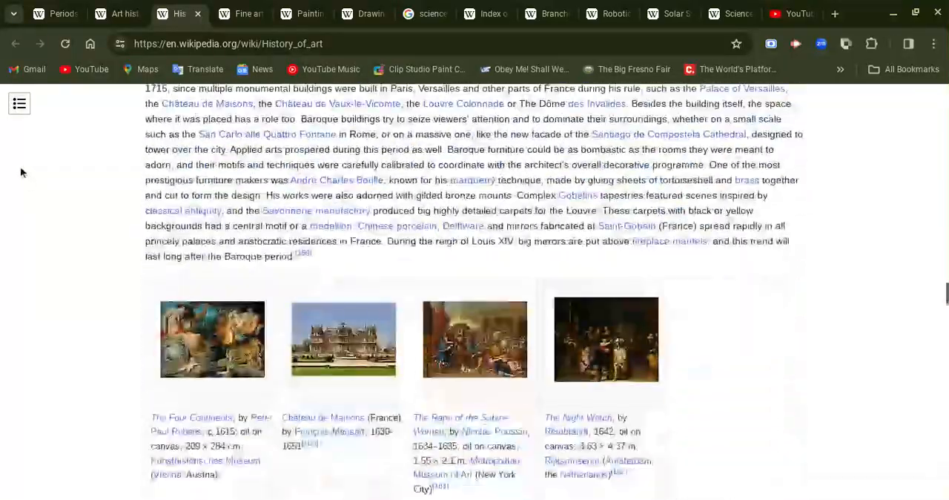
pyautogui.scroll(-3)
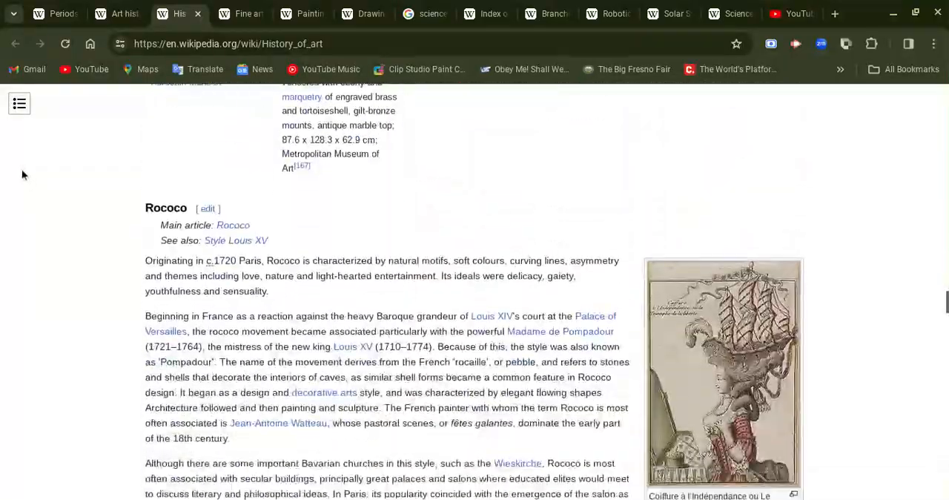
pyautogui.scroll(-3)
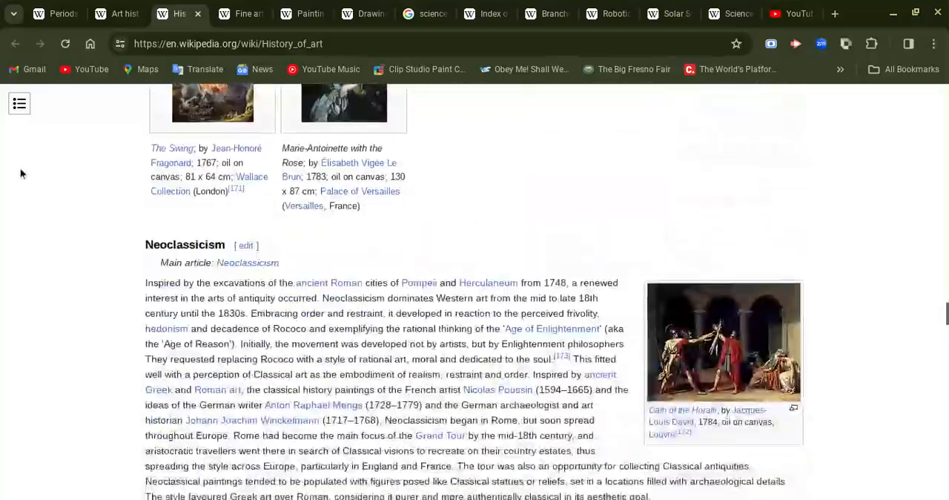
pyautogui.scroll(-3)
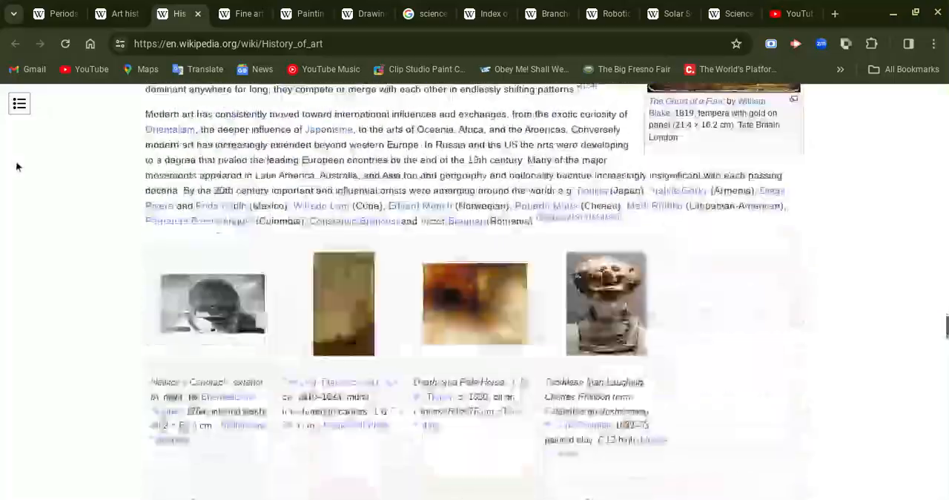
# Step: Skim through Academicism, Realism and Impressionism in the History of art article
pyautogui.scroll(-3)
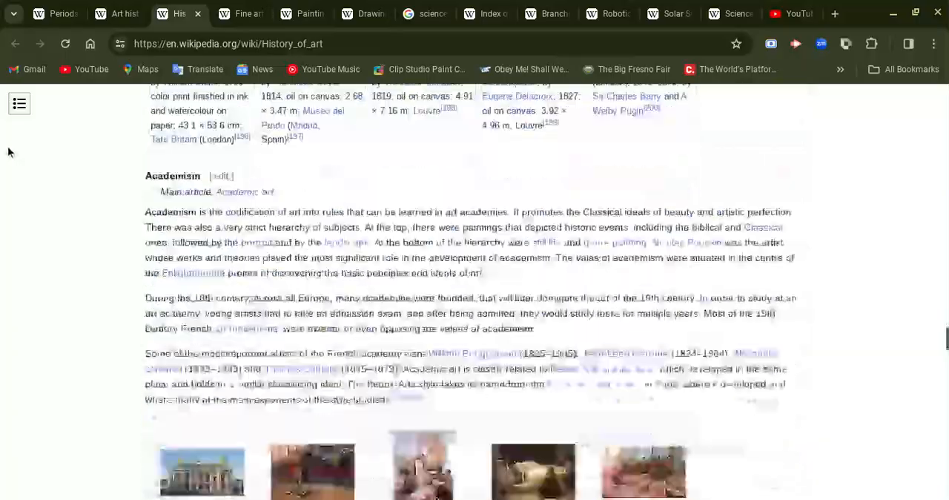
pyautogui.scroll(-3)
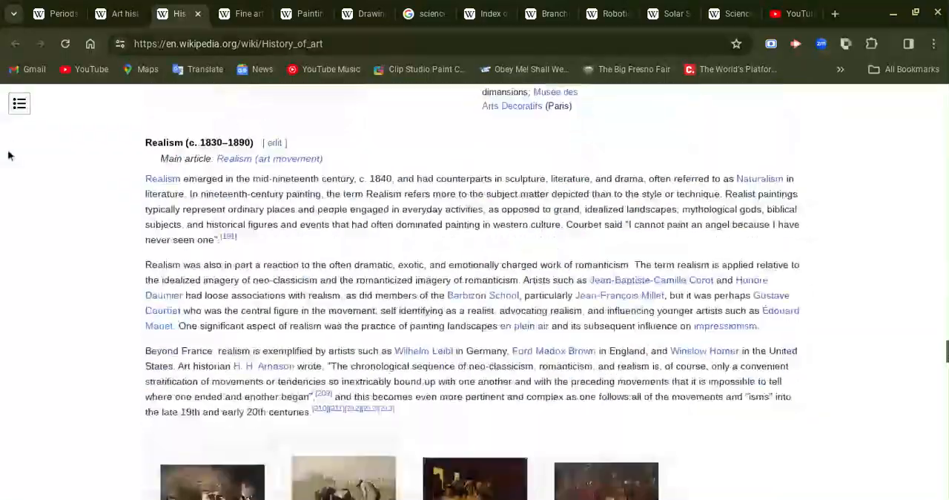
pyautogui.scroll(-3)
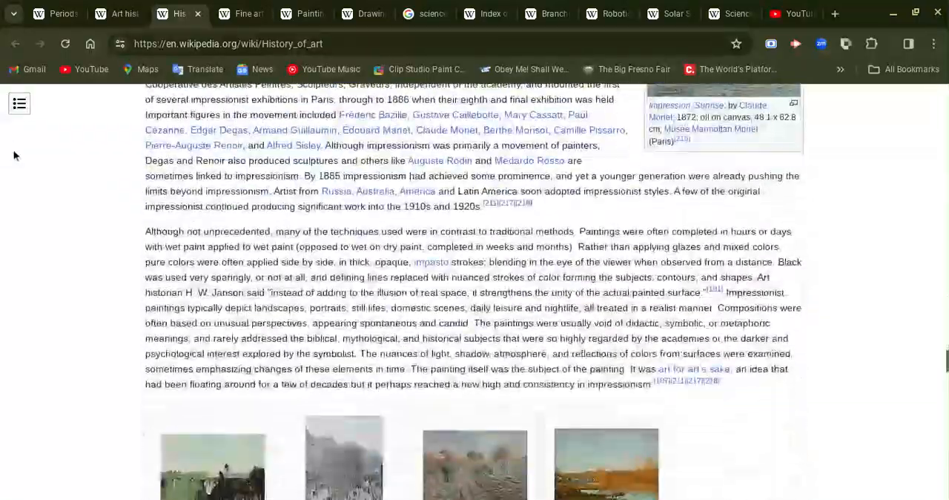
pyautogui.scroll(-3)
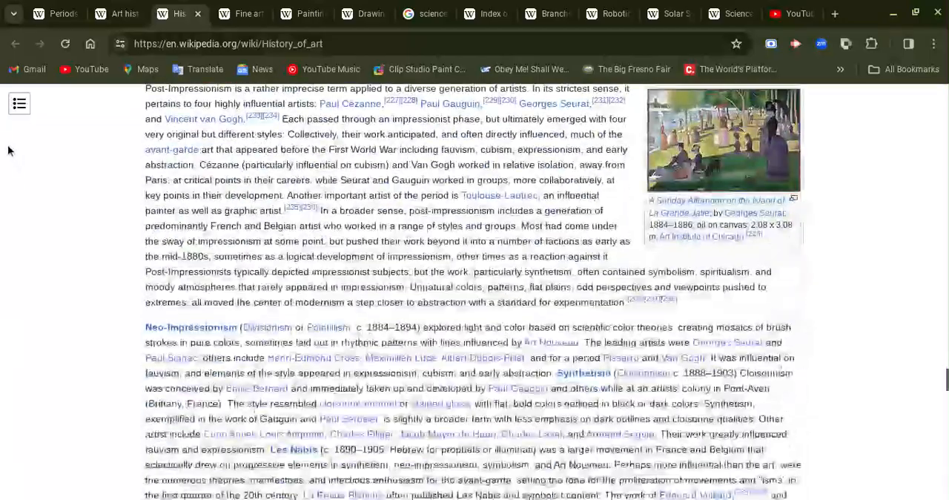
pyautogui.scroll(-3)
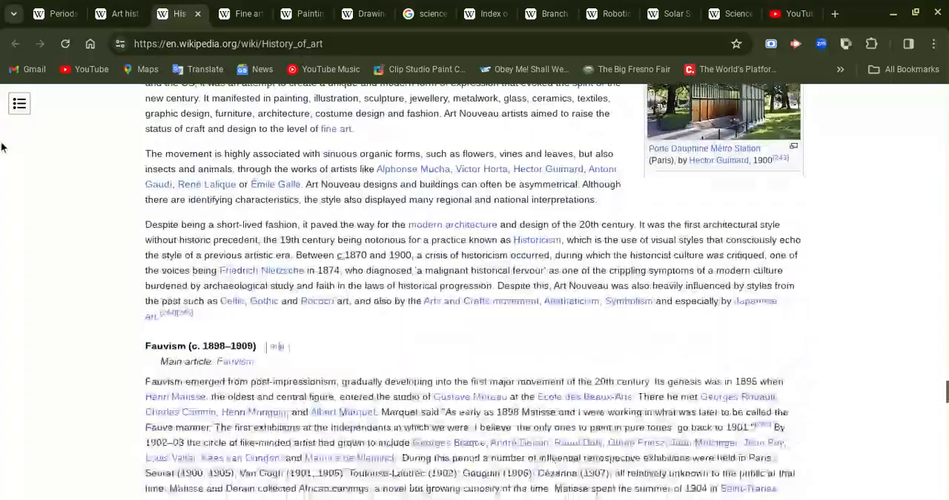
# Step: Continue through Fauvism, Surrealism and Pop art down to See also, ending at Art Deco
pyautogui.scroll(-3)
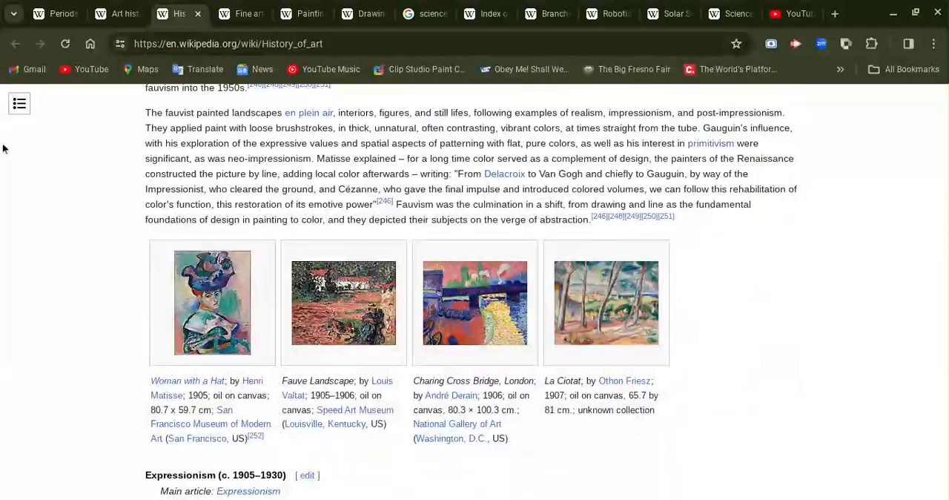
pyautogui.scroll(-3)
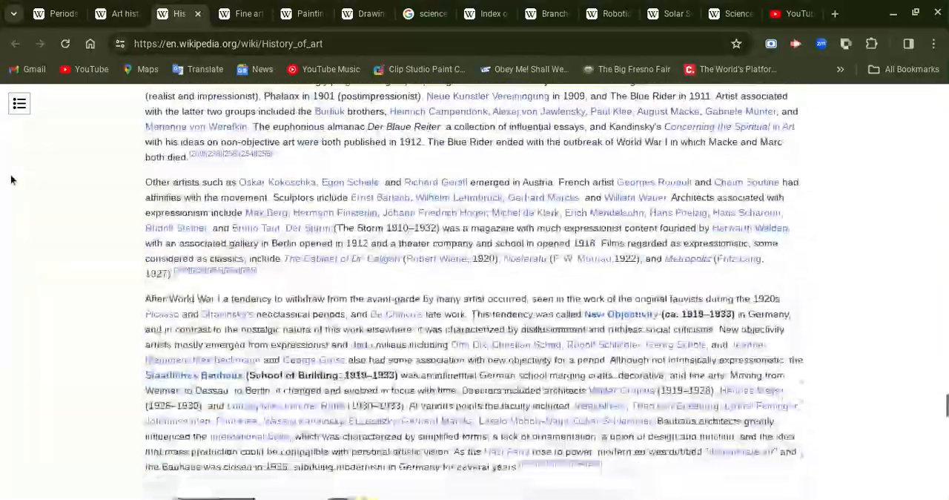
pyautogui.scroll(-3)
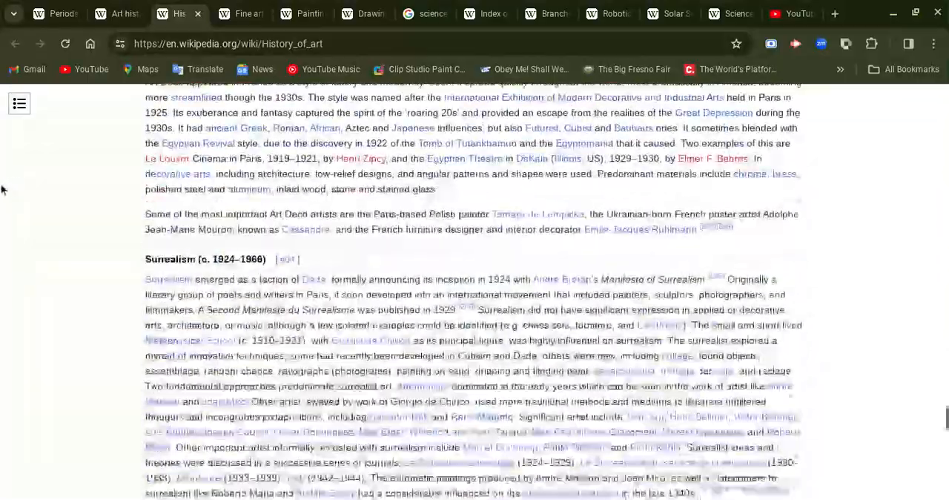
pyautogui.scroll(-3)
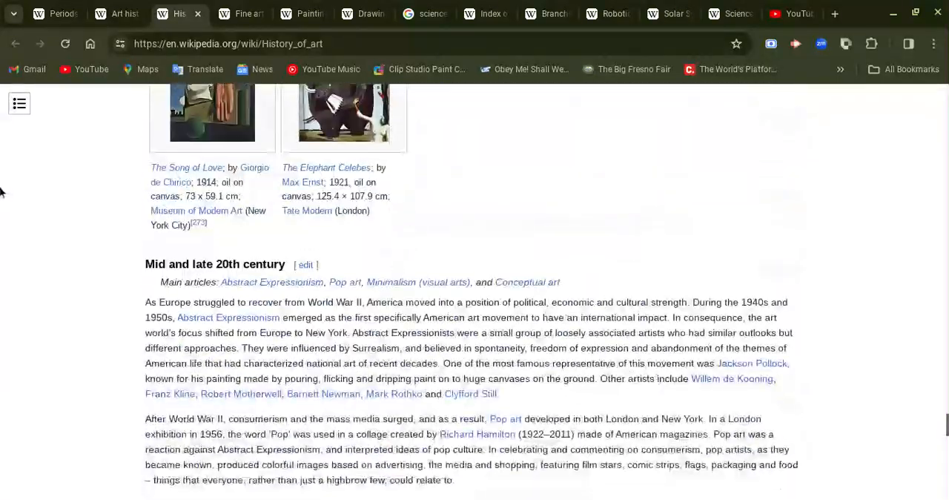
pyautogui.scroll(-3)
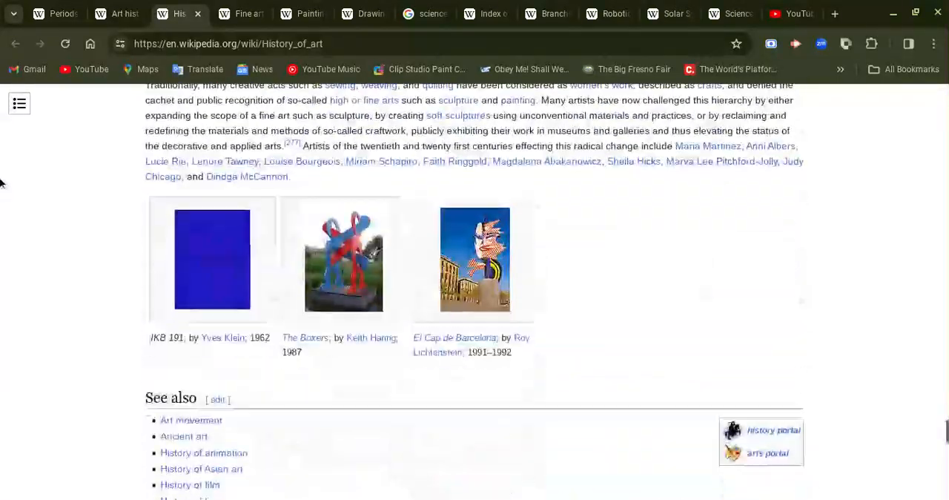
pyautogui.scroll(-3)
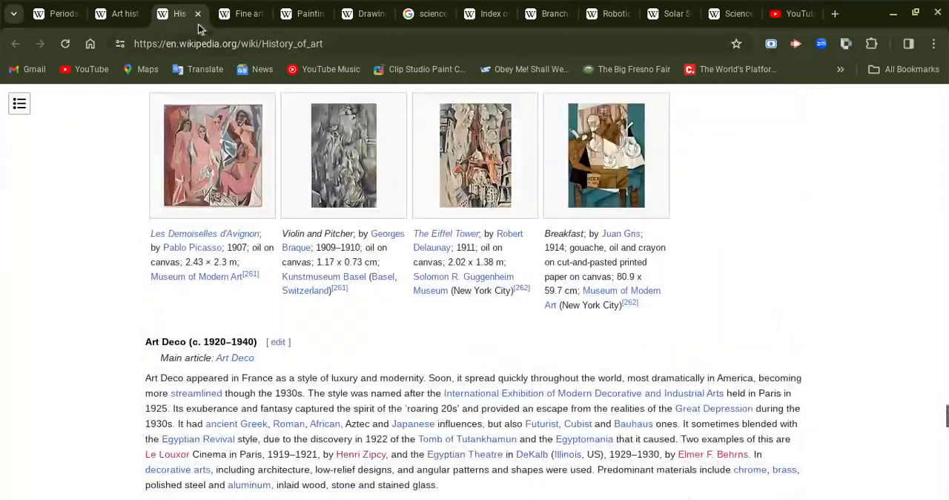
# Step: Switch to the Art history tab and read its introduction down through Methodologies
pyautogui.click(119, 13)
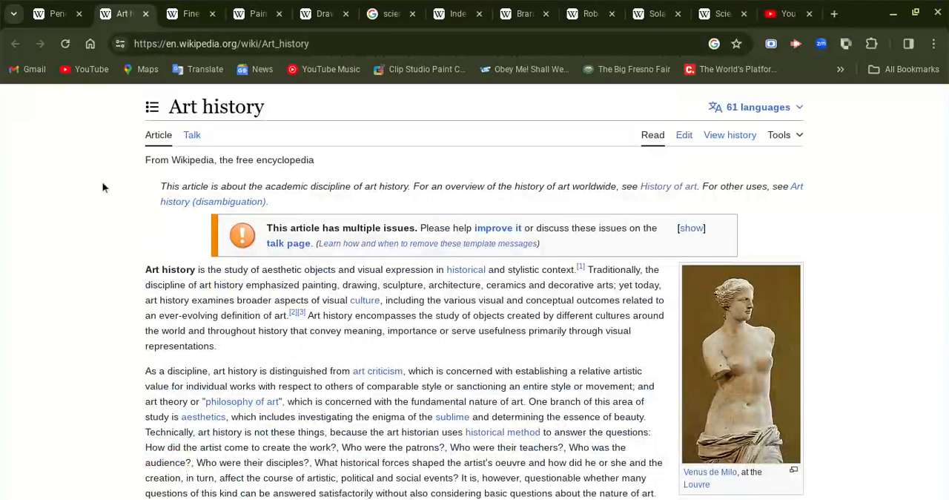
pyautogui.scroll(-3)
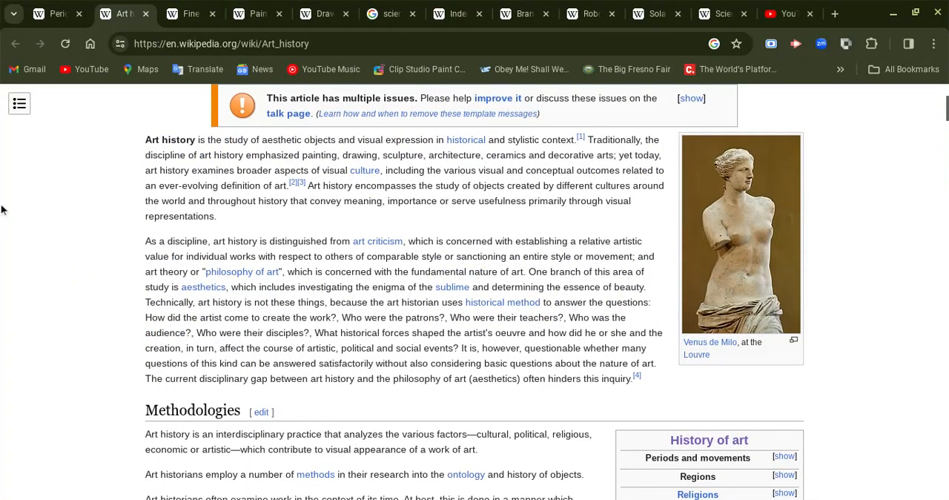
pyautogui.moveTo(83, 217)
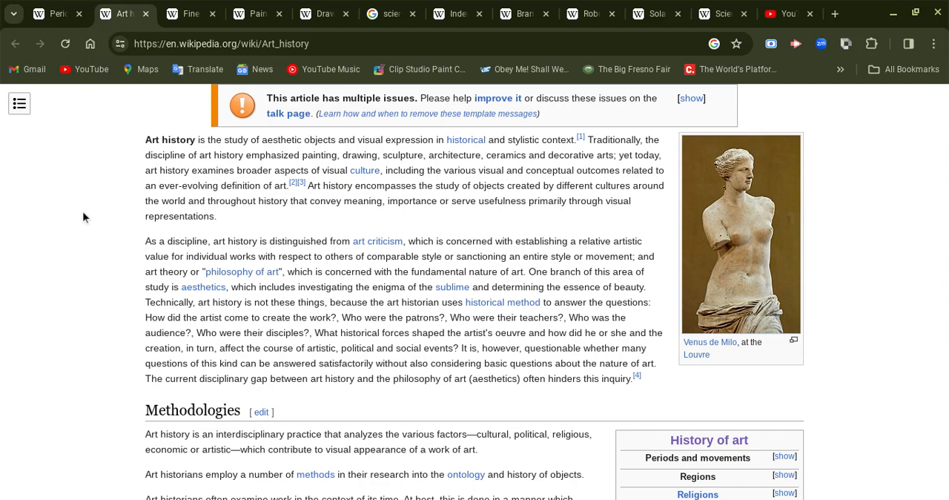
pyautogui.scroll(-3)
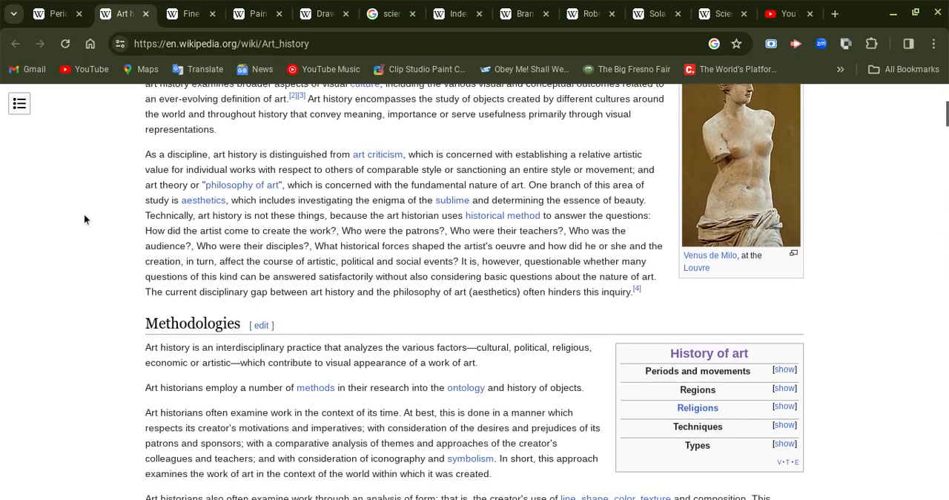
pyautogui.scroll(-3)
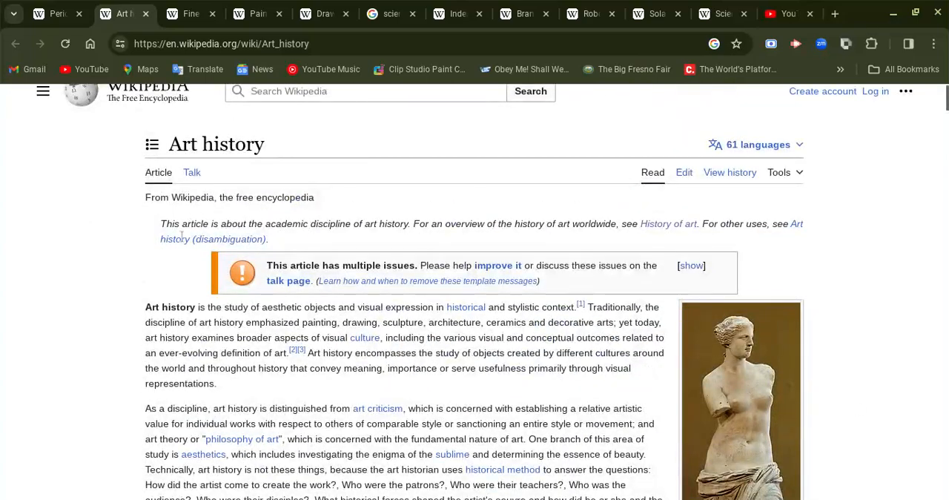
pyautogui.scroll(-3)
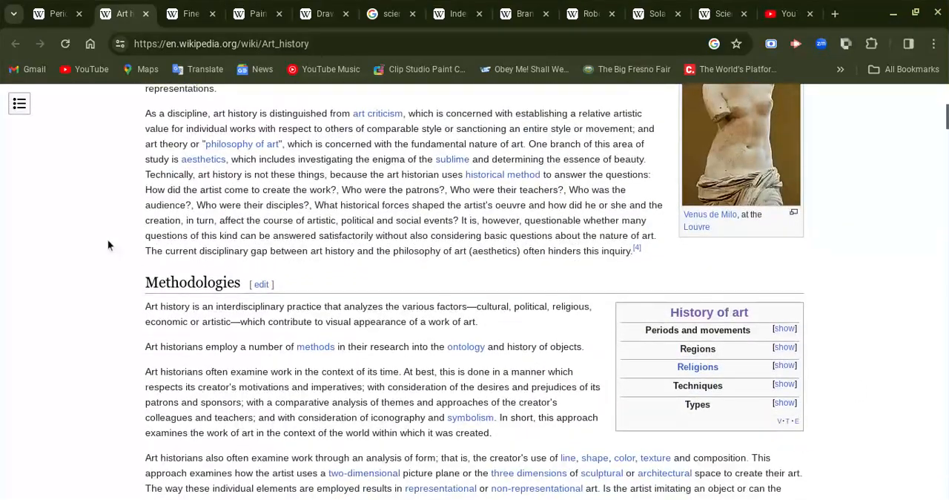
pyautogui.scroll(-3)
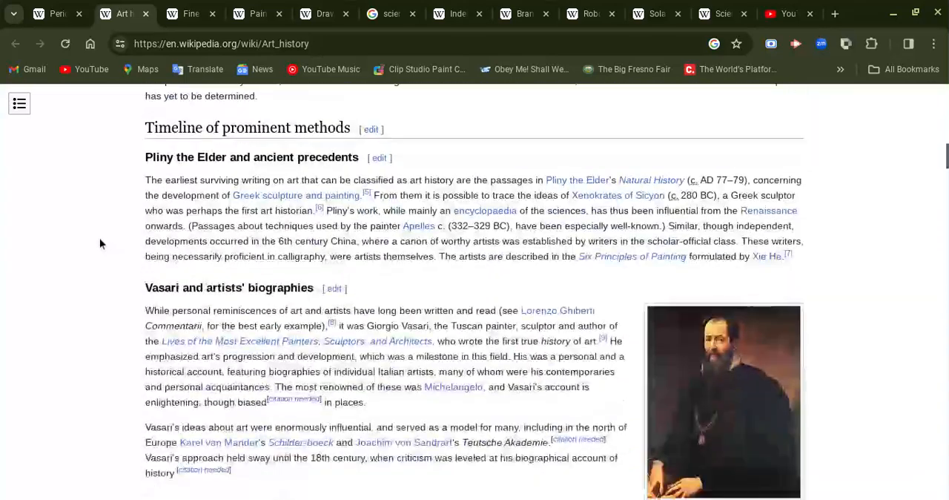
# Step: Read down the Art history article through Feminist art history and semiotics
pyautogui.scroll(-3)
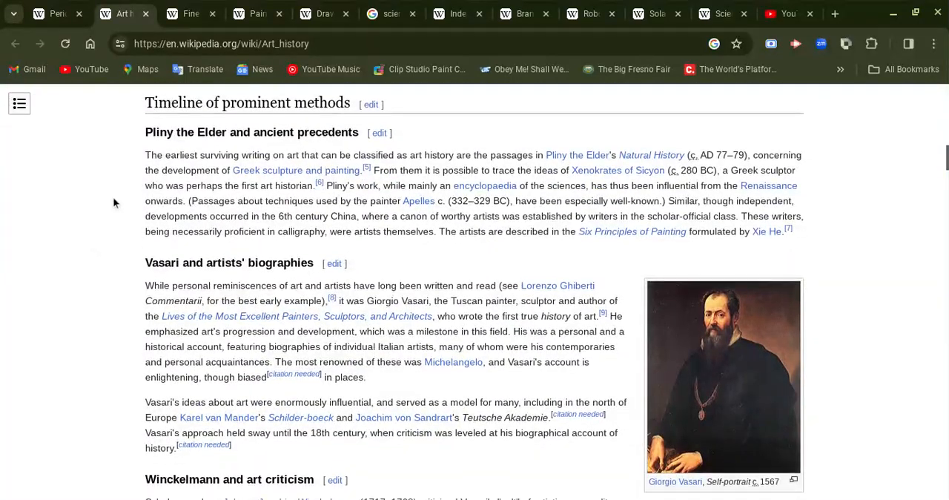
pyautogui.scroll(-3)
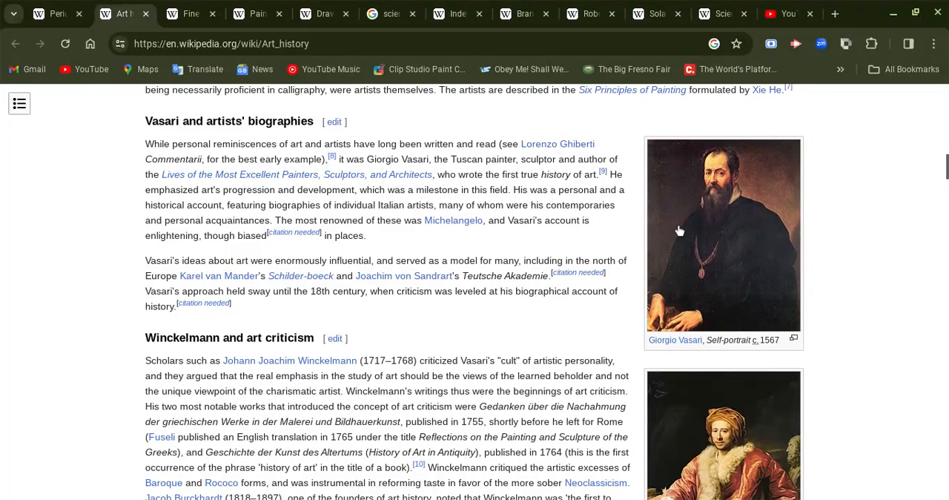
pyautogui.scroll(-3)
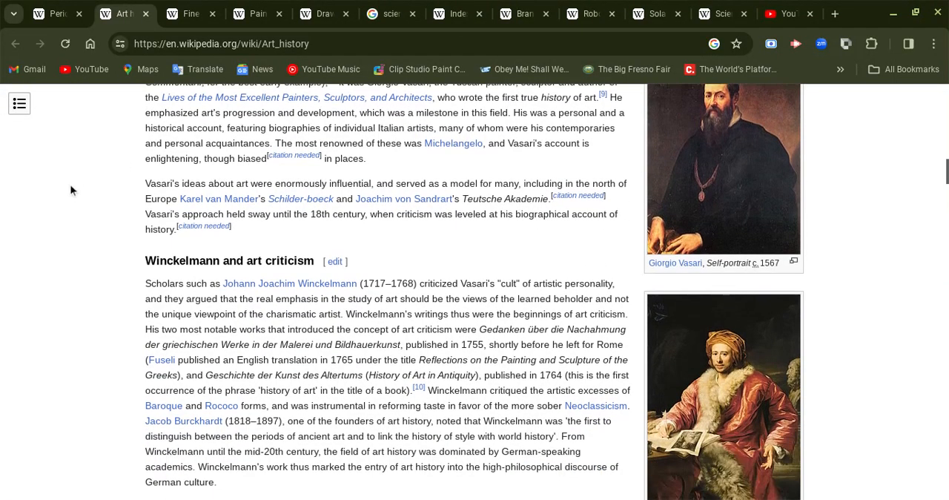
pyautogui.scroll(-3)
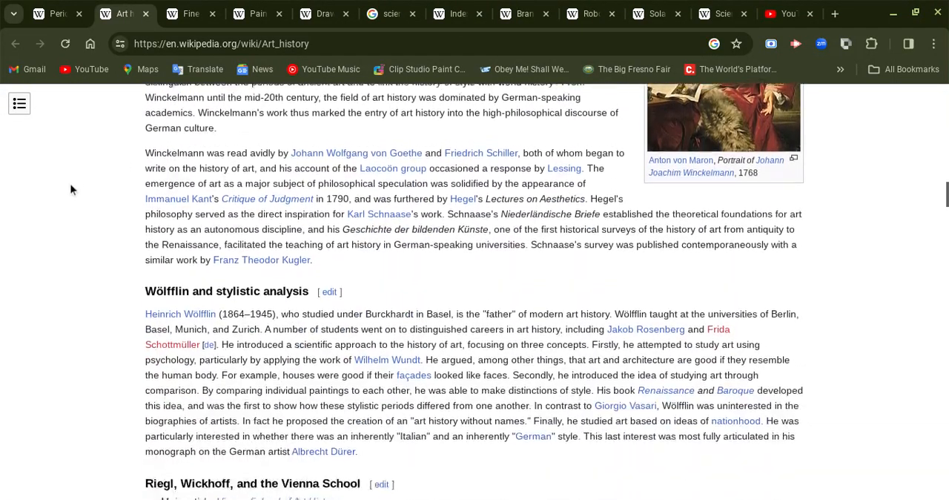
pyautogui.scroll(-3)
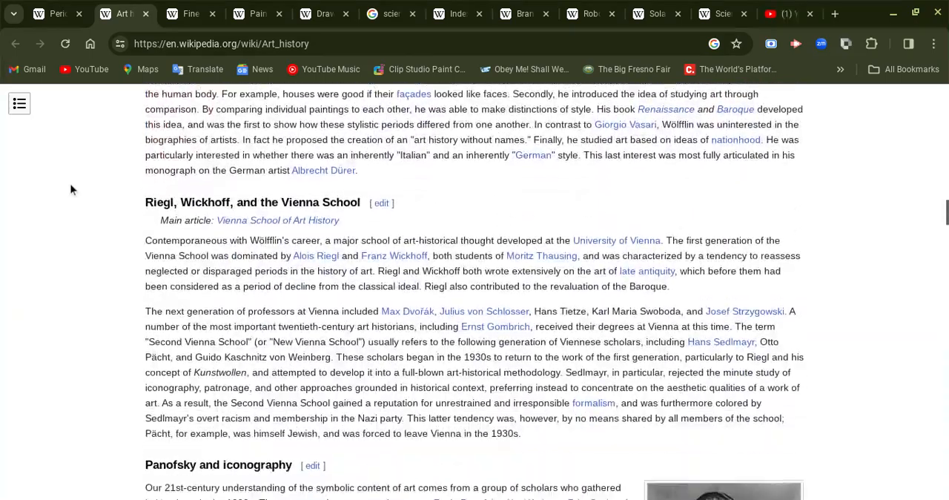
pyautogui.scroll(-3)
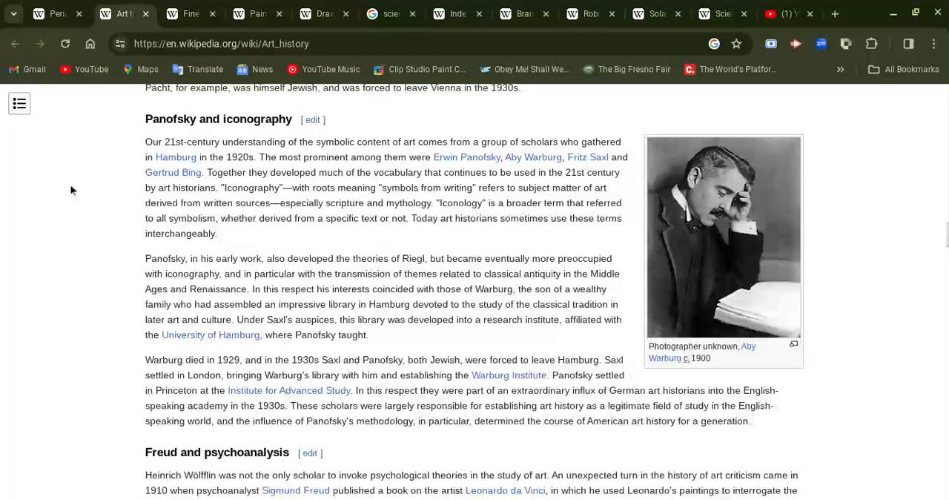
pyautogui.scroll(-3)
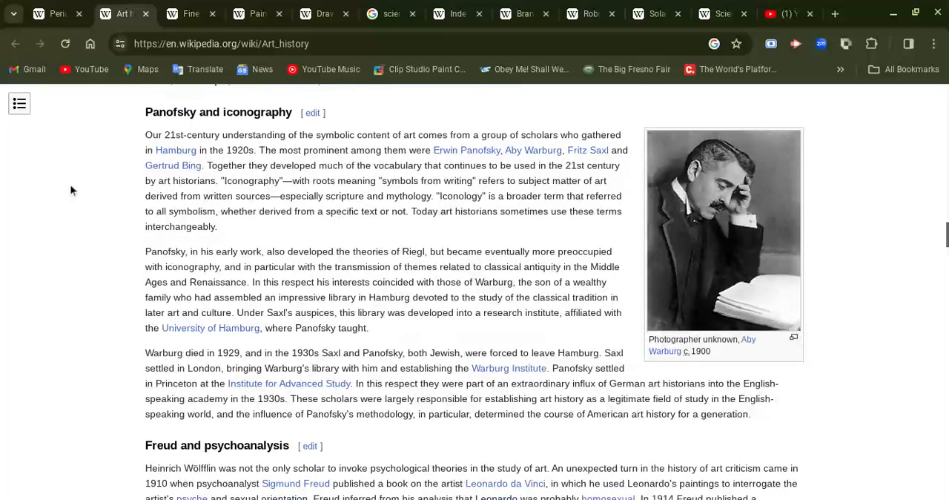
pyautogui.scroll(-3)
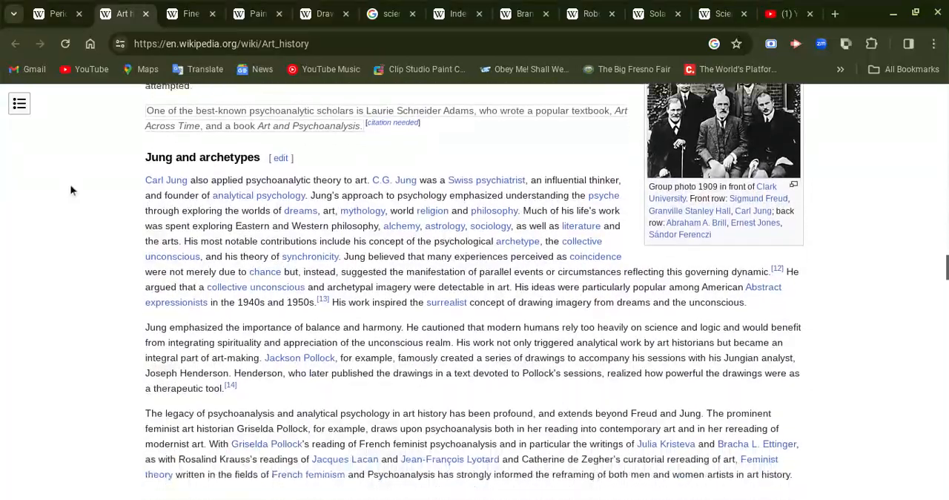
# Step: Continue down to the See also links and Notes and references
pyautogui.scroll(-3)
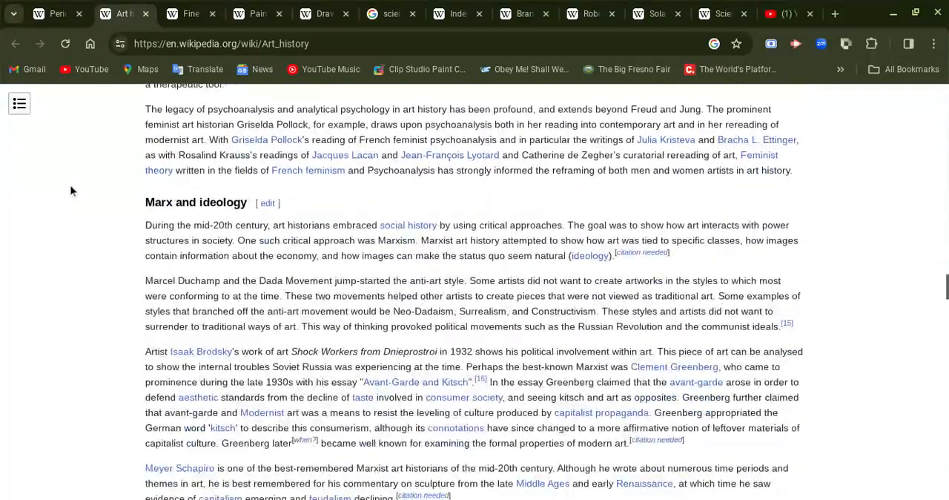
pyautogui.scroll(-3)
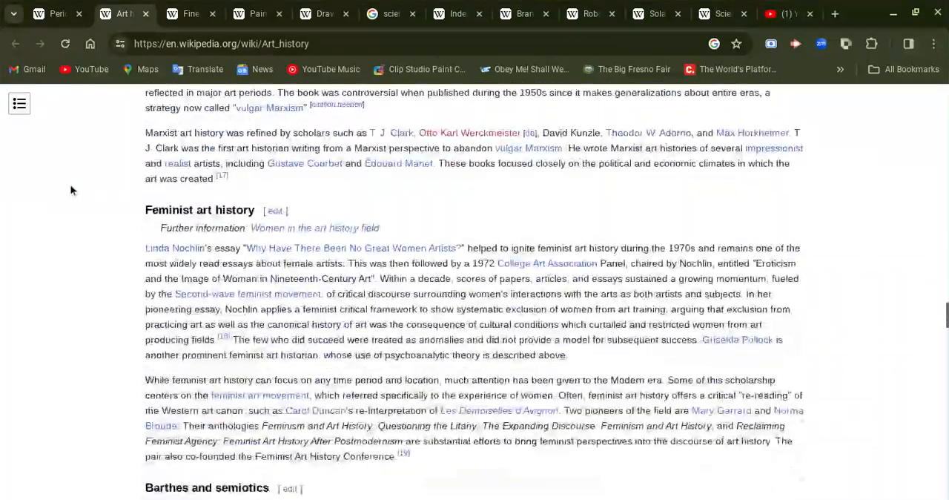
pyautogui.scroll(-3)
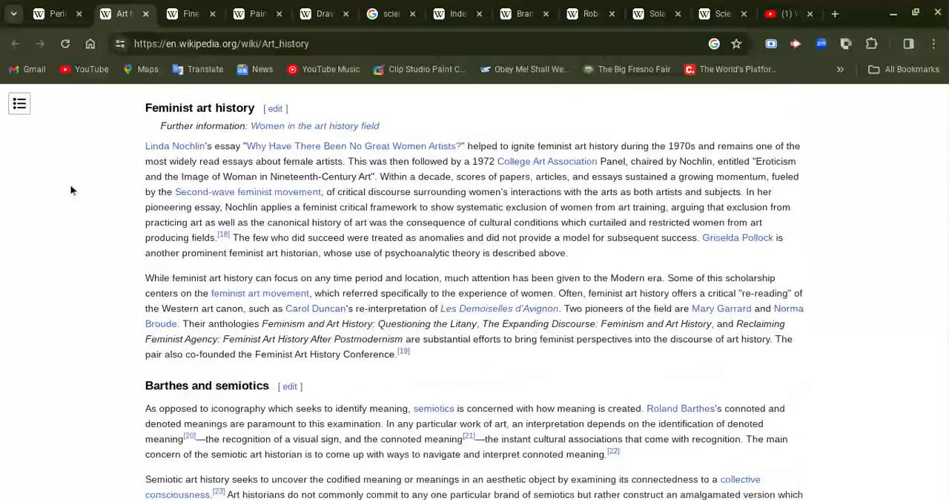
pyautogui.scroll(-3)
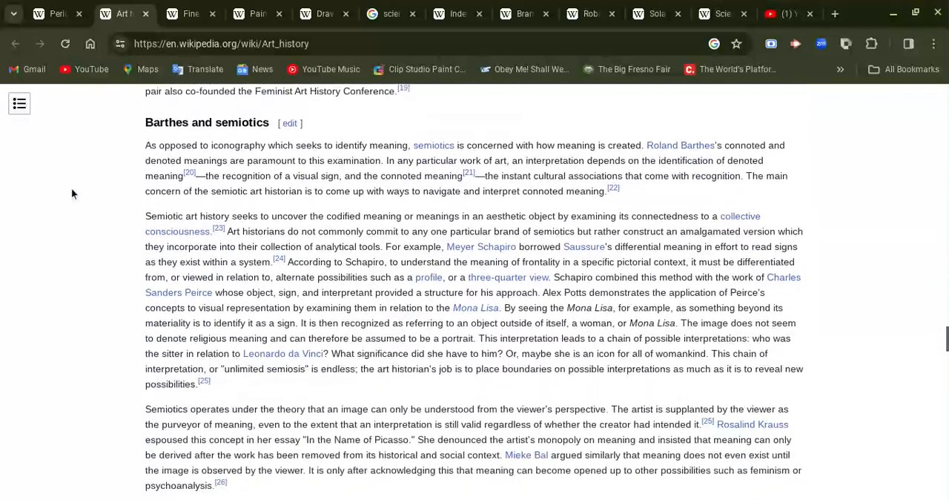
pyautogui.scroll(-3)
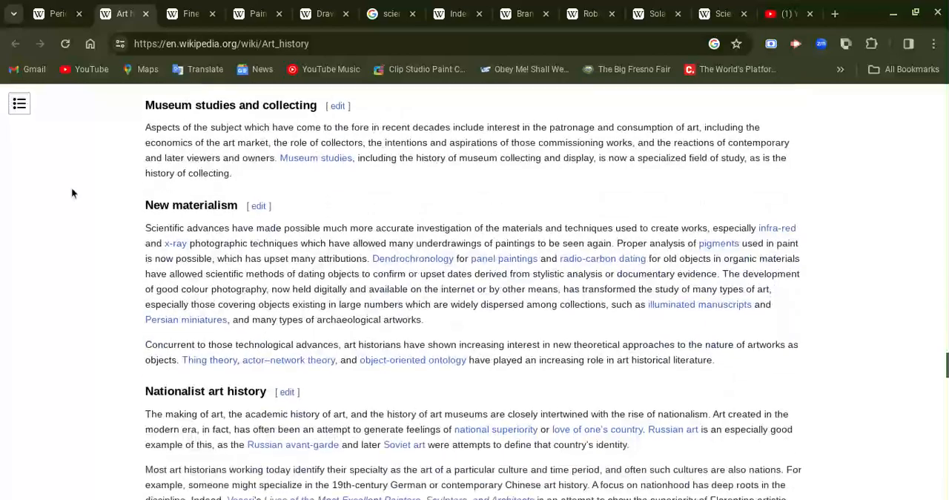
pyautogui.scroll(-3)
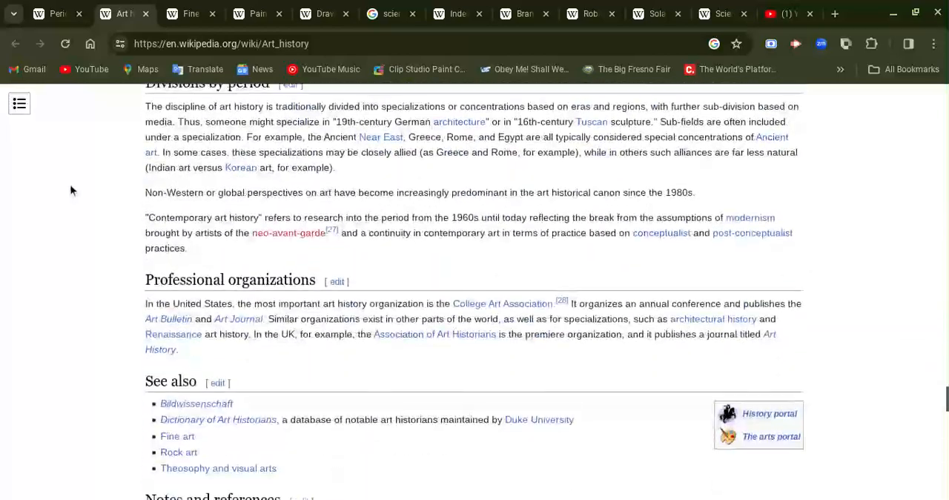
pyautogui.scroll(-3)
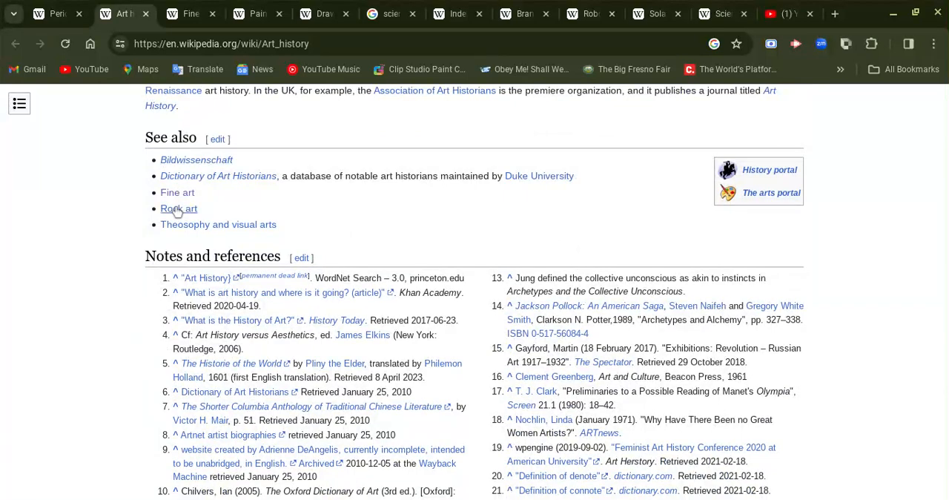
pyautogui.moveTo(178, 207)
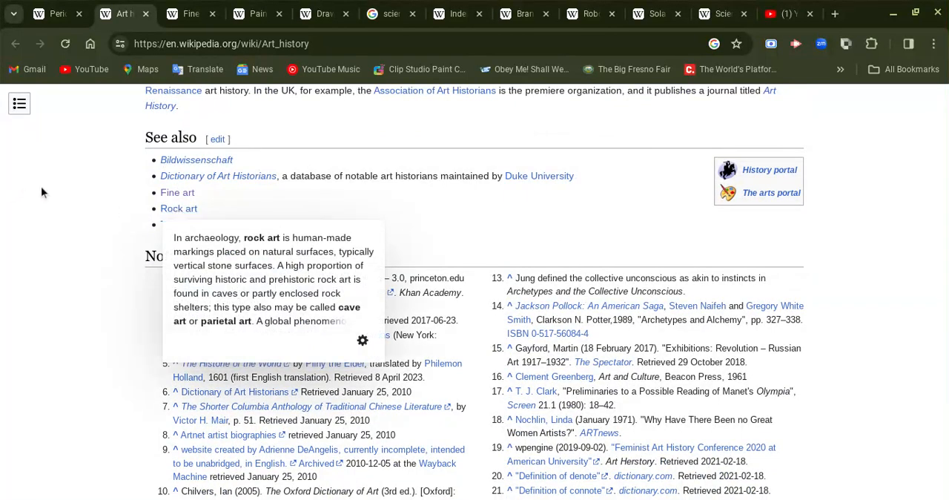
pyautogui.moveTo(218, 224)
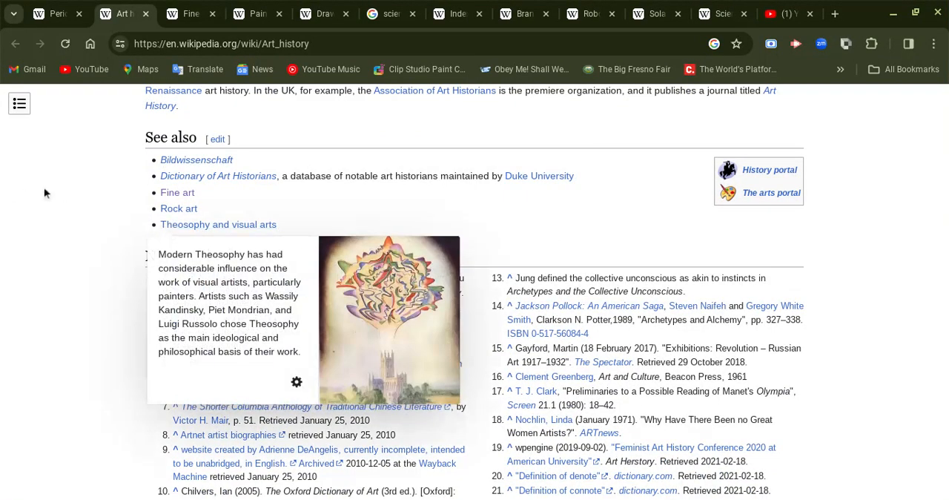
pyautogui.scroll(-3)
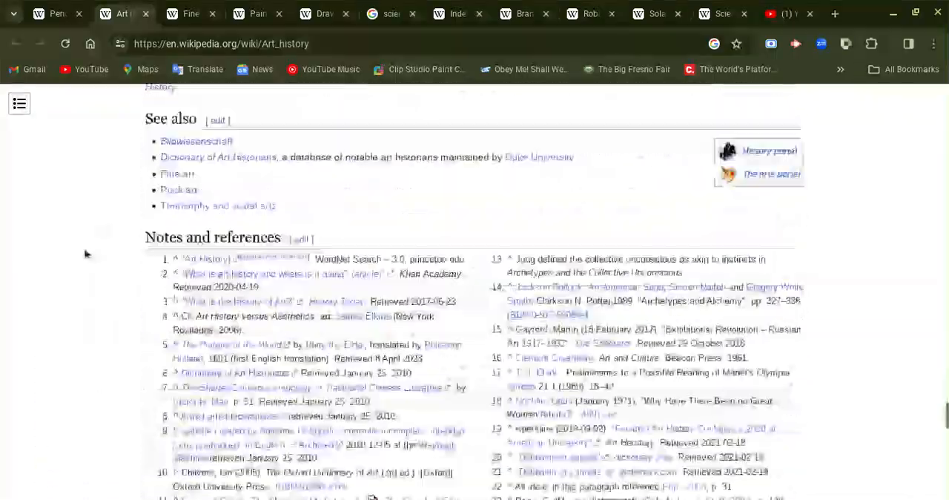
# Step: Expand the Visual arts and the art world navbox, then close the Art history tab
pyautogui.scroll(-3)
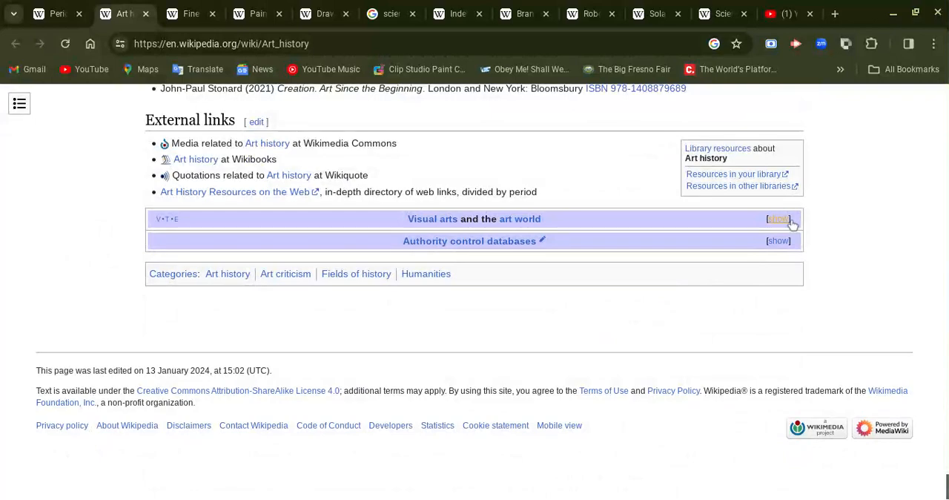
pyautogui.click(776, 218)
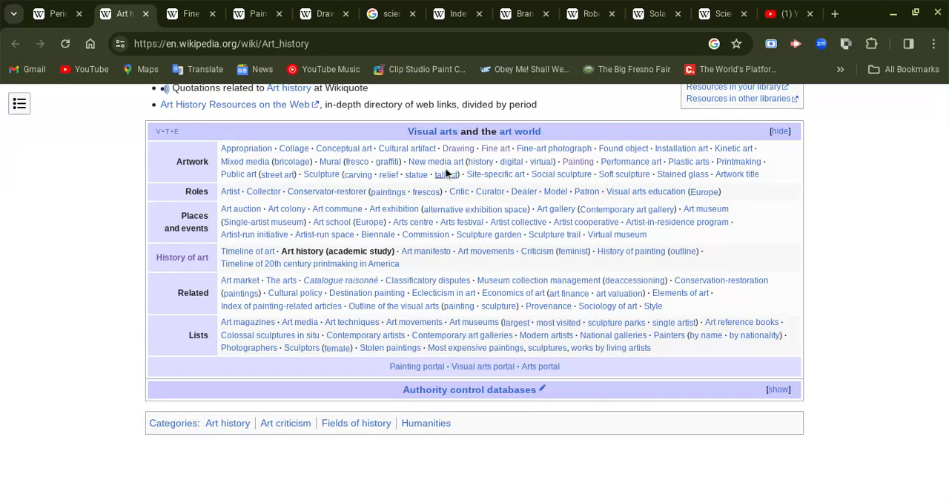
pyautogui.moveTo(436, 162)
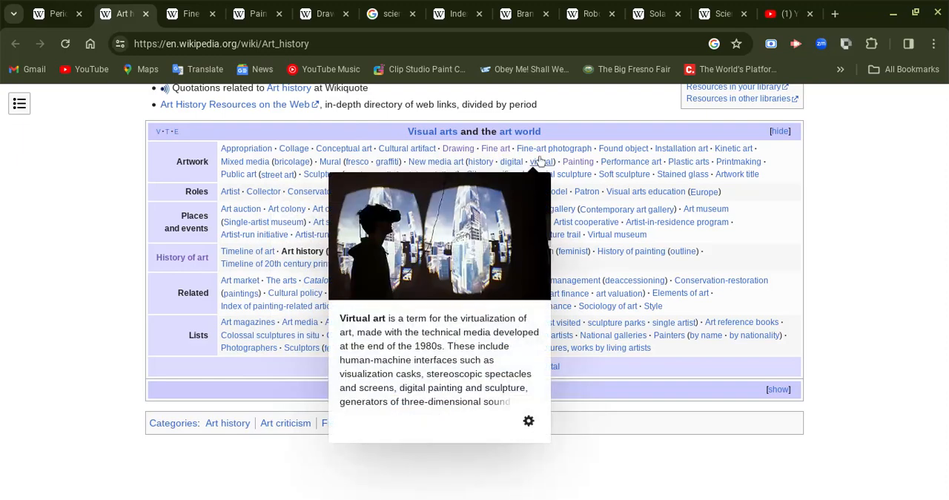
pyautogui.moveTo(540, 161)
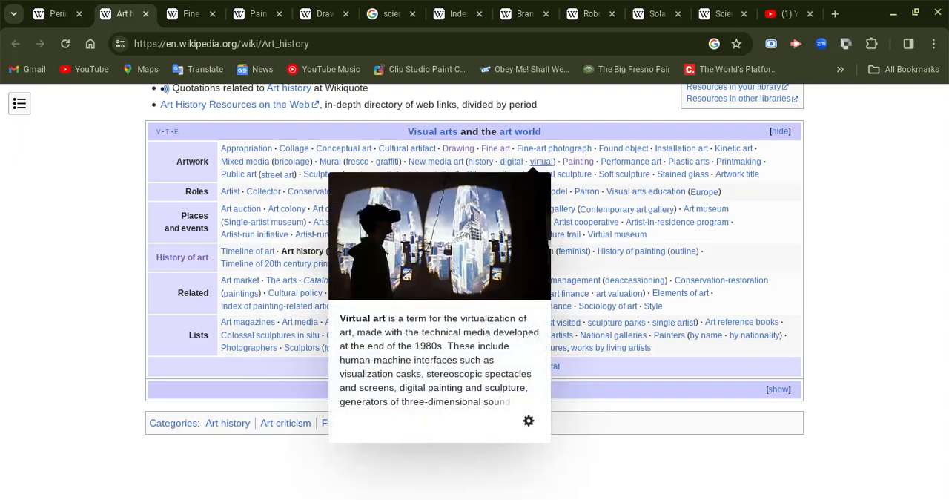
pyautogui.moveTo(12, 165)
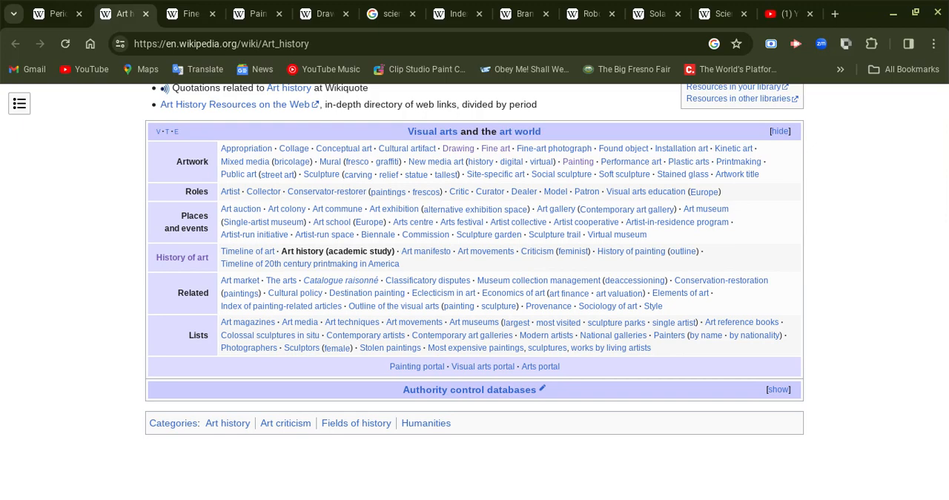
pyautogui.moveTo(59, 125)
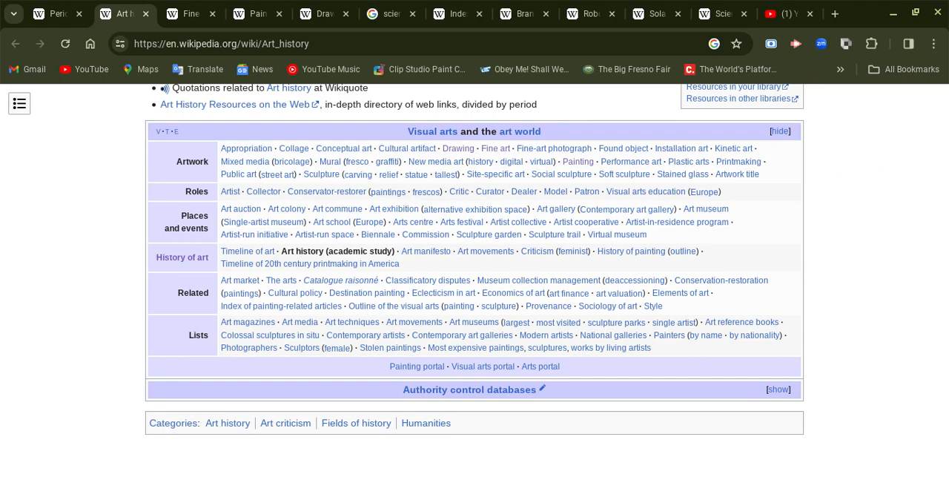
pyautogui.click(177, 43)
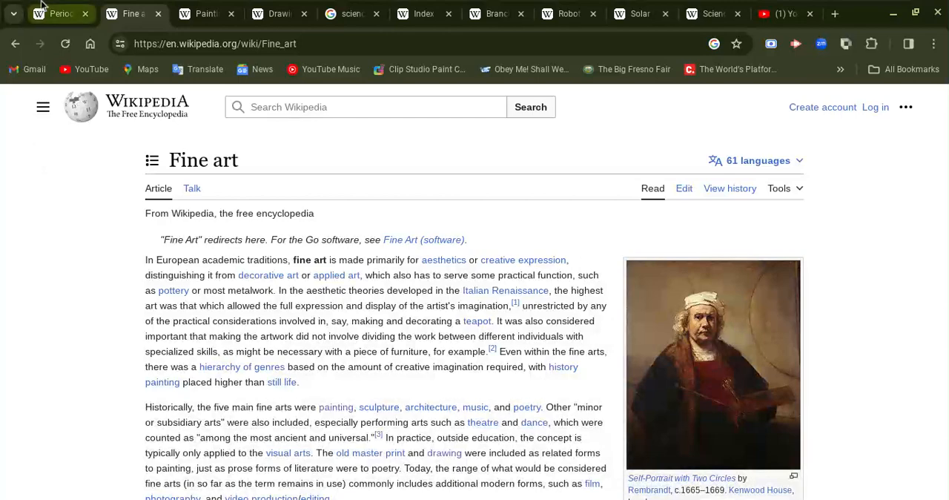
# Step: Switch to Periods in Western art history and browse from Ancient Classical art to Medieval art
pyautogui.click(59, 14)
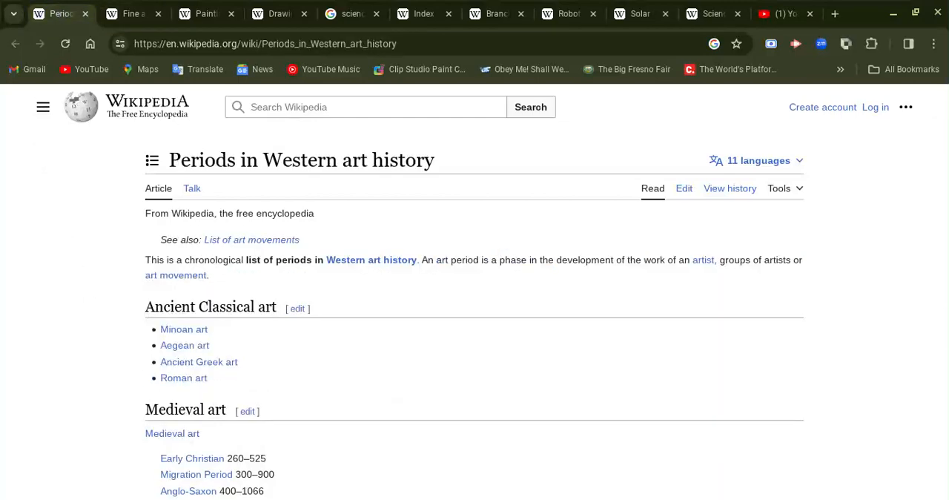
pyautogui.scroll(-3)
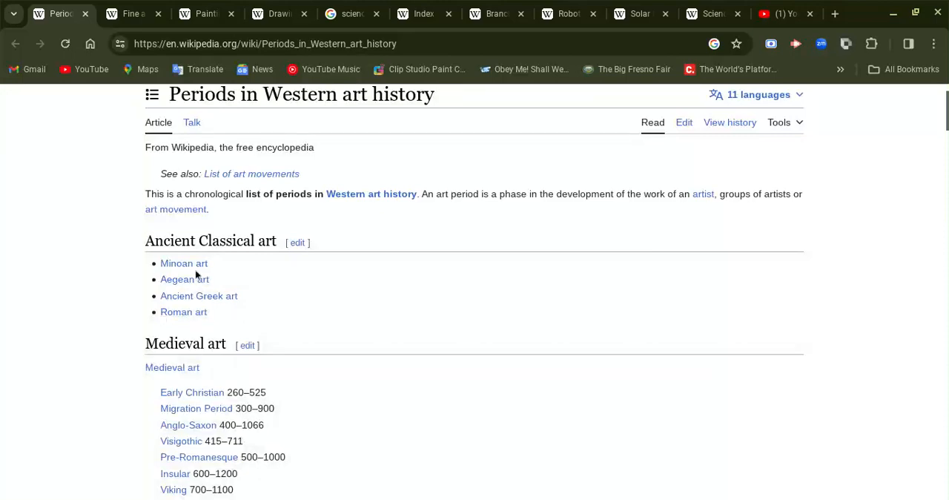
pyautogui.moveTo(184, 311)
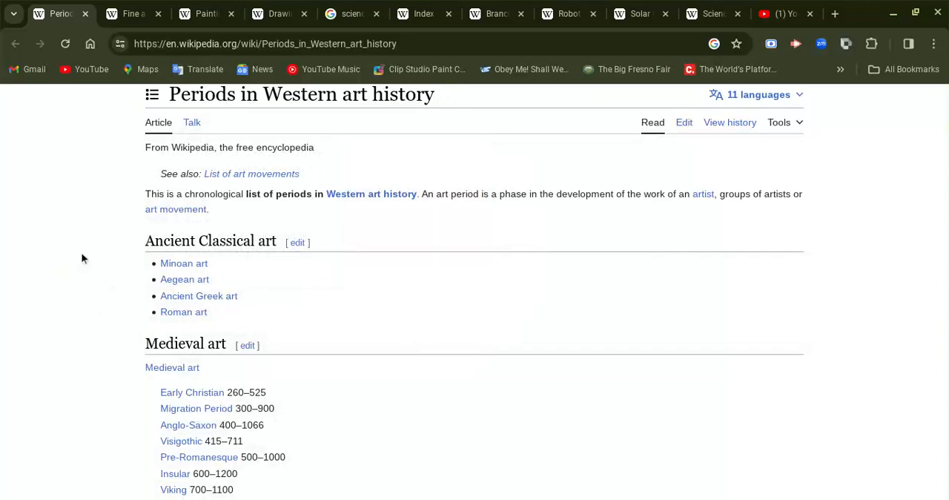
pyautogui.scroll(-3)
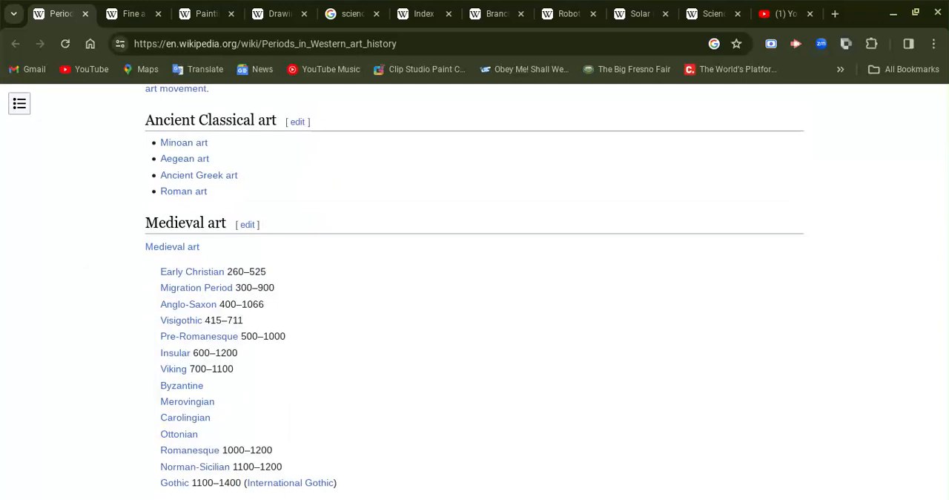
pyautogui.moveTo(183, 142)
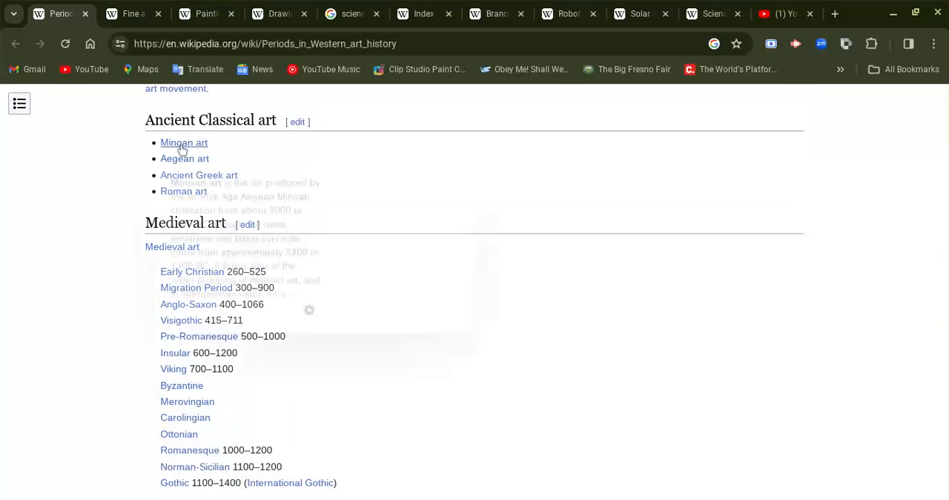
pyautogui.moveTo(183, 159)
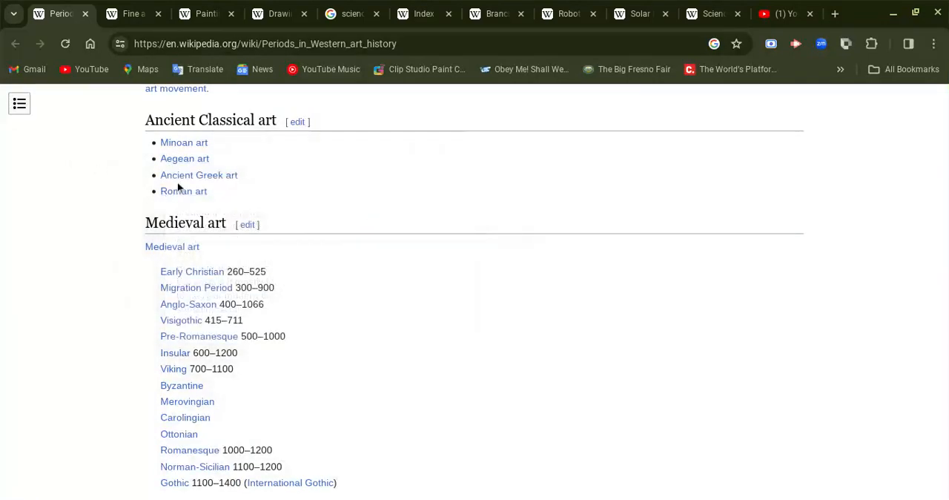
pyautogui.moveTo(199, 175)
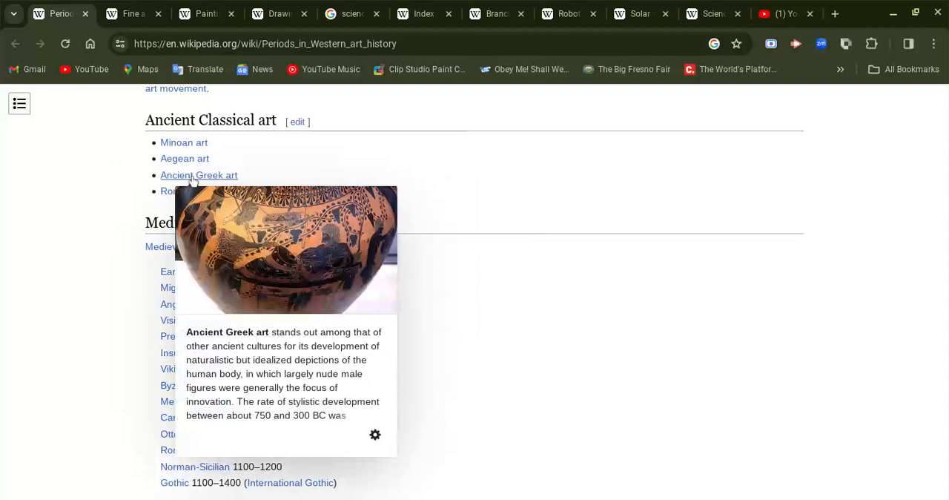
pyautogui.moveTo(184, 190)
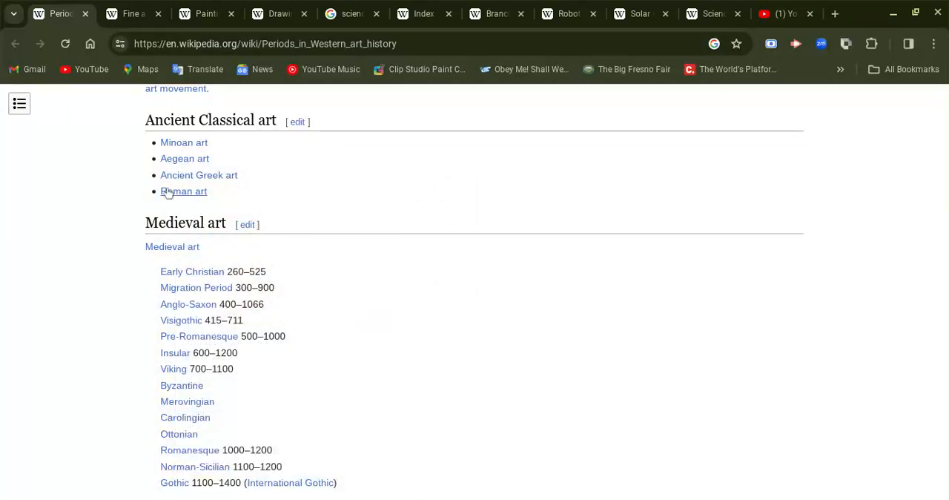
pyautogui.scroll(-3)
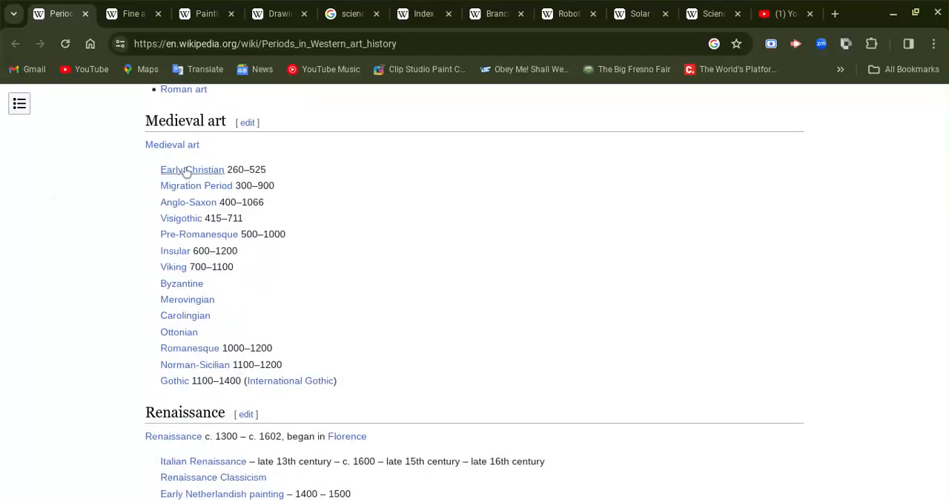
pyautogui.moveTo(187, 196)
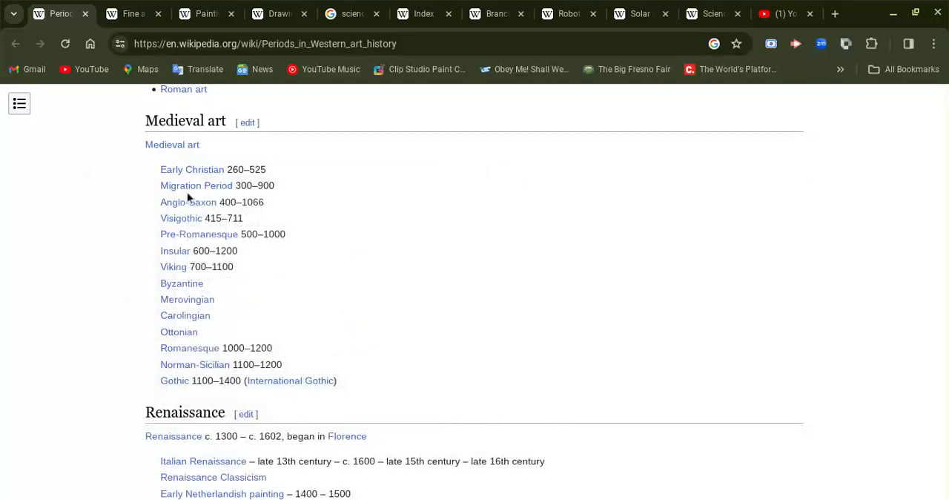
# Step: Read the Western art periods list from Renaissance into modern art
pyautogui.scroll(-3)
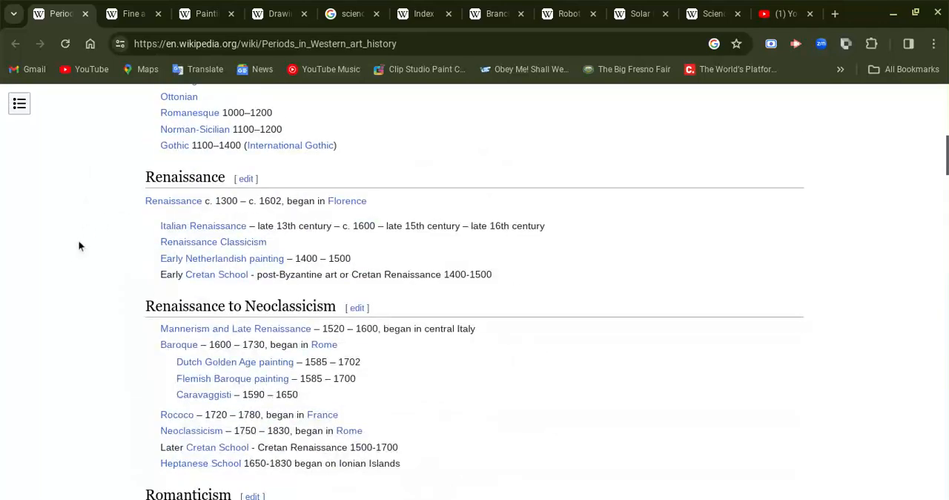
pyautogui.scroll(-3)
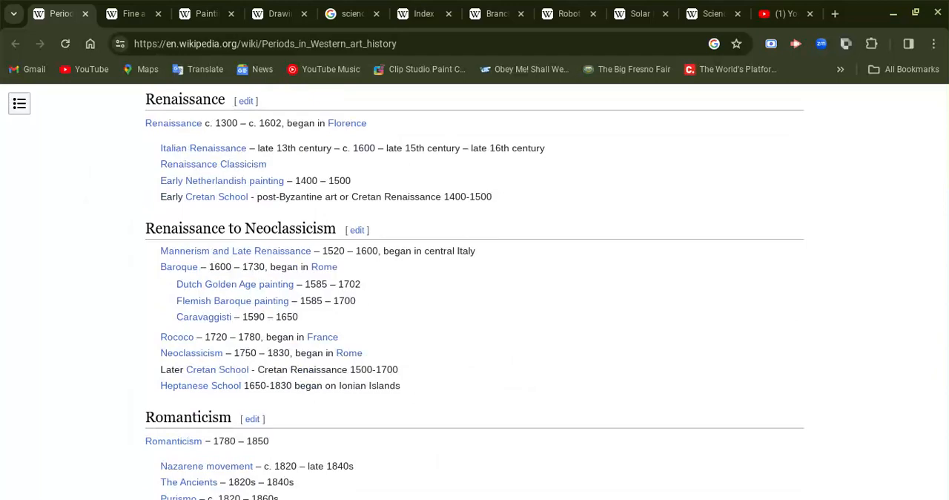
pyautogui.scroll(-3)
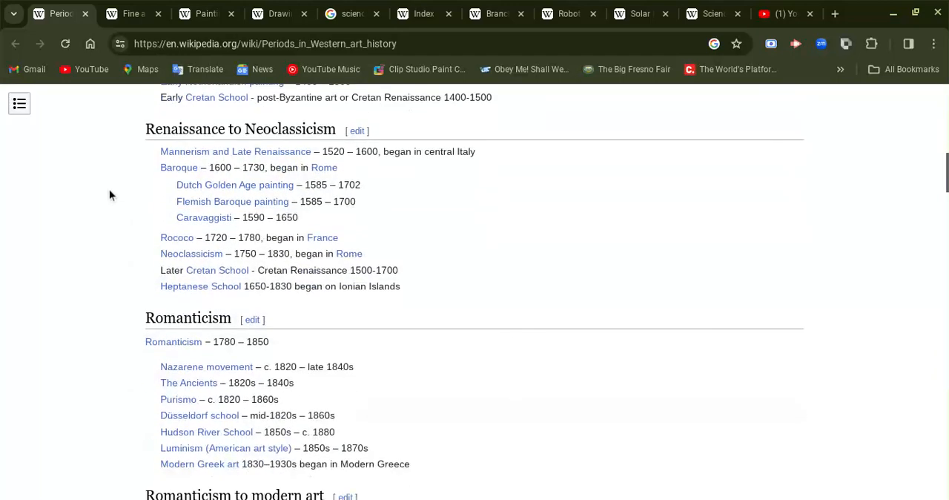
pyautogui.scroll(-3)
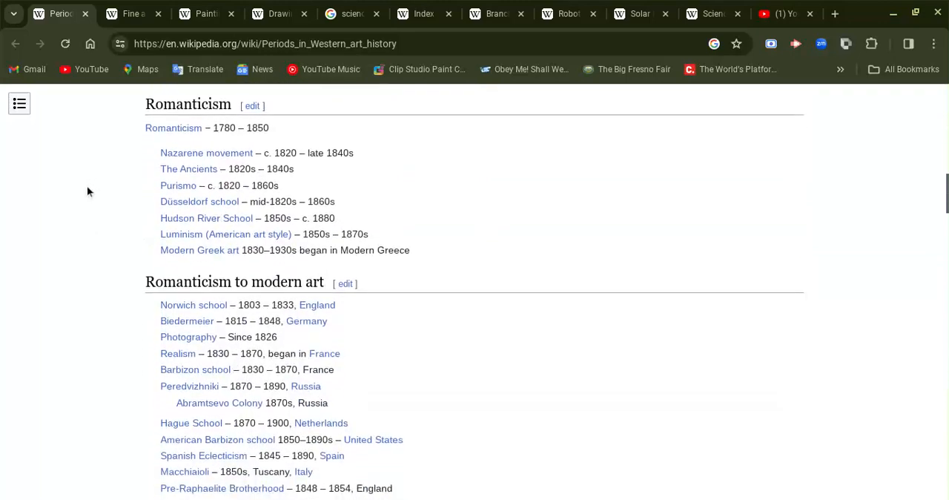
pyautogui.scroll(-3)
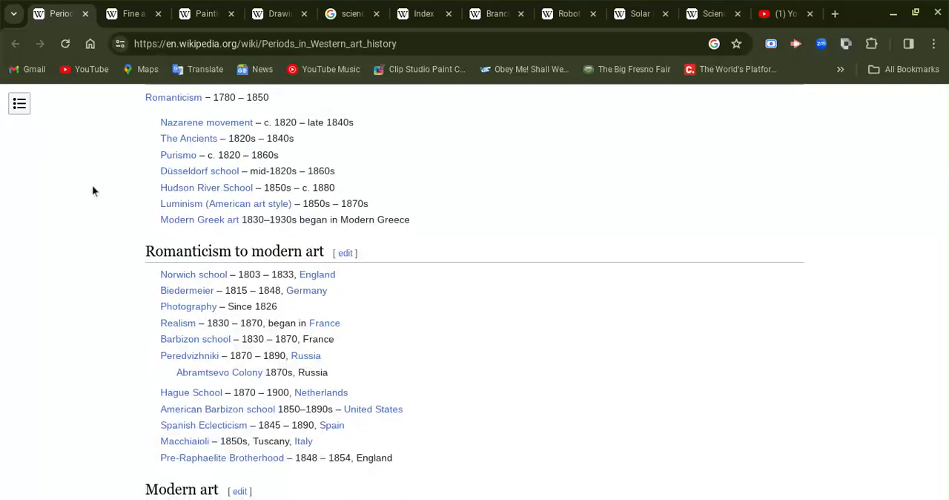
pyautogui.scroll(-3)
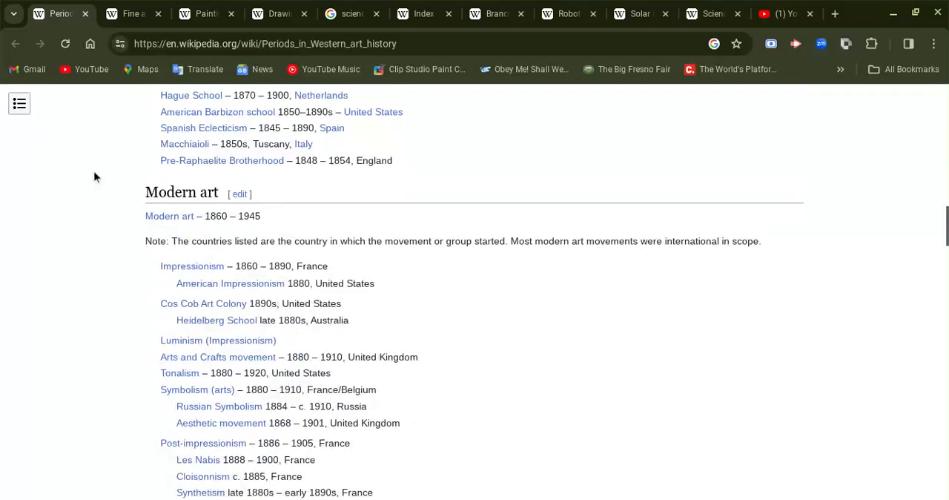
pyautogui.scroll(3)
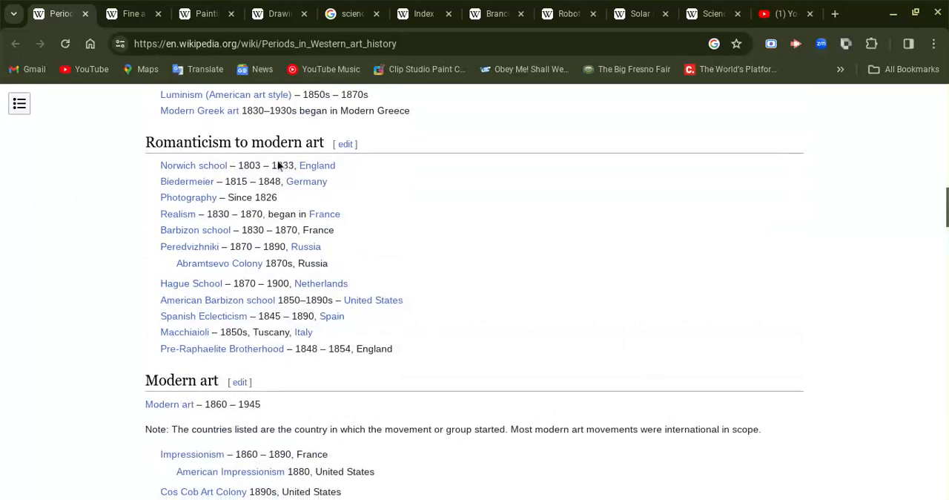
pyautogui.scroll(-3)
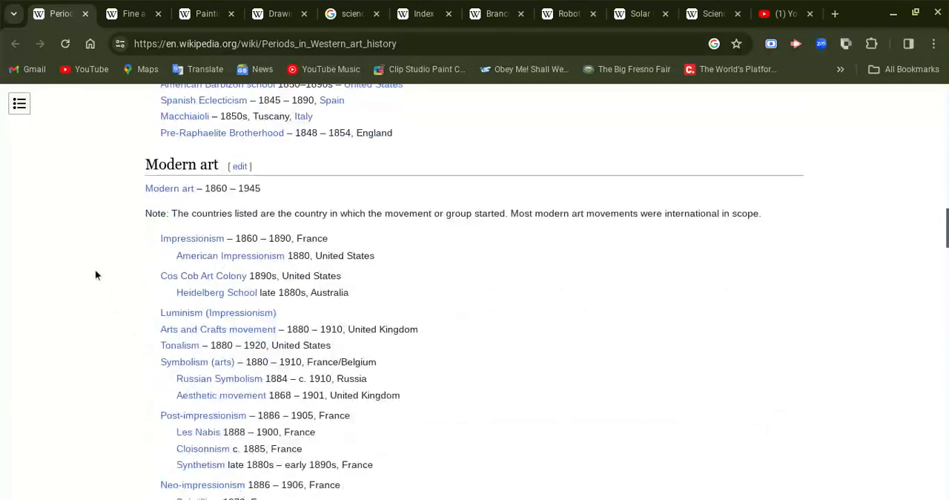
# Step: Continue through contemporary art down to the See also links at the bottom
pyautogui.scroll(-3)
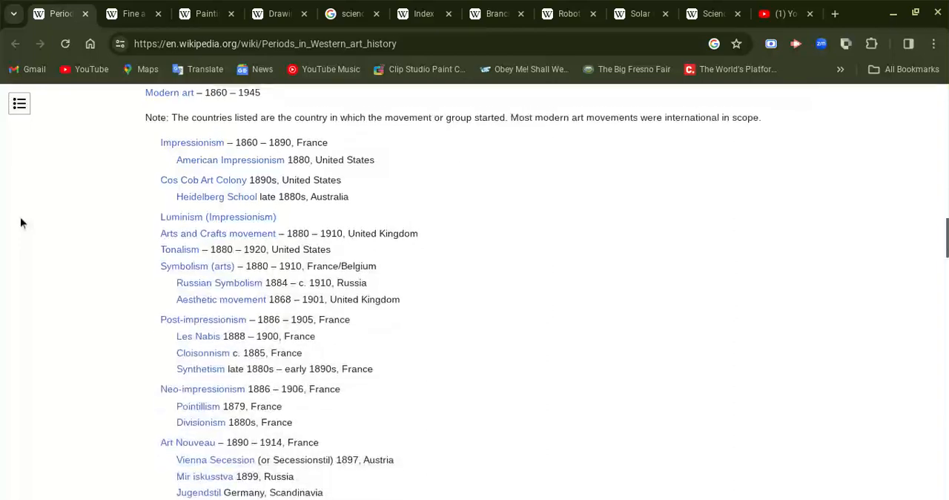
pyautogui.scroll(-3)
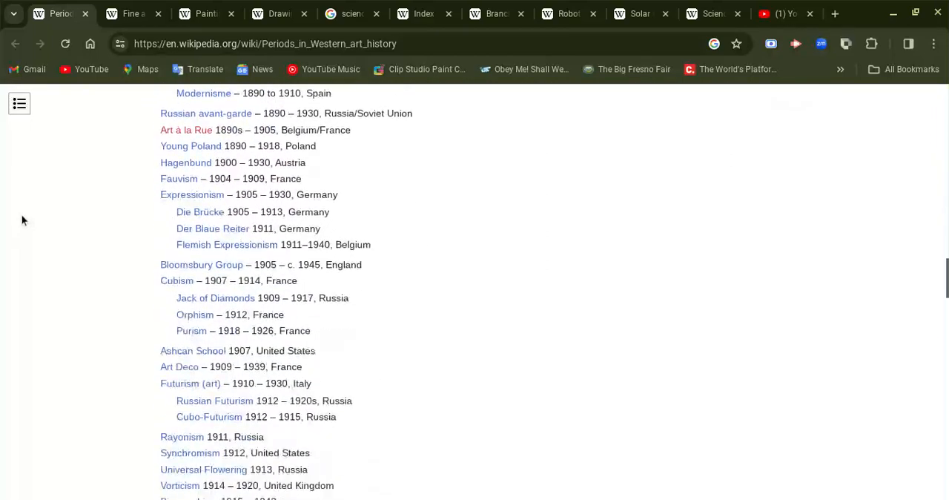
pyautogui.scroll(-3)
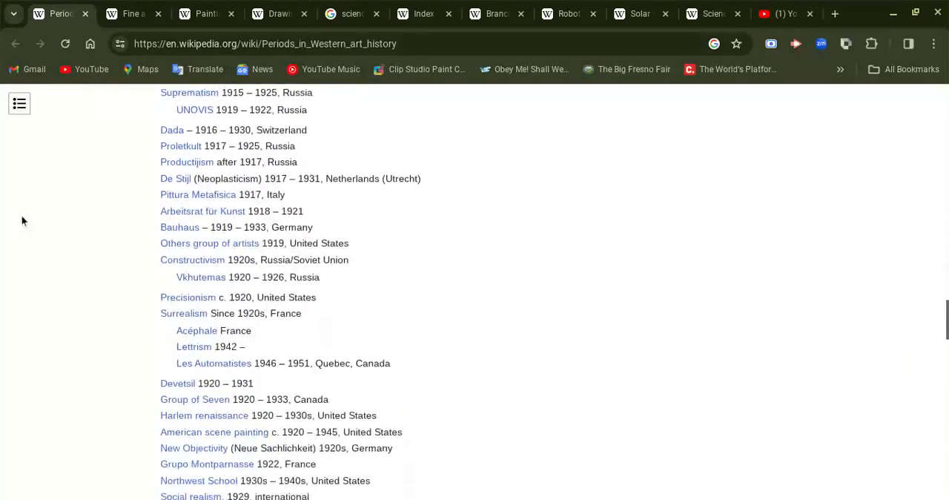
pyautogui.scroll(-3)
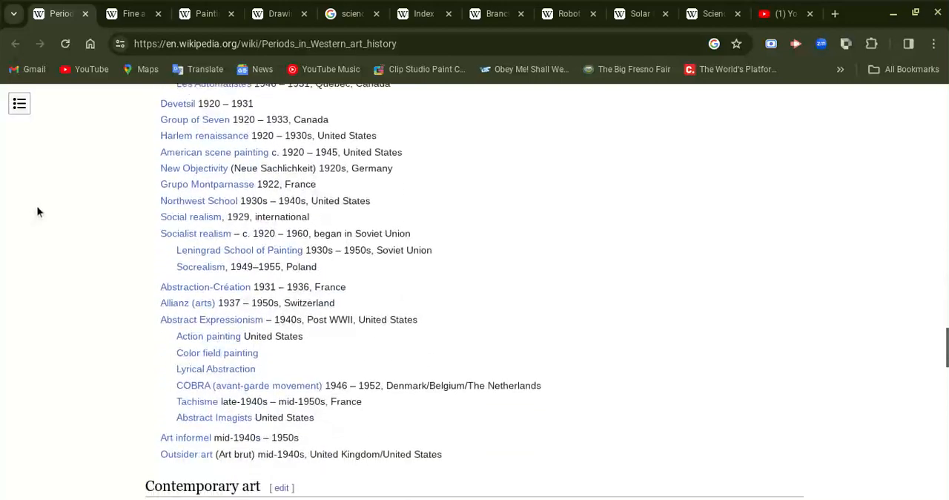
pyautogui.scroll(-3)
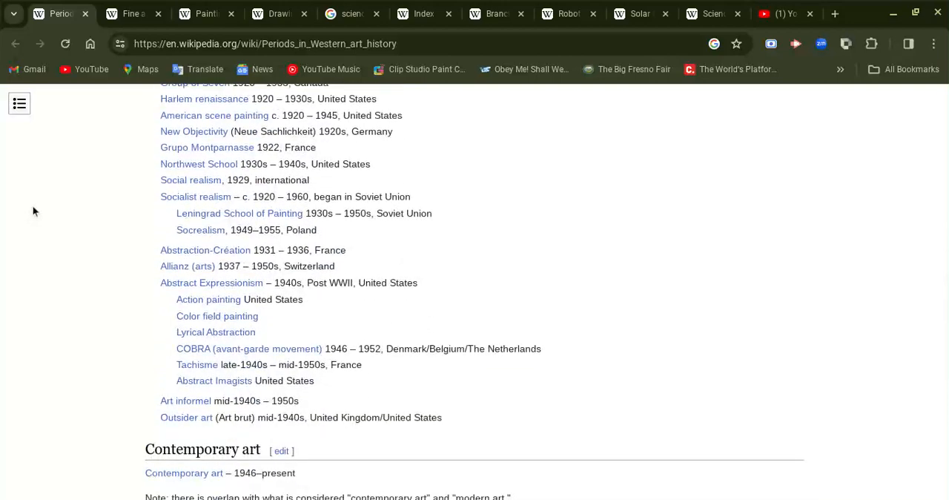
pyautogui.scroll(-3)
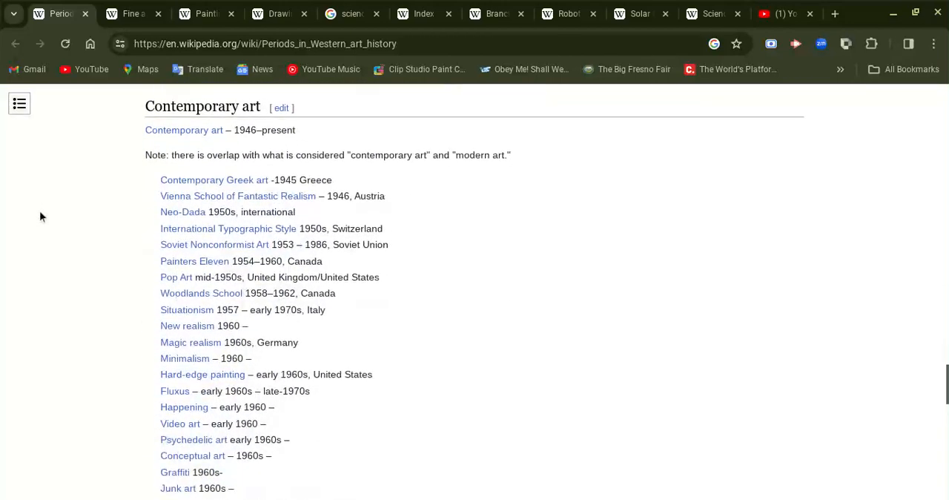
pyautogui.scroll(-3)
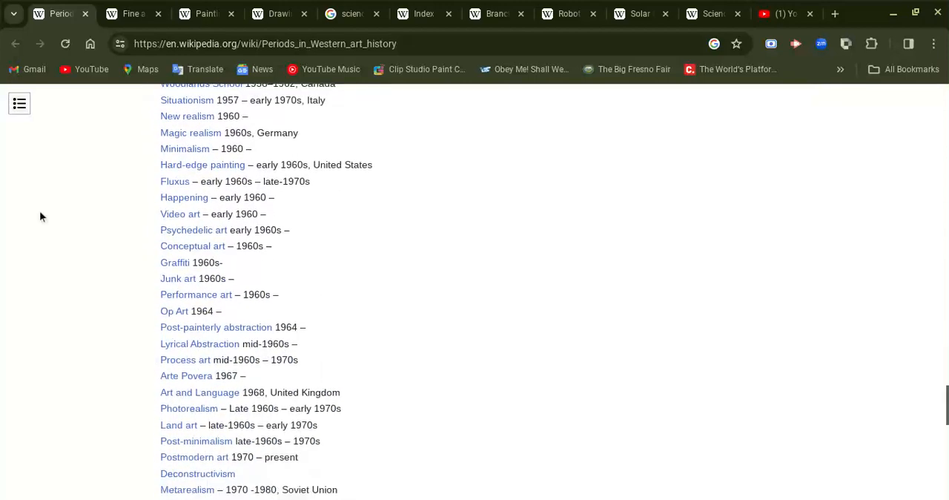
pyautogui.scroll(-3)
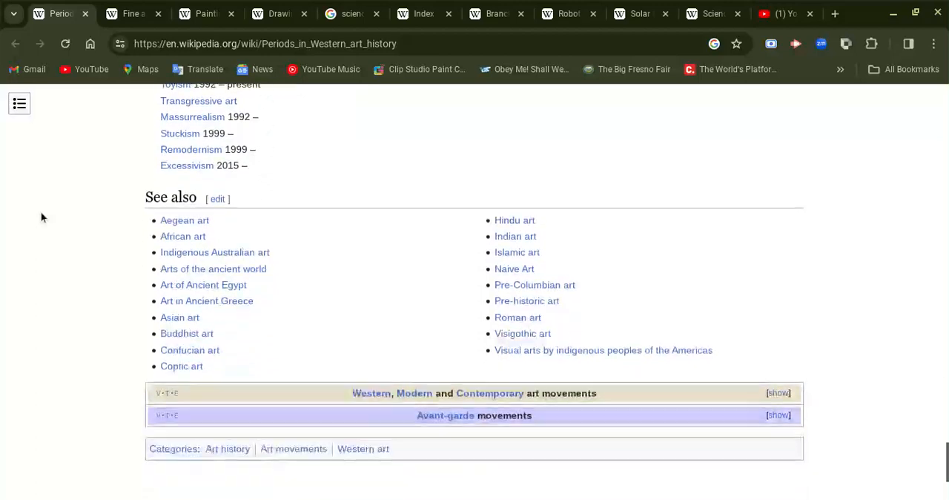
pyautogui.moveTo(203, 264)
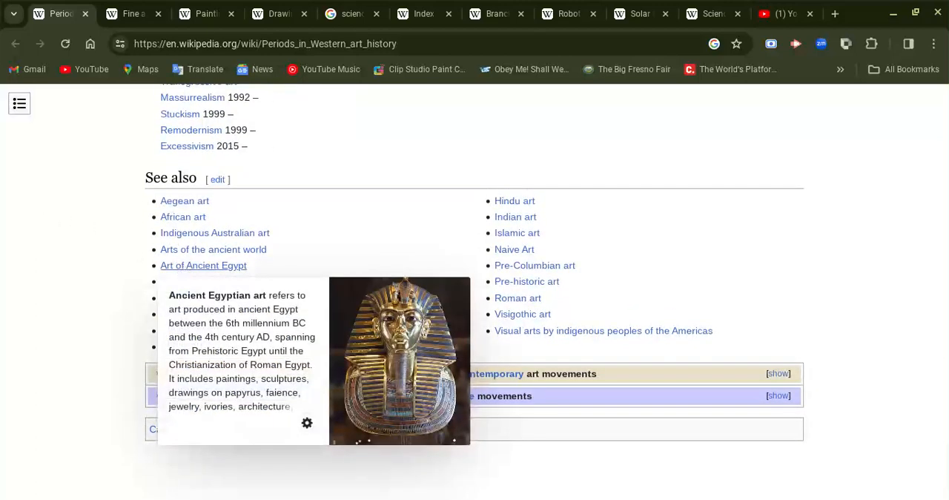
pyautogui.moveTo(71, 223)
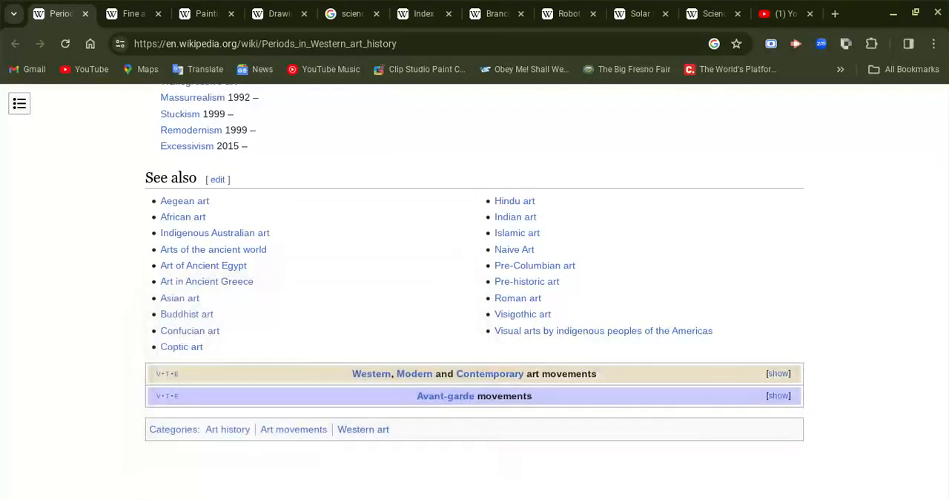
# Step: Close the Periods in Western art history tab, revealing the Fine art article
pyautogui.click(134, 13)
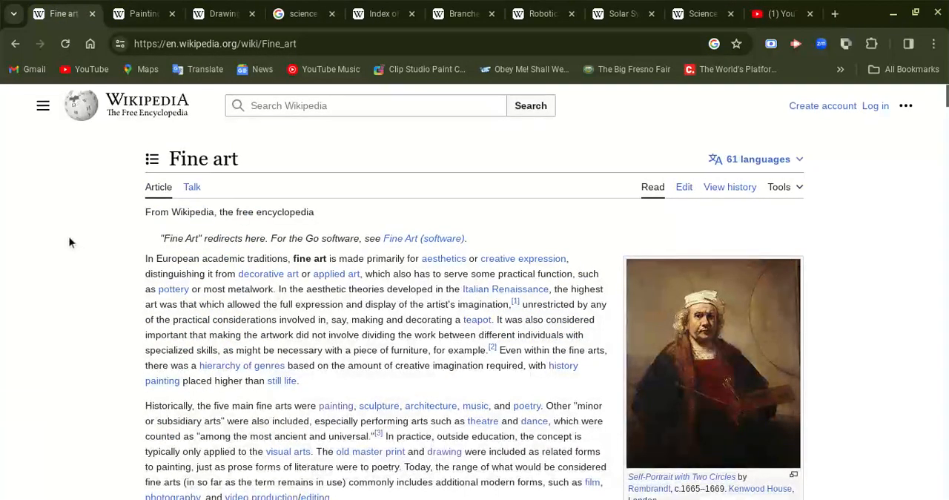
# Step: Scroll the Fine art article through Origins, history and development to Cultural perspectives
pyautogui.scroll(-3)
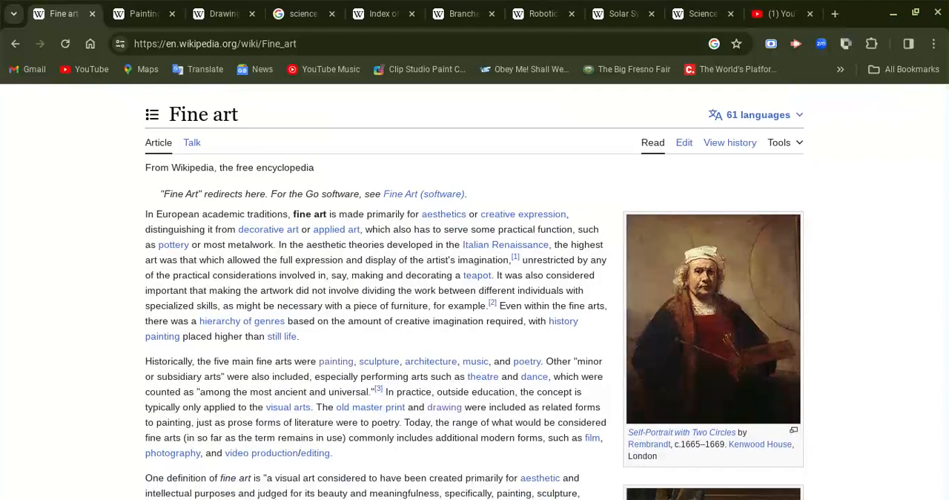
pyautogui.scroll(-3)
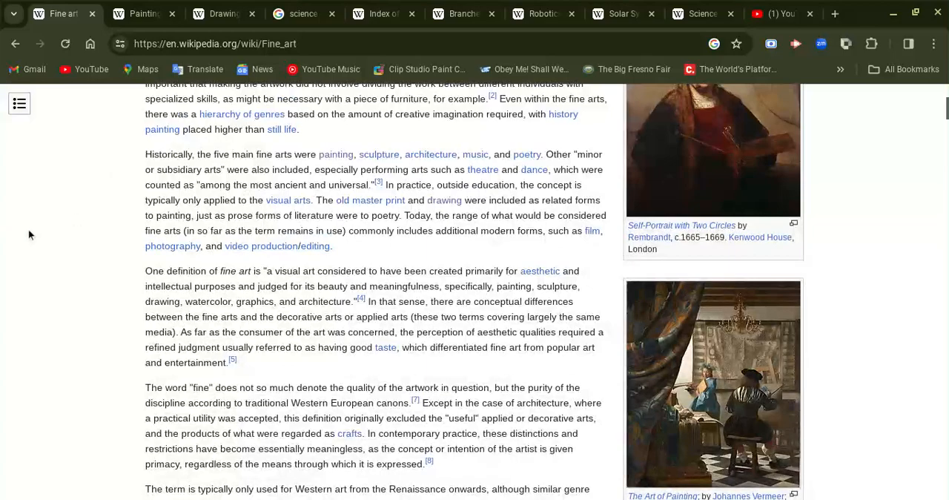
pyautogui.scroll(-3)
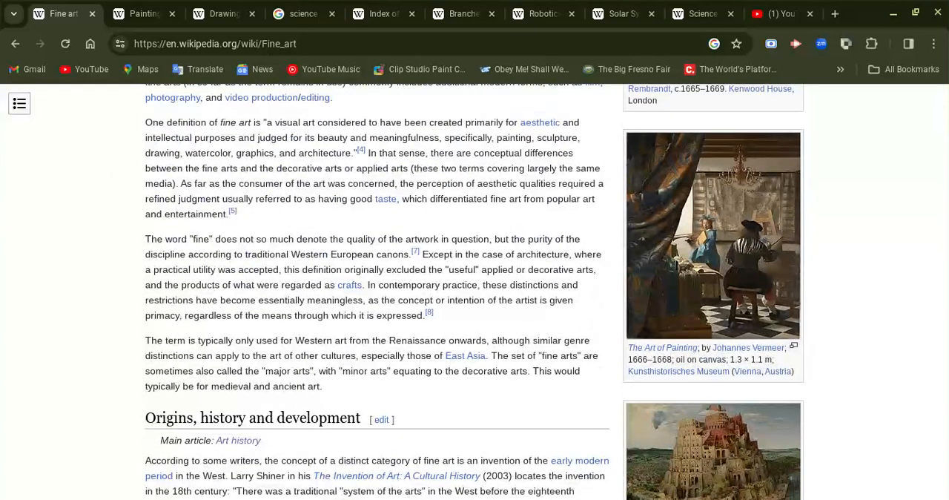
pyautogui.scroll(-3)
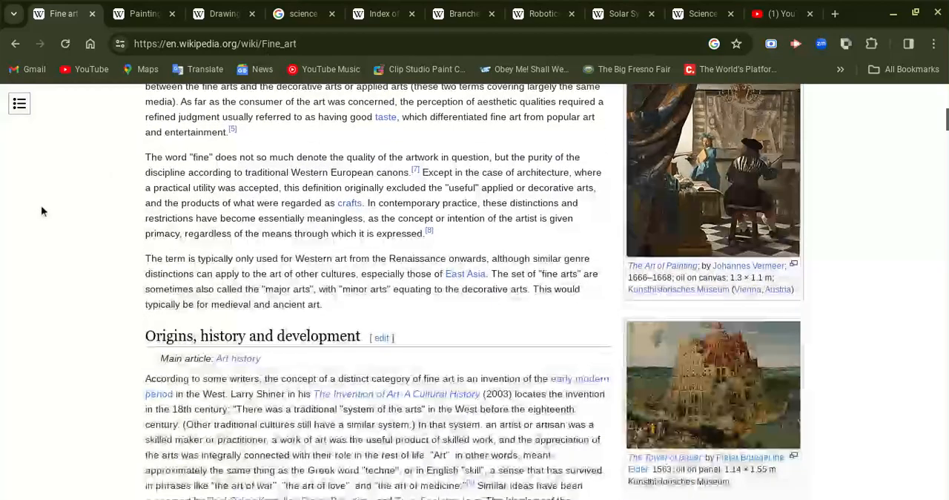
pyautogui.scroll(-3)
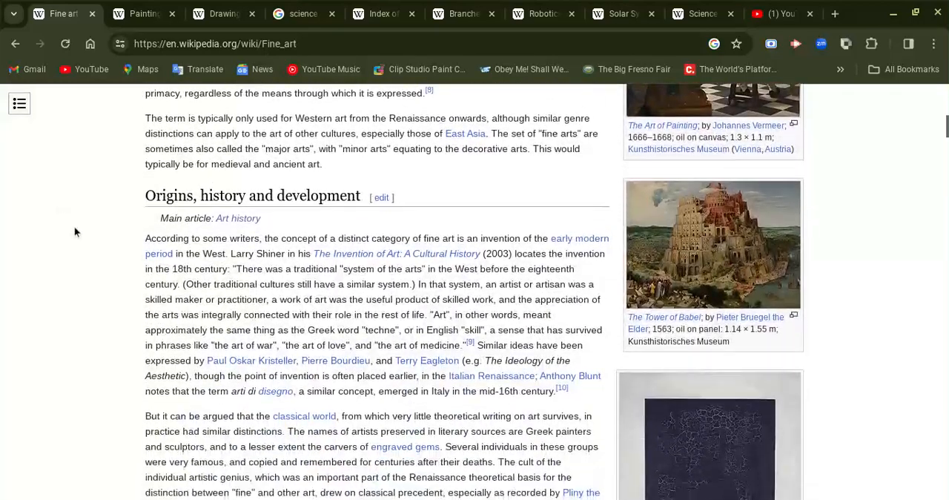
pyautogui.scroll(-3)
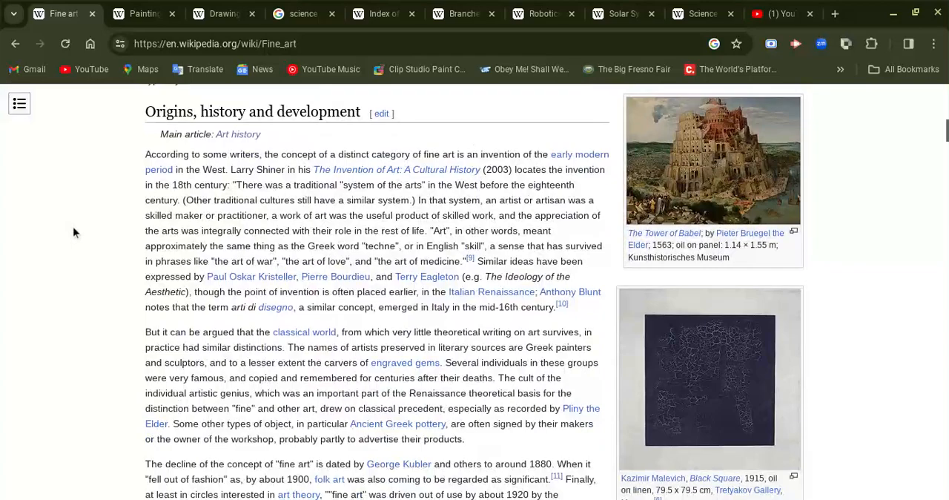
pyautogui.scroll(-3)
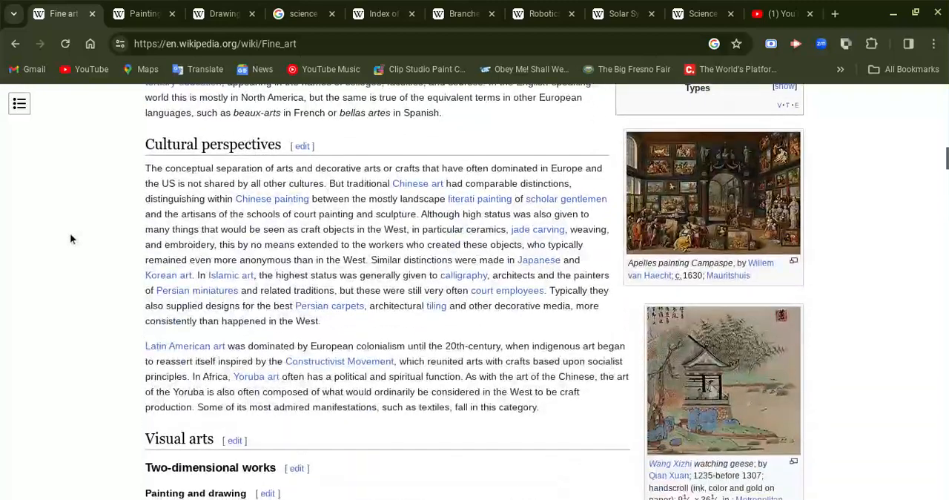
# Step: Scroll the Fine art article through Visual arts, Painting and drawing and Mosaics to Printmaking
pyautogui.scroll(-3)
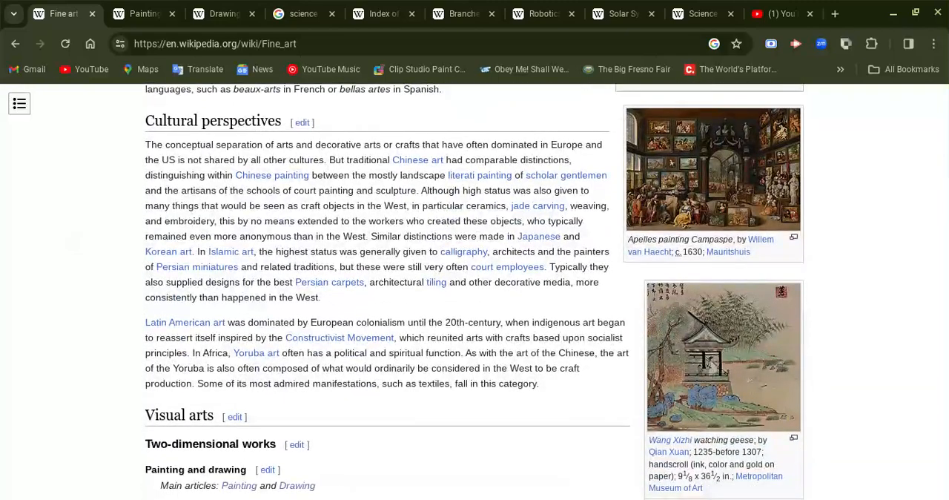
pyautogui.scroll(-3)
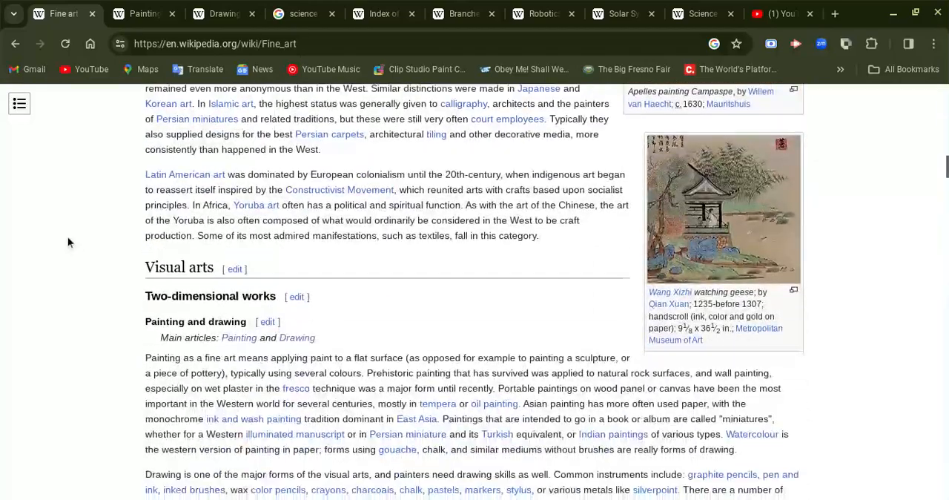
pyautogui.scroll(-3)
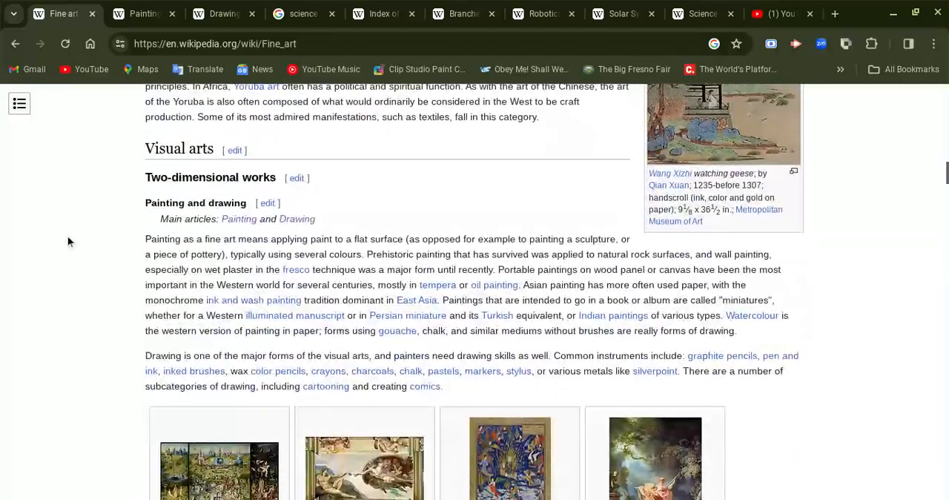
pyautogui.scroll(-3)
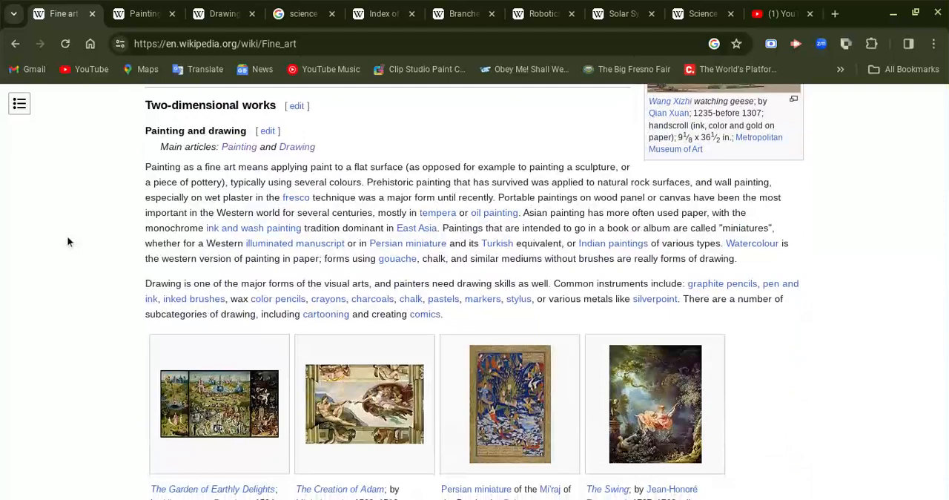
pyautogui.scroll(-3)
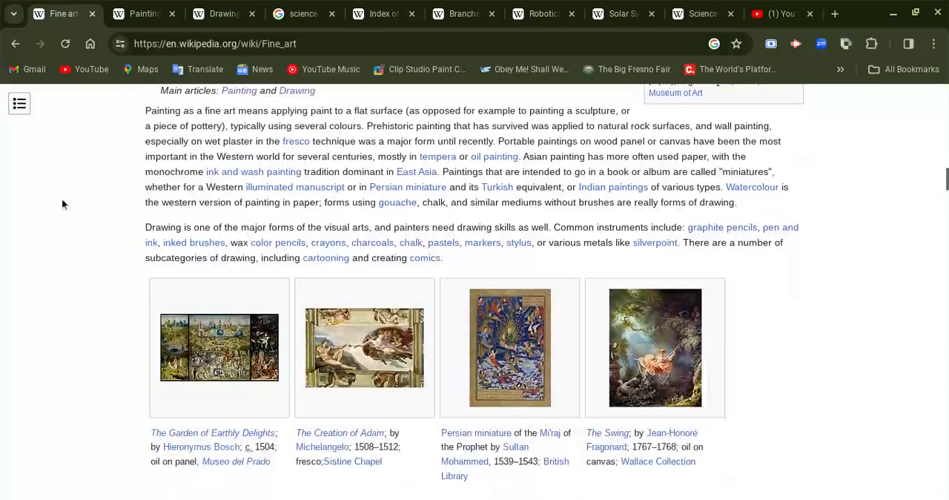
pyautogui.scroll(-3)
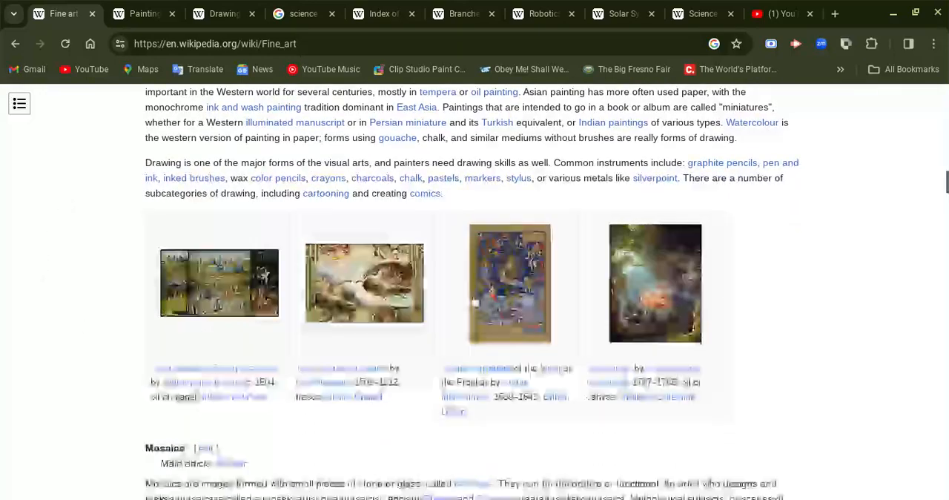
pyautogui.scroll(-3)
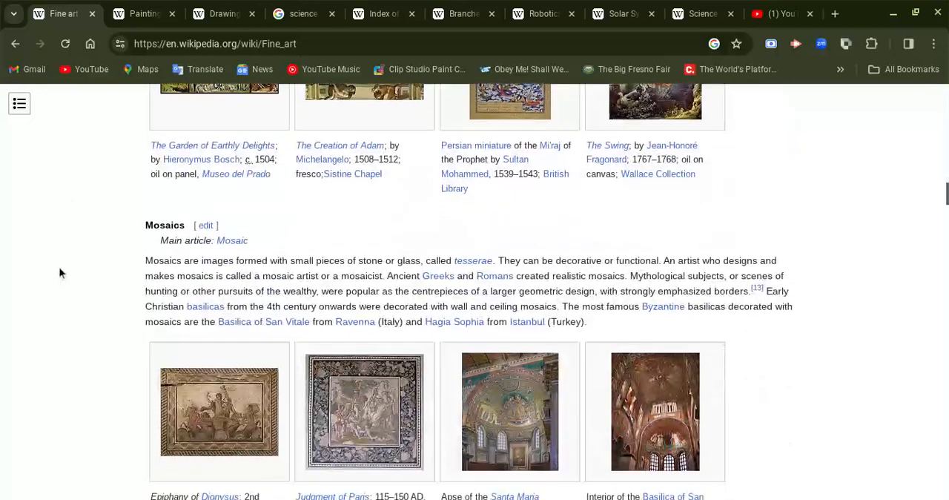
pyautogui.scroll(-3)
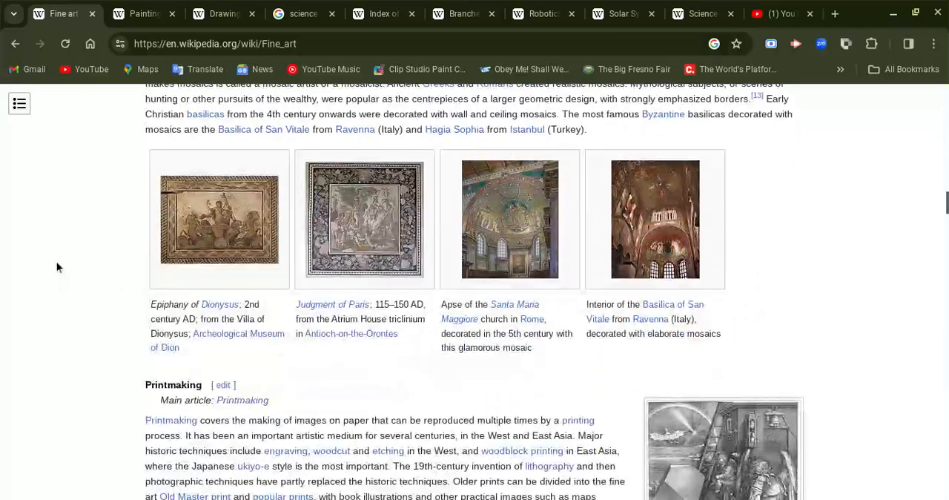
pyautogui.scroll(-3)
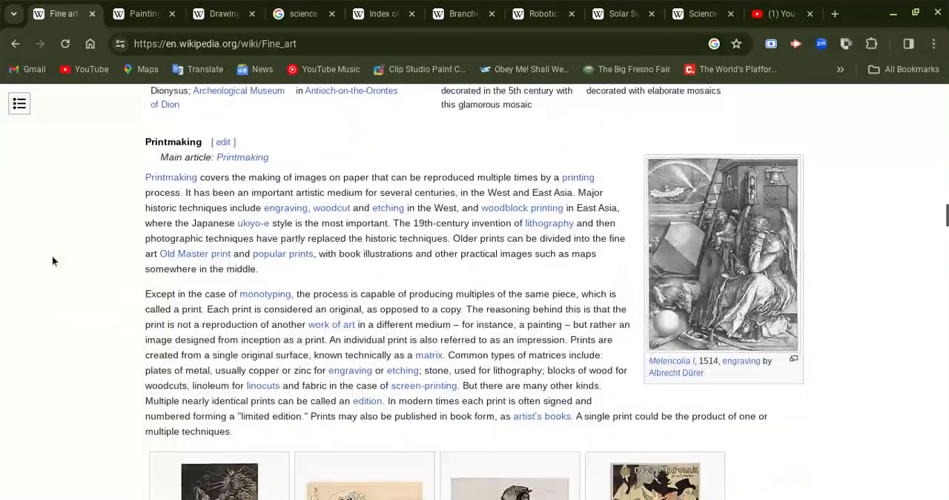
pyautogui.scroll(-3)
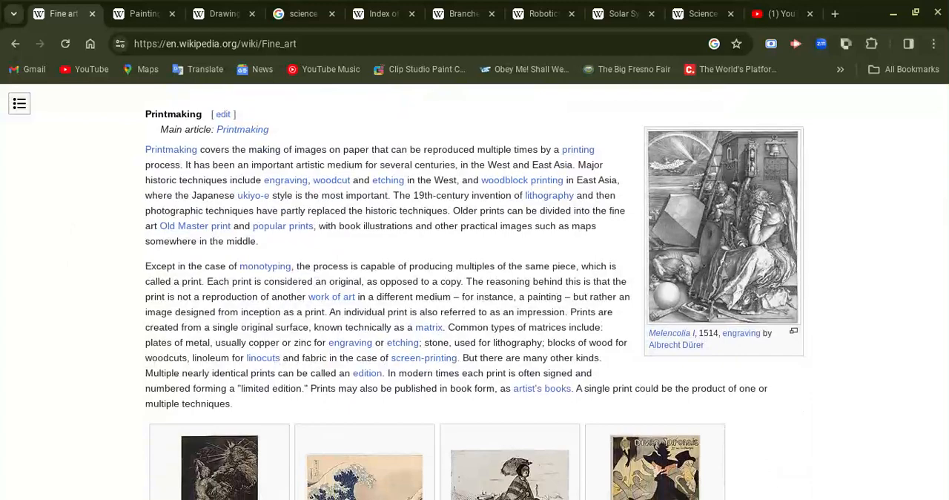
pyautogui.moveTo(578, 150)
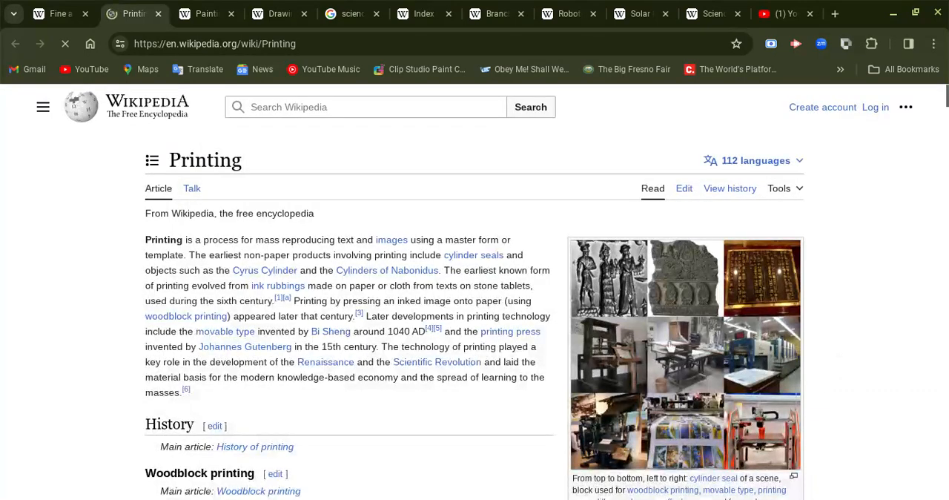
pyautogui.scroll(-3)
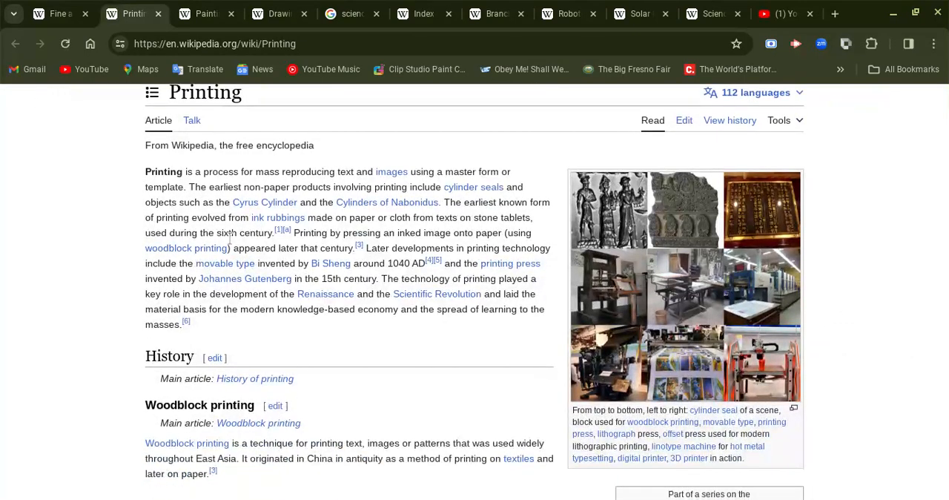
pyautogui.scroll(-3)
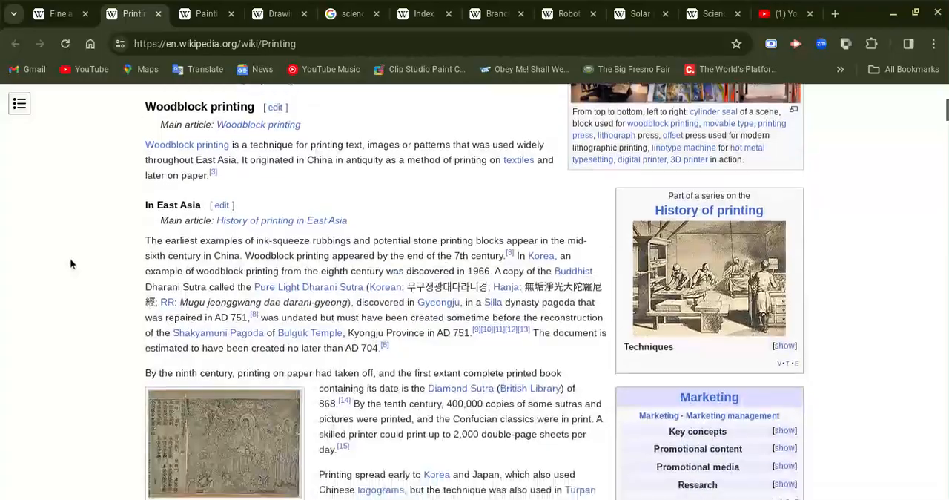
pyautogui.scroll(-3)
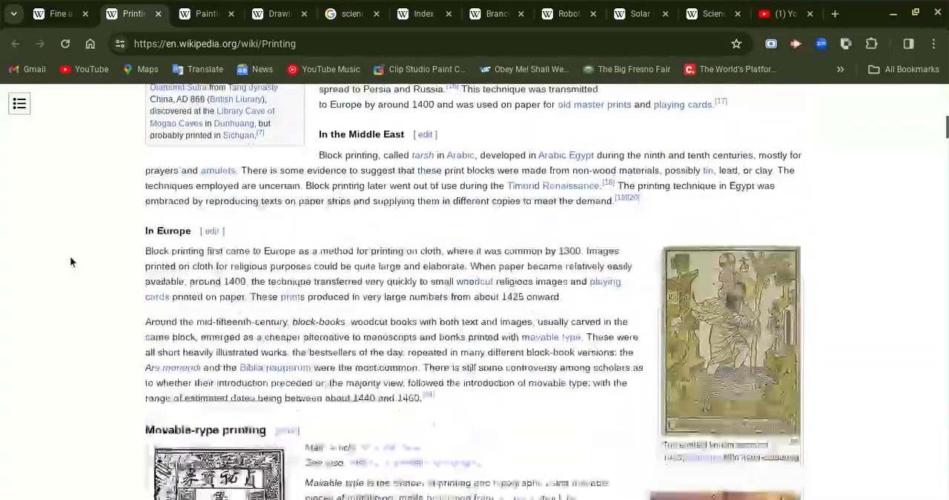
pyautogui.scroll(-3)
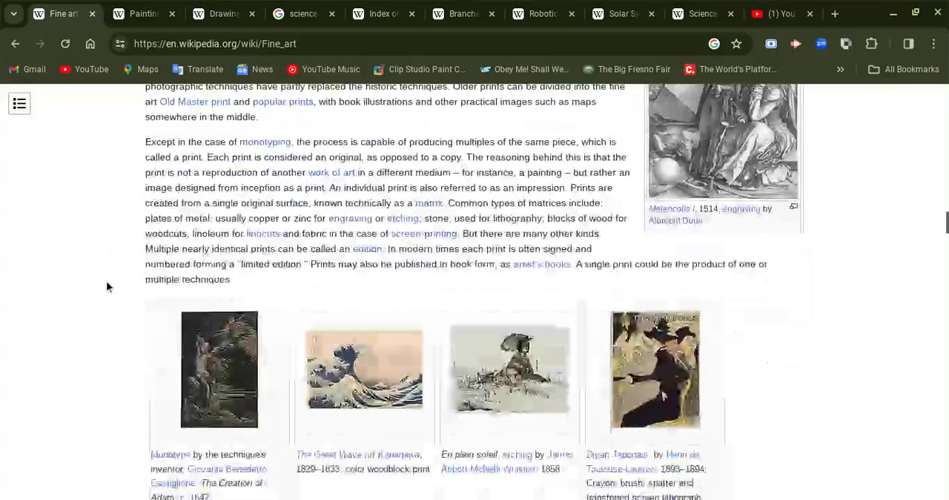
# Step: Scroll the Fine art article through Calligraphy, Photography, Sculpture and Performing arts
pyautogui.scroll(-3)
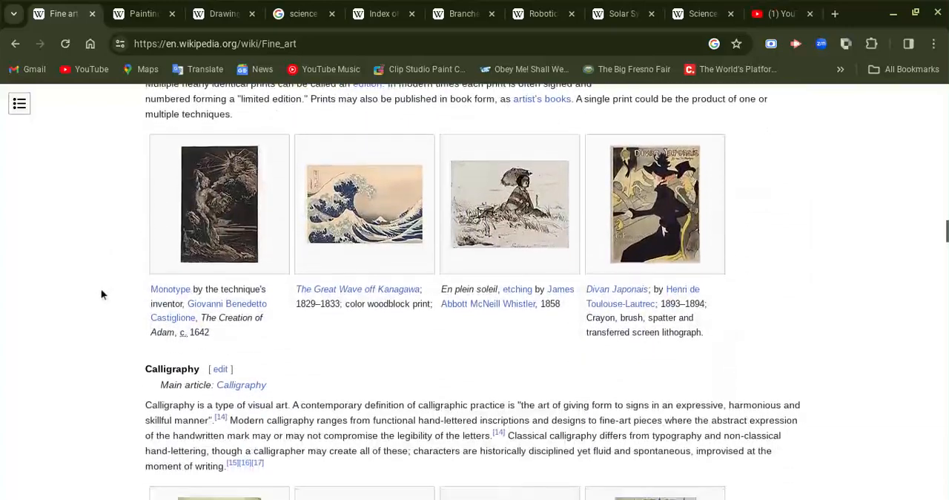
pyautogui.scroll(-3)
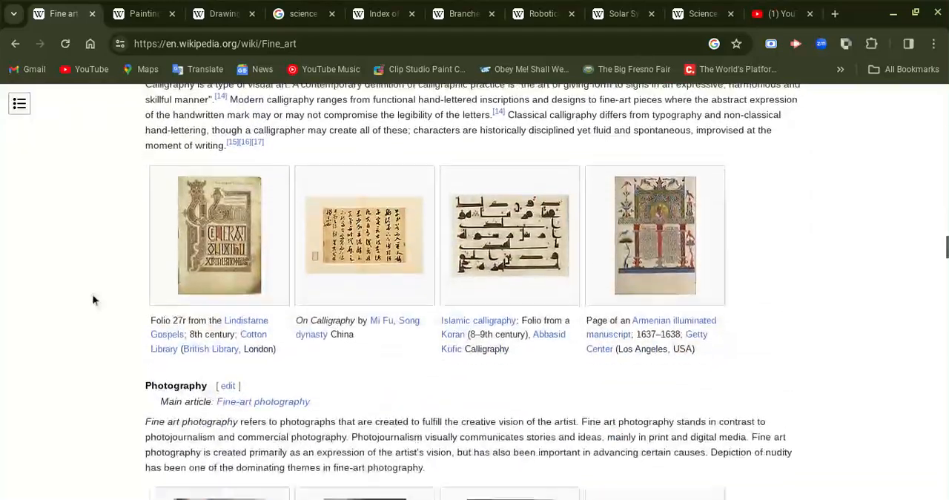
pyautogui.scroll(-3)
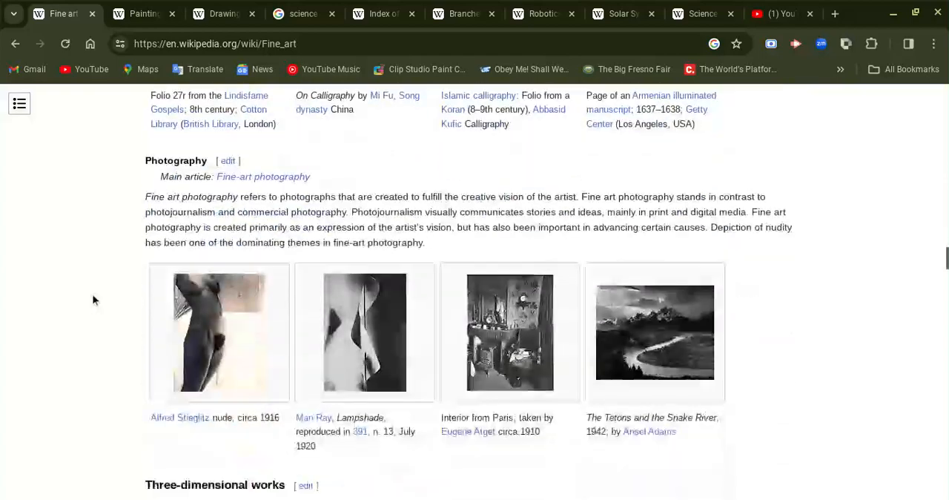
pyautogui.scroll(-3)
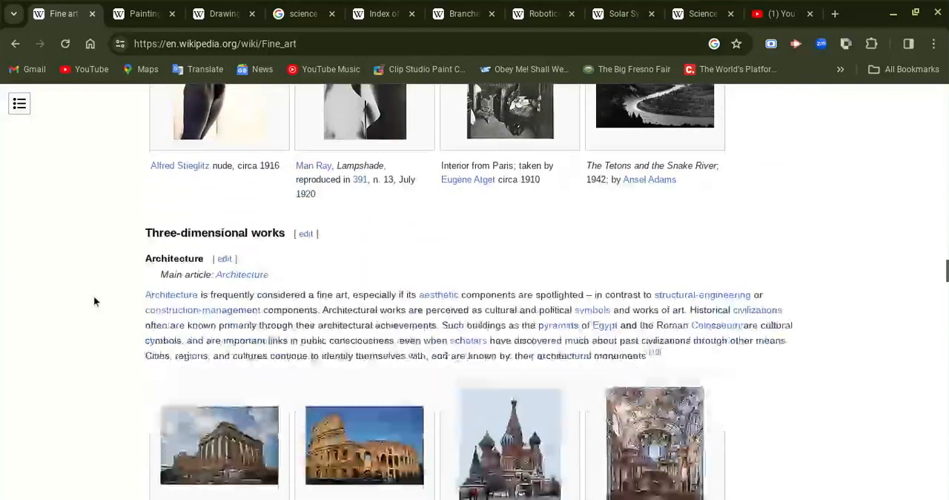
pyautogui.scroll(-3)
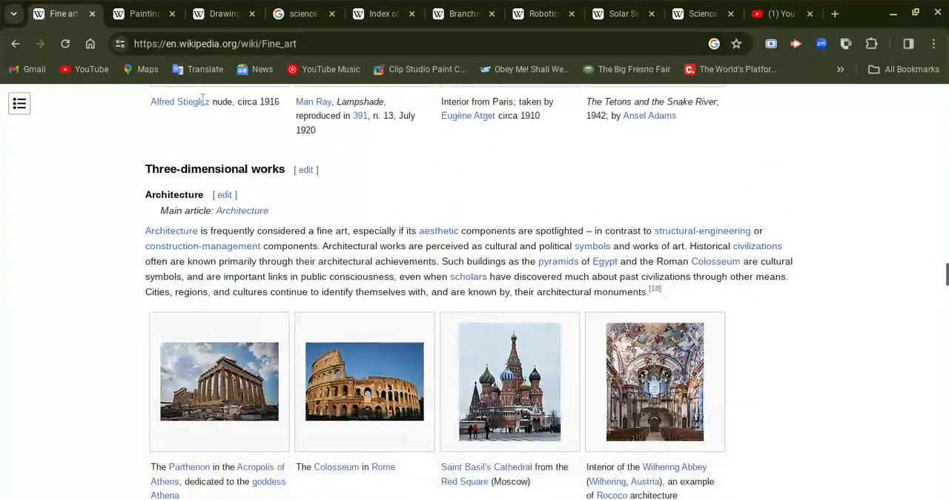
pyautogui.scroll(-3)
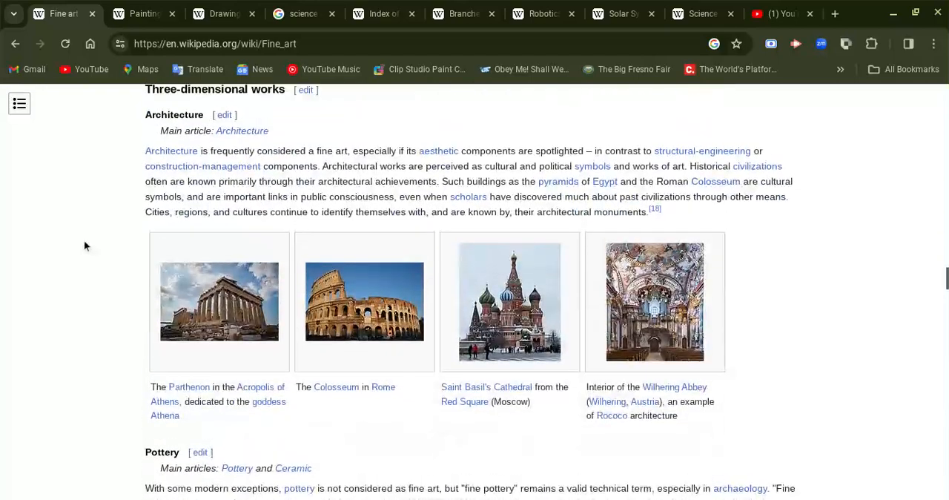
pyautogui.moveTo(32, 216)
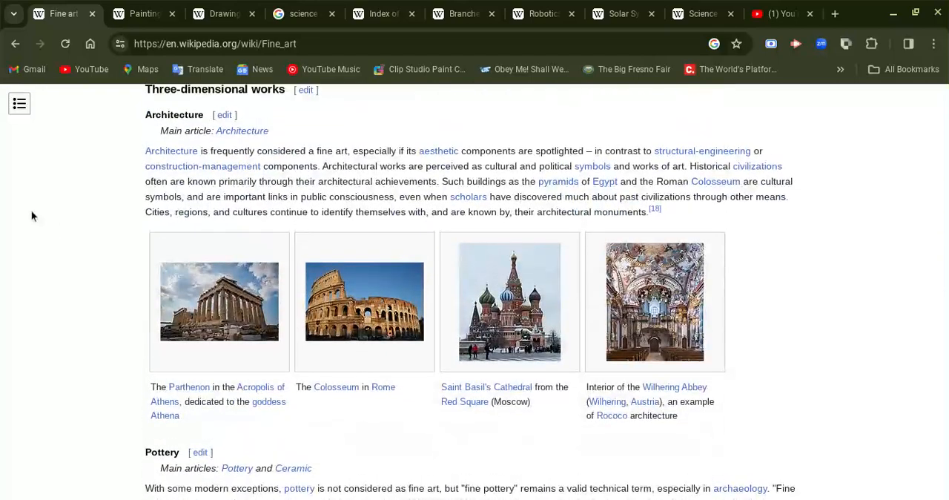
pyautogui.scroll(-3)
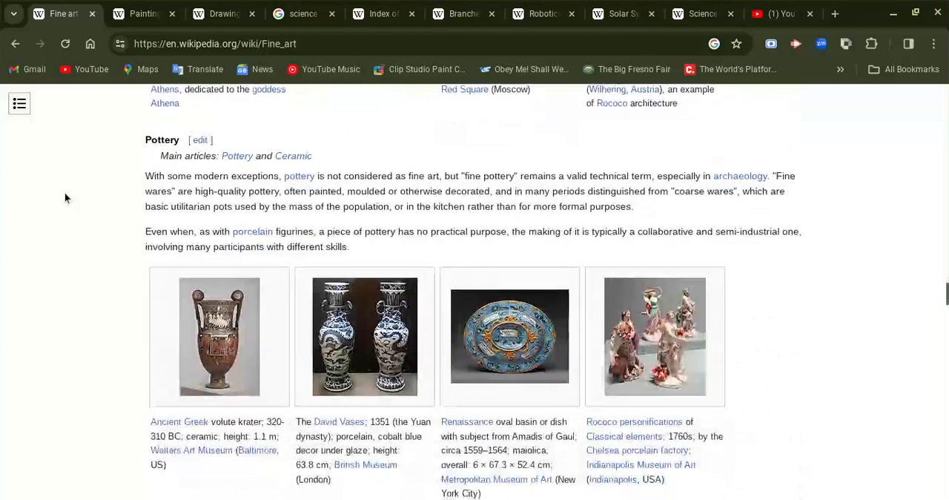
pyautogui.scroll(-3)
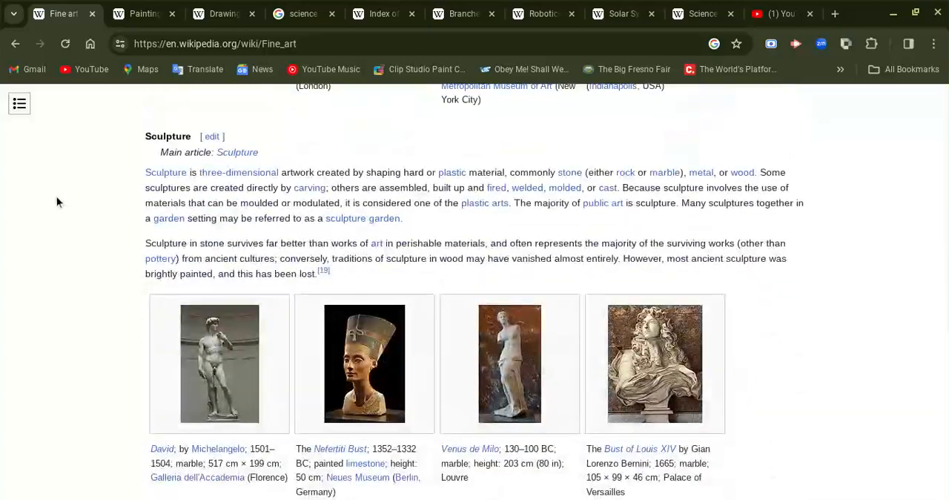
# Step: Continue through Academic study to the United States schools list and See also
pyautogui.scroll(-3)
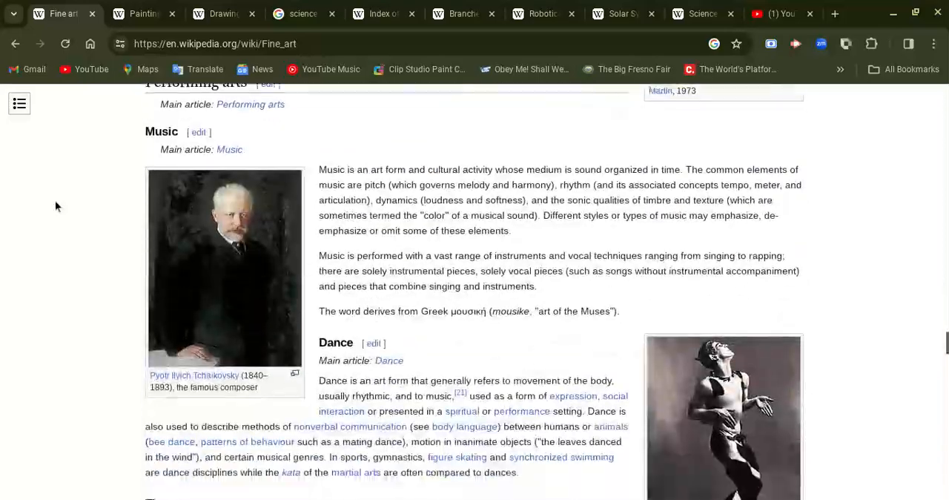
pyautogui.scroll(-3)
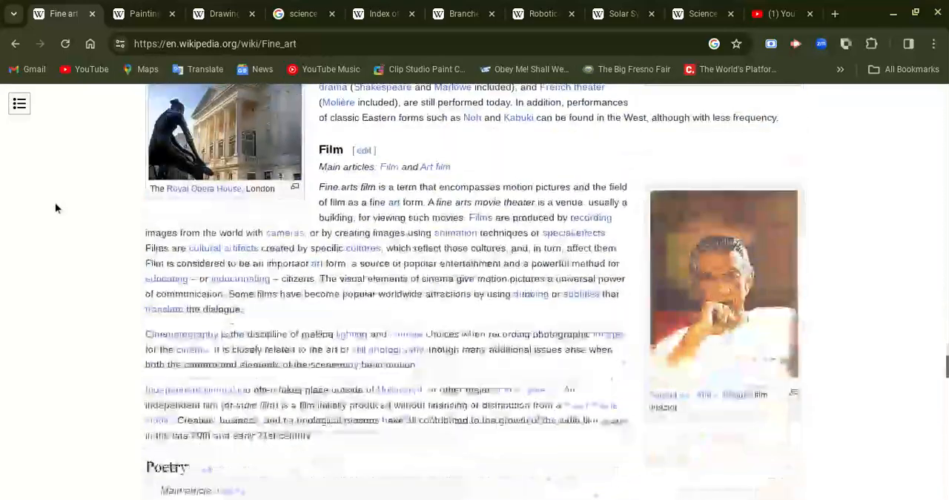
pyautogui.scroll(-3)
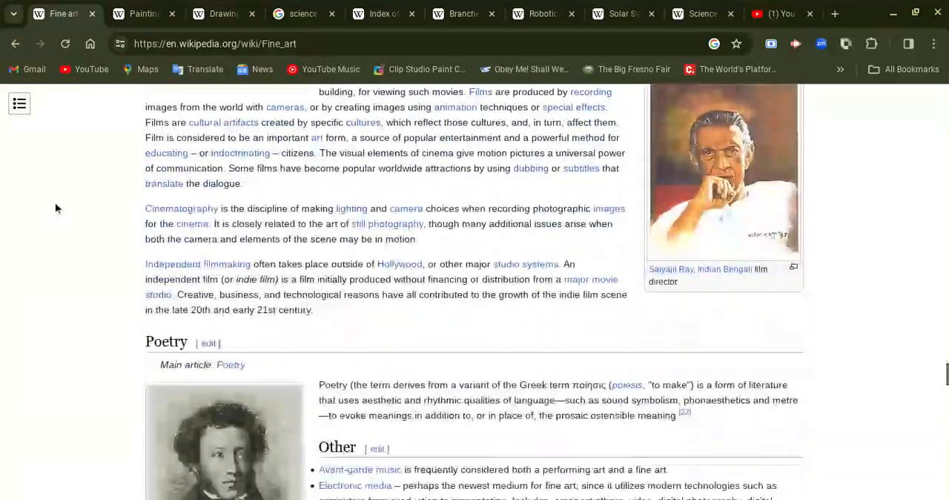
pyautogui.scroll(-3)
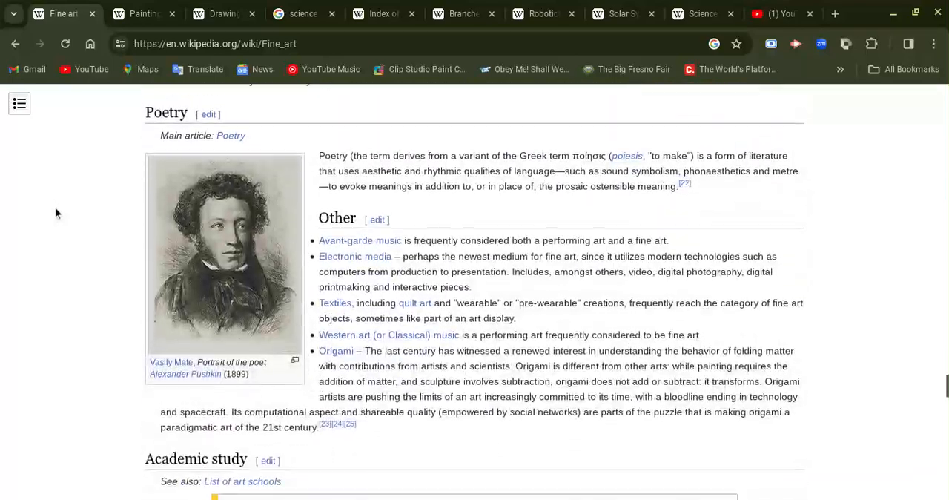
pyautogui.scroll(-3)
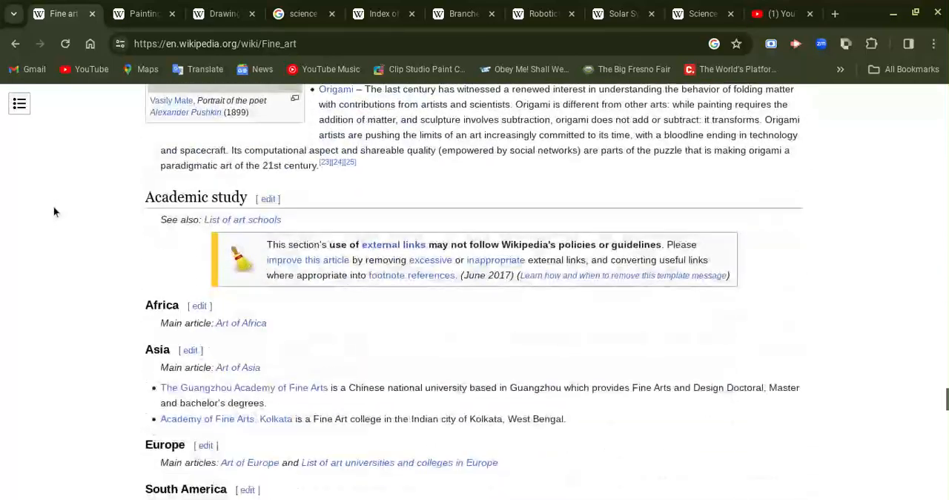
pyautogui.scroll(-3)
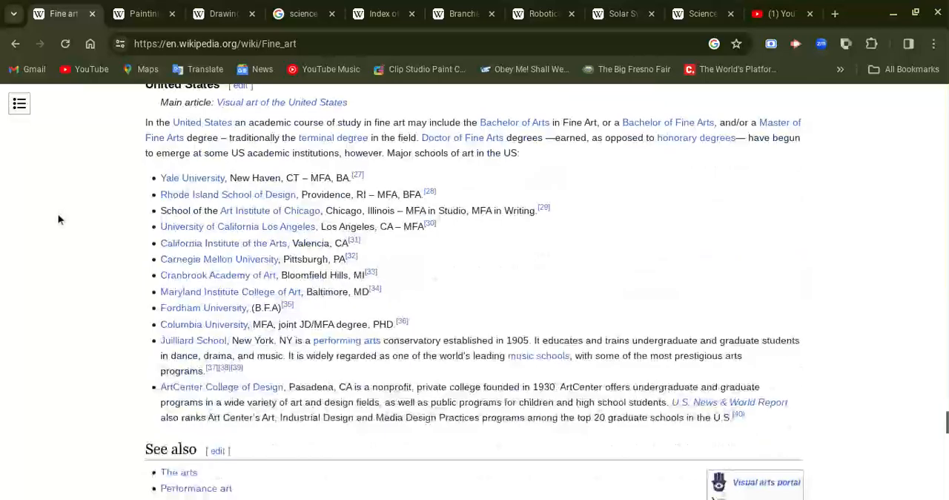
pyautogui.scroll(-3)
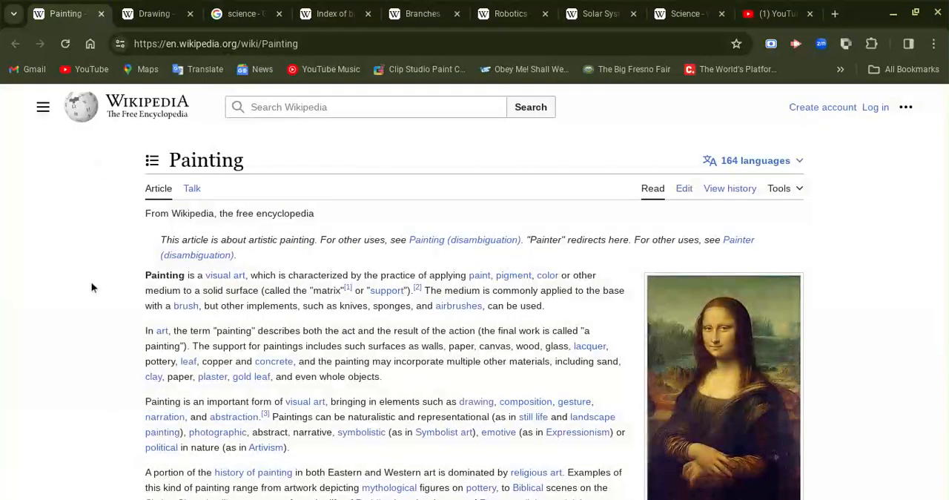
# Step: Scroll the Painting article through its history and Elements of painting to Rhythm
pyautogui.scroll(-3)
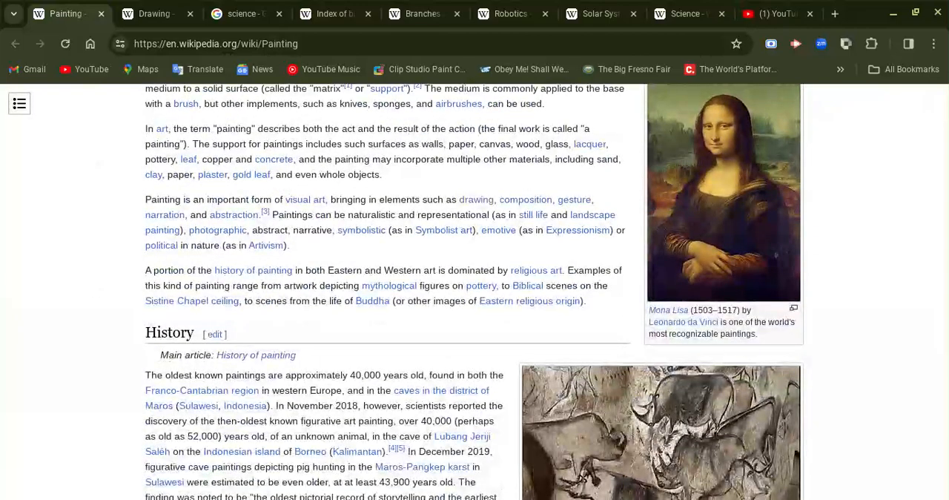
pyautogui.scroll(-3)
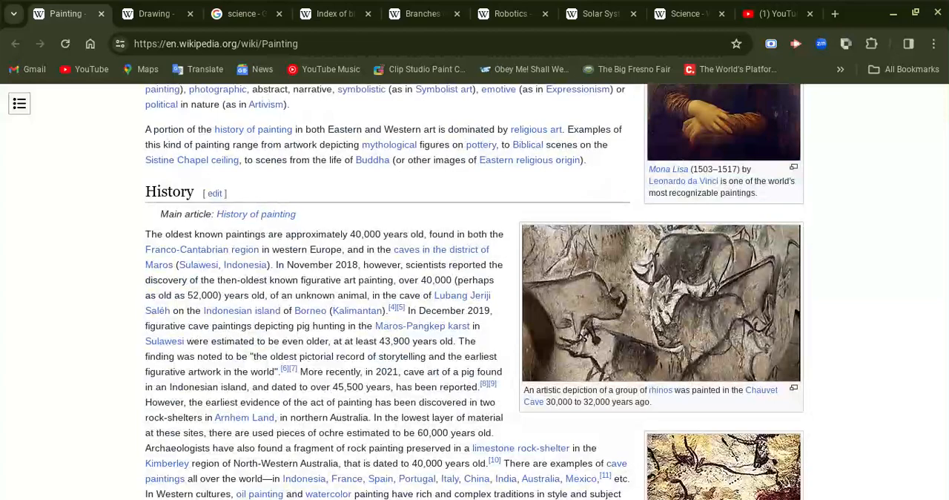
pyautogui.scroll(-3)
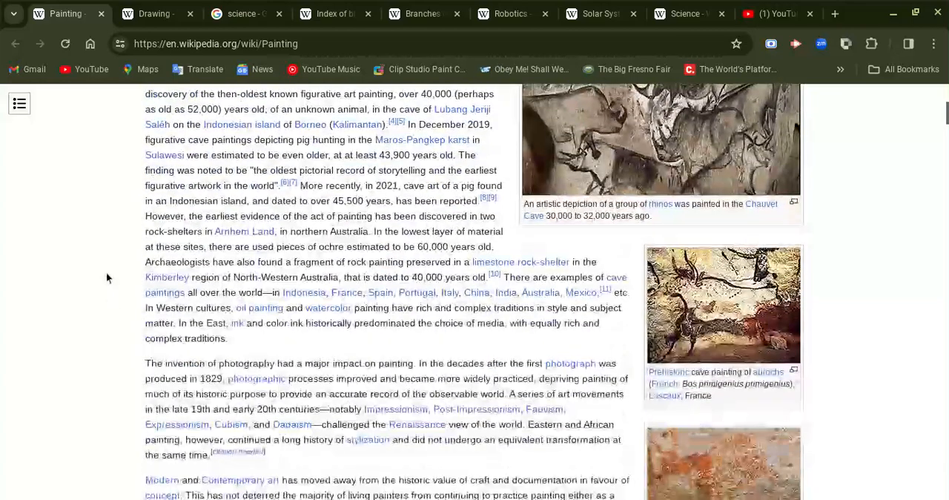
pyautogui.scroll(-3)
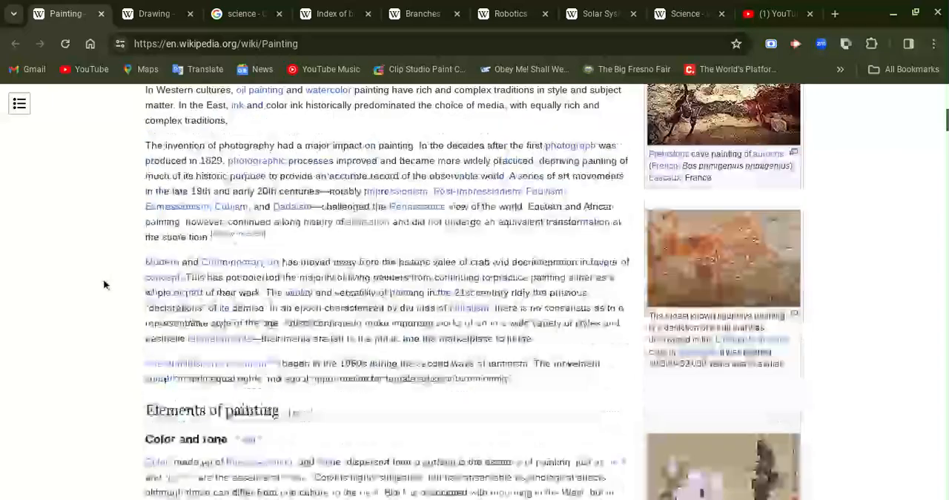
pyautogui.scroll(-3)
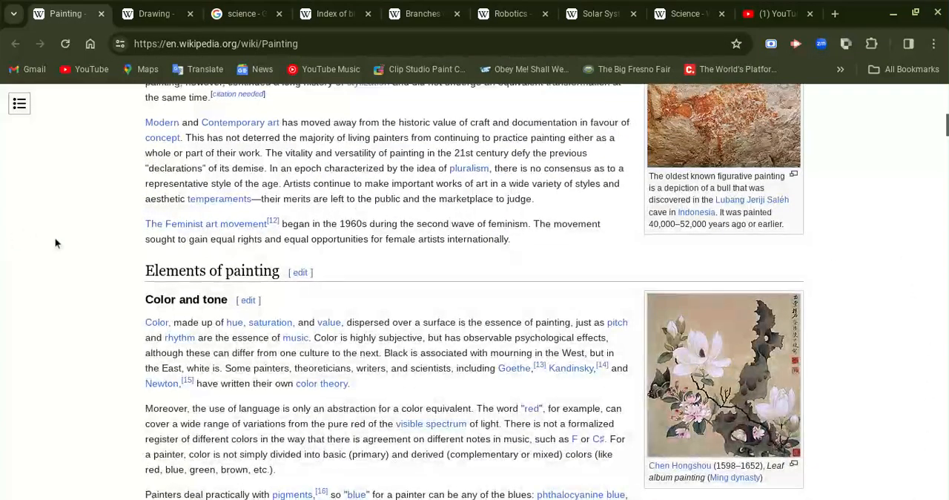
pyautogui.scroll(-3)
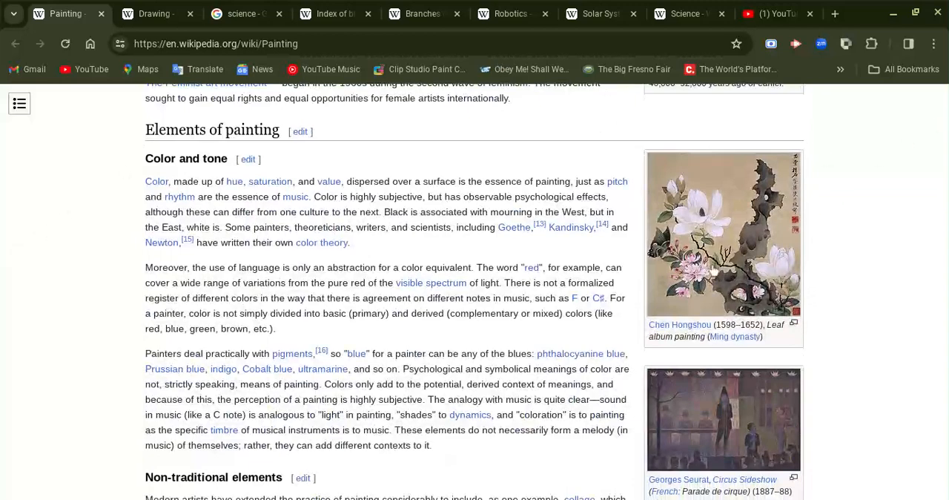
pyautogui.scroll(-3)
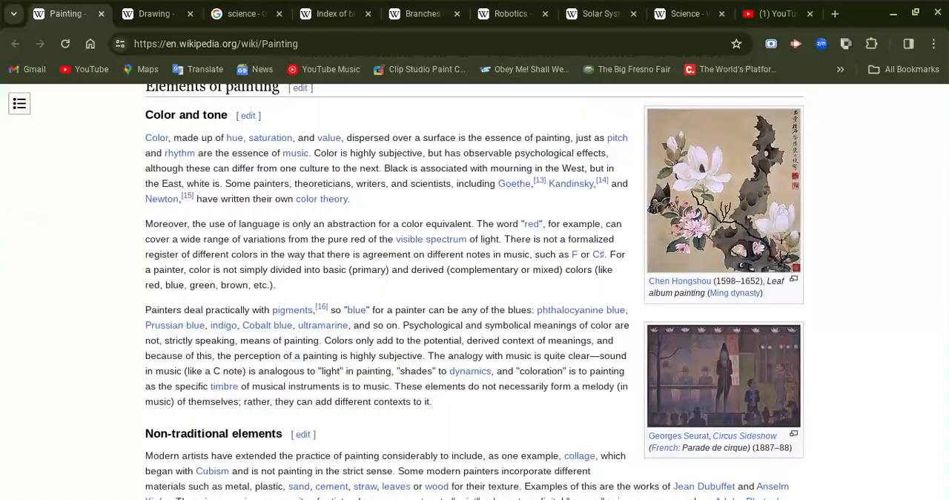
# Step: Continue through Aesthetics and theory and Painting media to Watercolor and Gouache
pyautogui.scroll(-3)
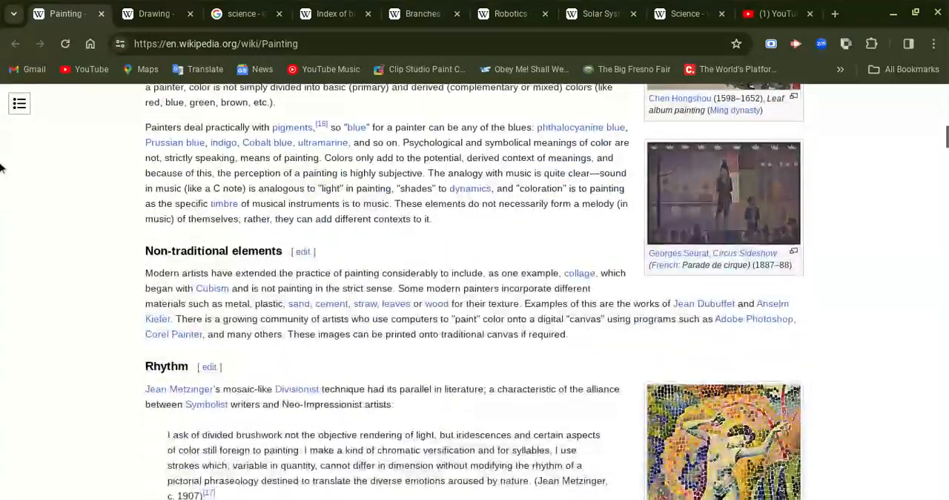
pyautogui.scroll(-3)
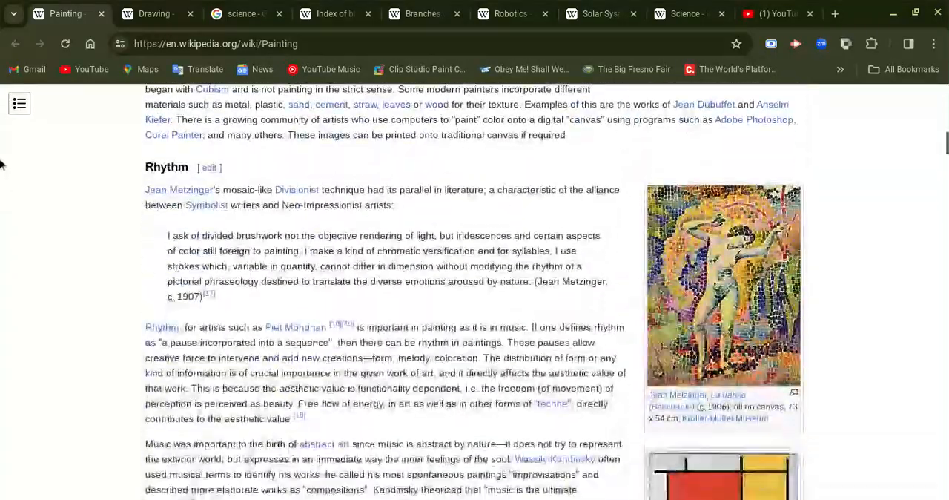
pyautogui.scroll(-3)
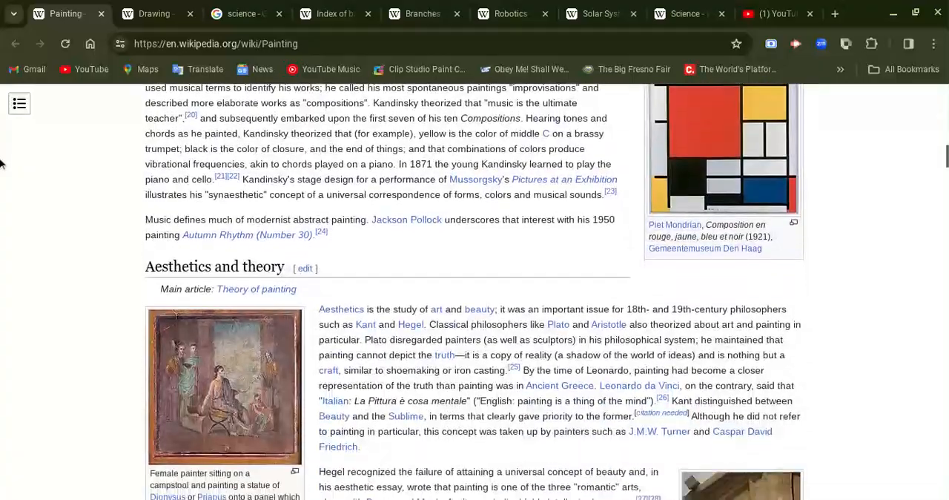
pyautogui.scroll(-3)
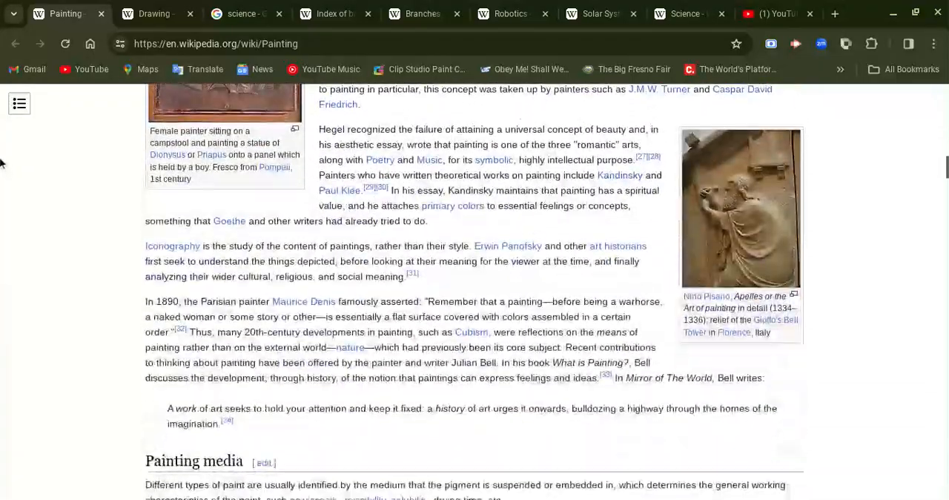
pyautogui.scroll(-3)
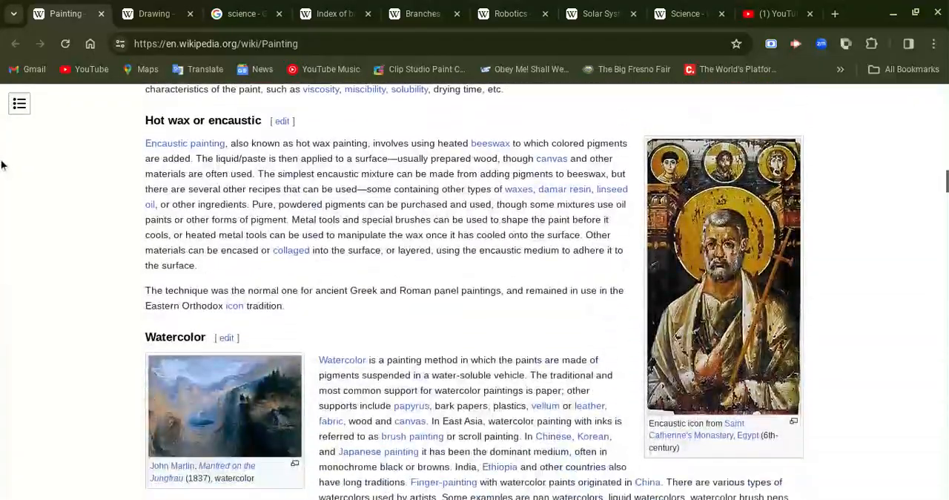
pyautogui.scroll(-3)
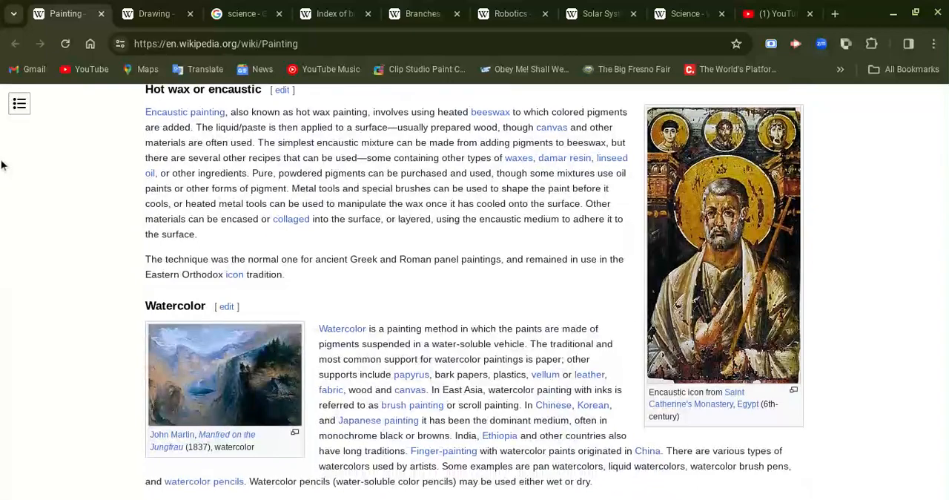
pyautogui.moveTo(3, 210)
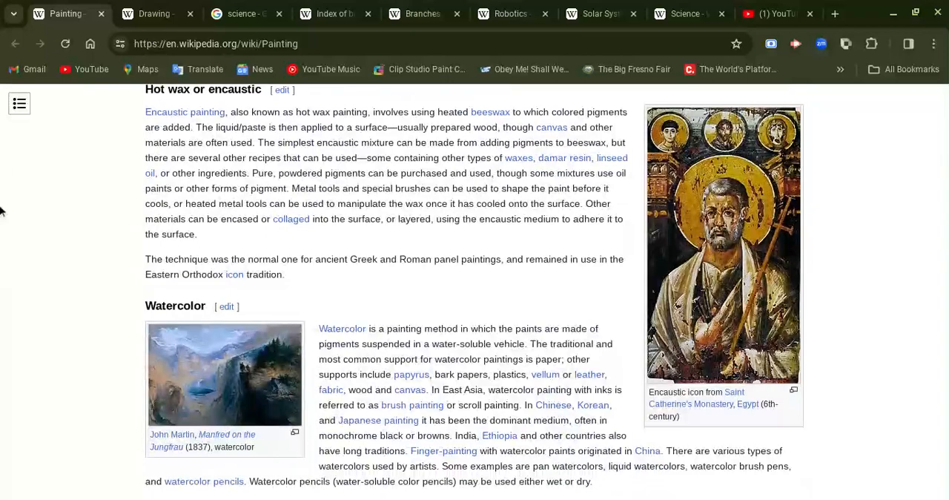
pyautogui.scroll(-3)
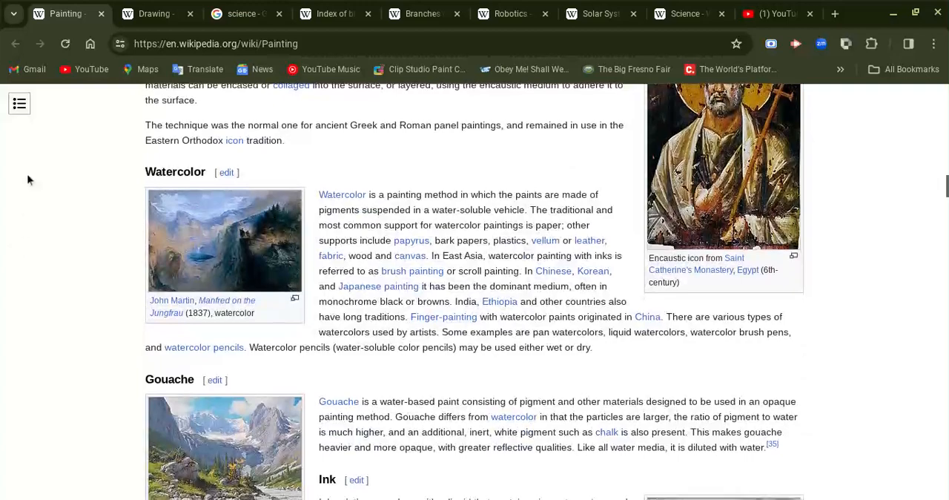
# Step: Scroll the Painting article through Tempera, Oil, Pastel, Acrylic, Spray paint and Digital painting to Painting styles
pyautogui.scroll(-3)
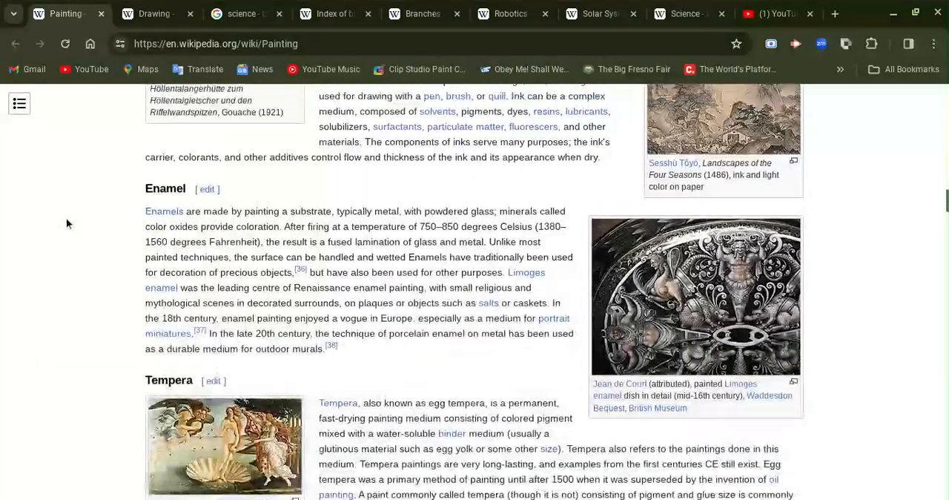
pyautogui.scroll(-3)
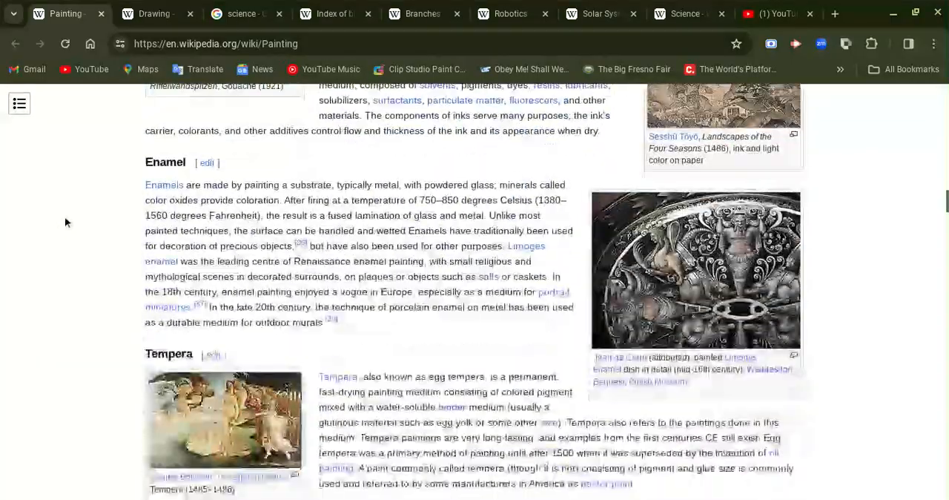
pyautogui.scroll(-3)
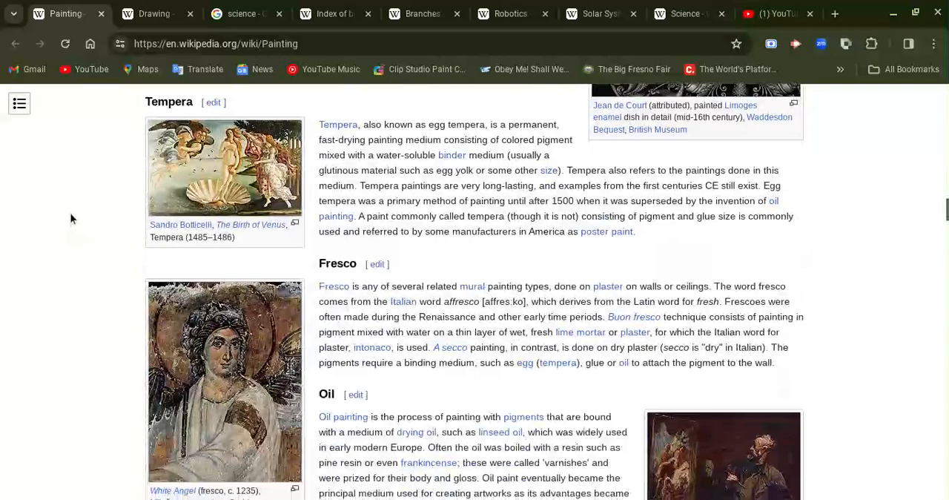
pyautogui.scroll(-3)
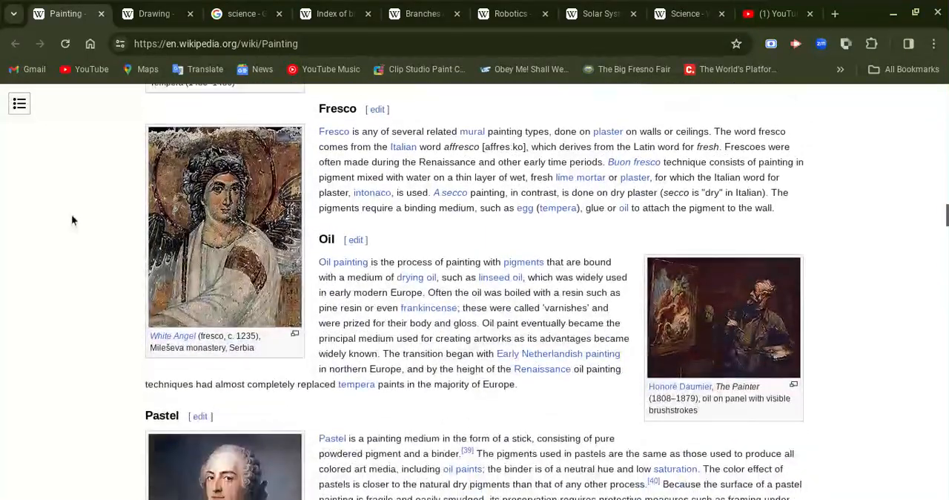
pyautogui.scroll(-3)
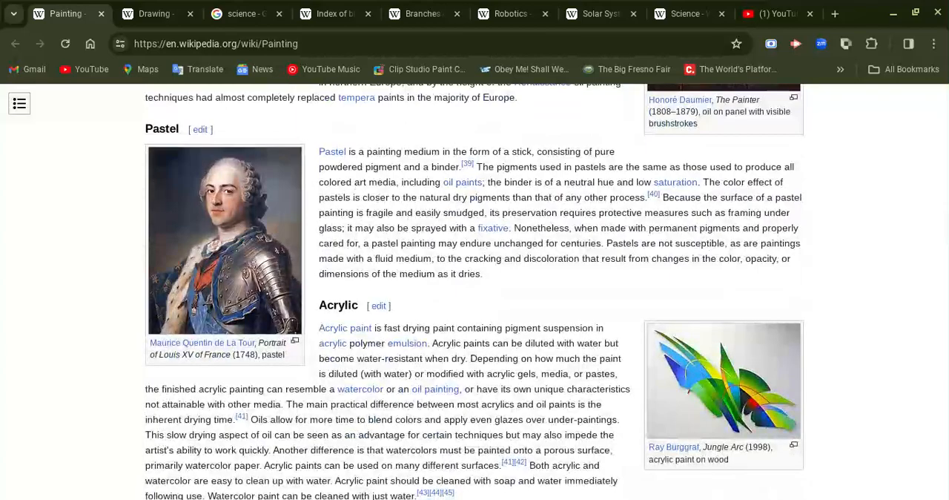
pyautogui.scroll(-3)
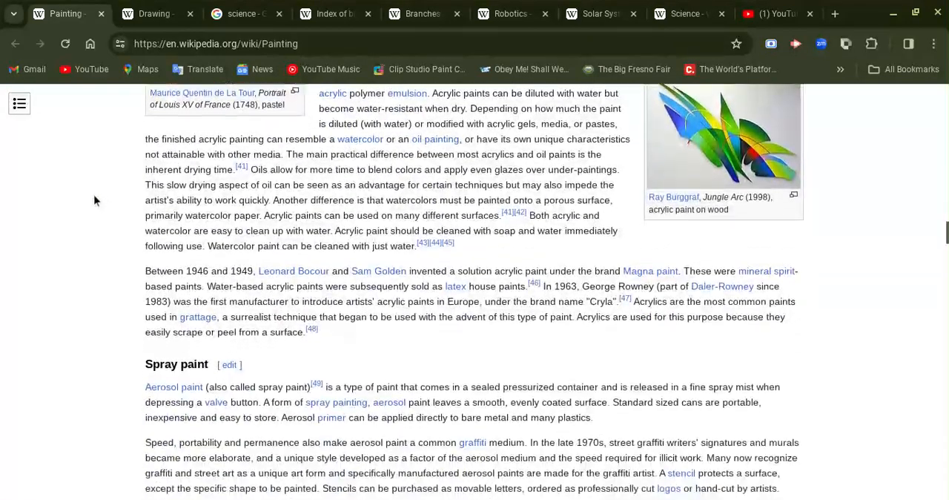
pyautogui.scroll(-3)
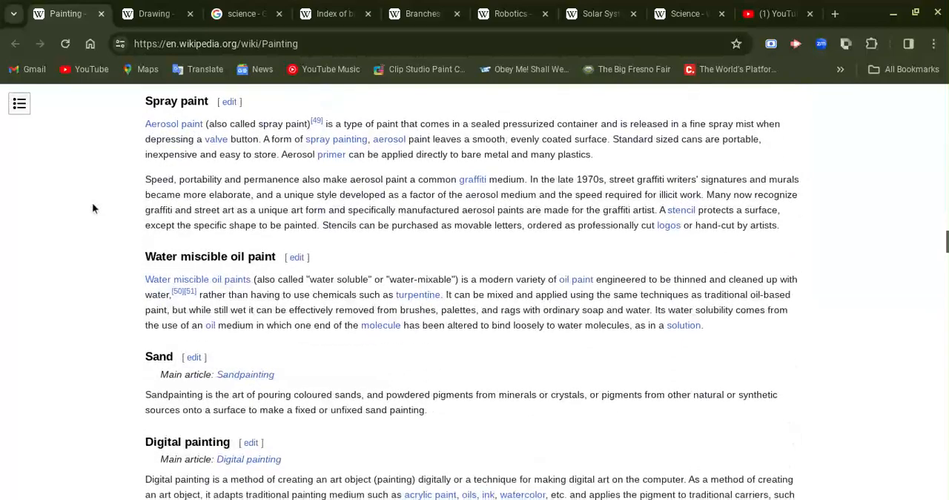
pyautogui.scroll(-3)
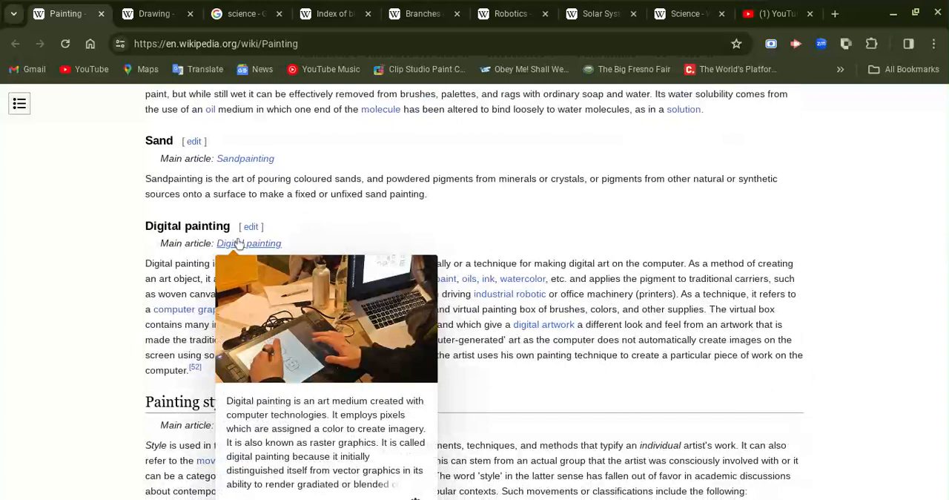
pyautogui.moveTo(249, 243)
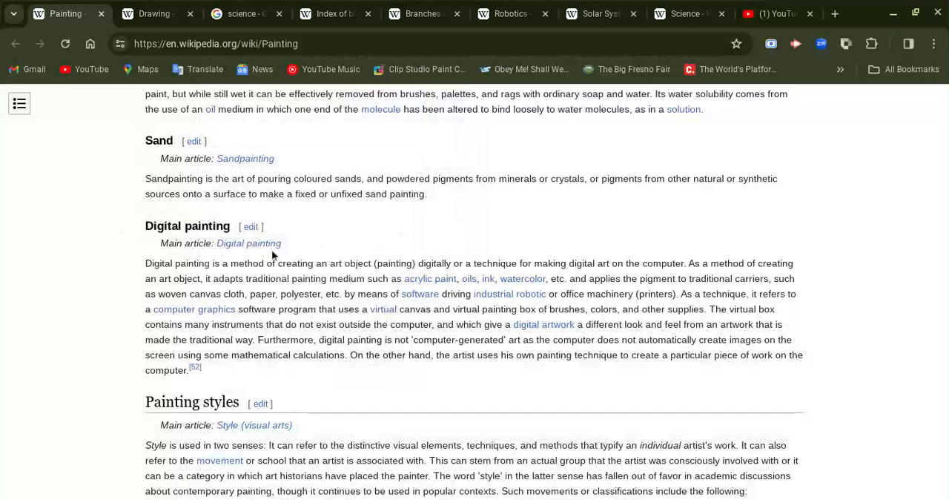
pyautogui.moveTo(249, 244)
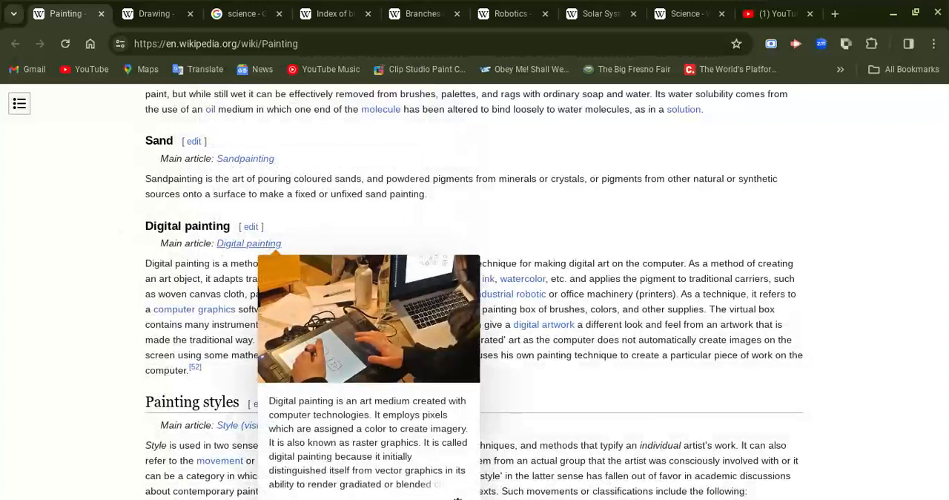
pyautogui.moveTo(104, 205)
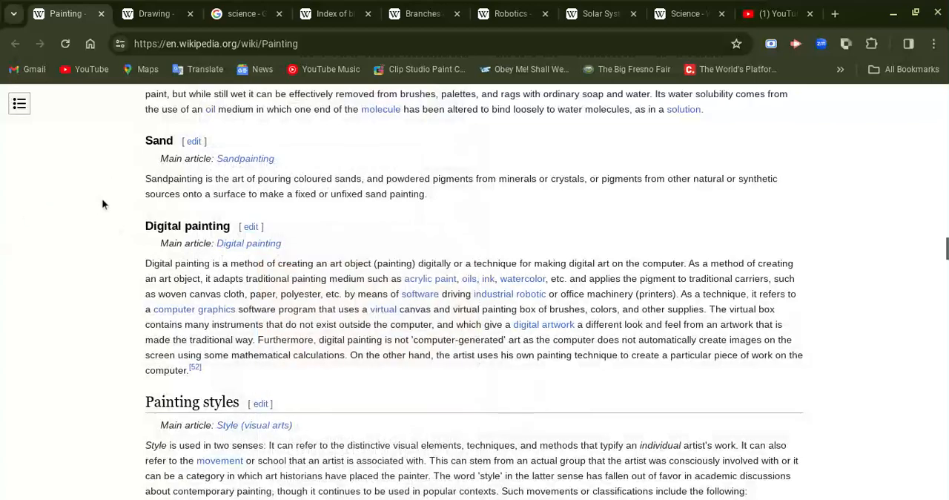
pyautogui.scroll(-3)
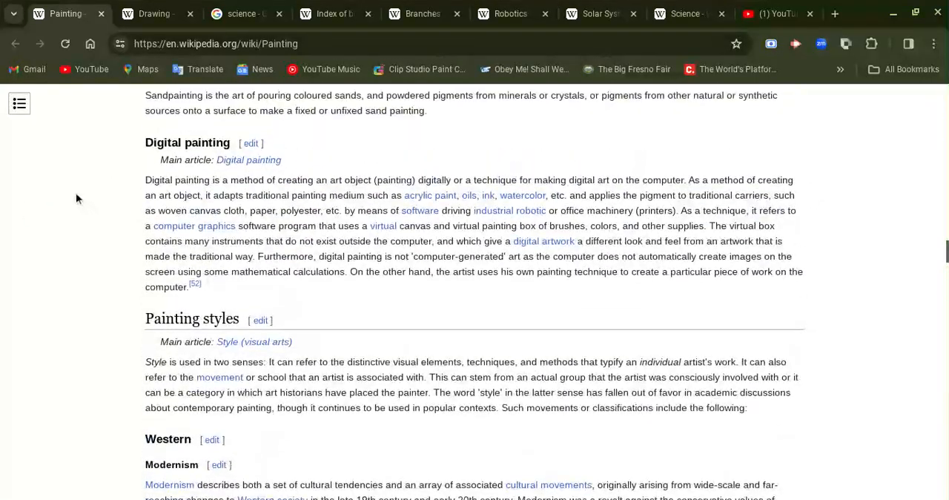
pyautogui.moveTo(98, 197)
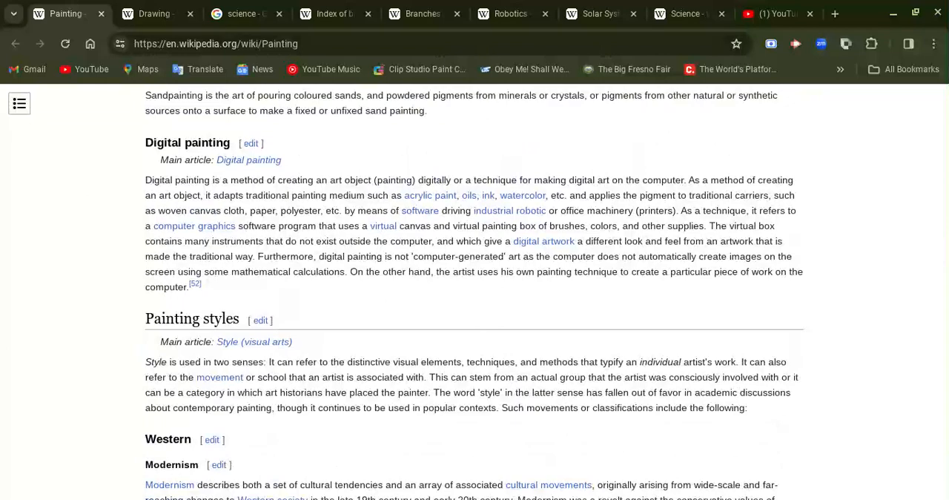
# Step: Scroll the Painting article through the East Asian, Islamic and Indian painting styles
pyautogui.scroll(-3)
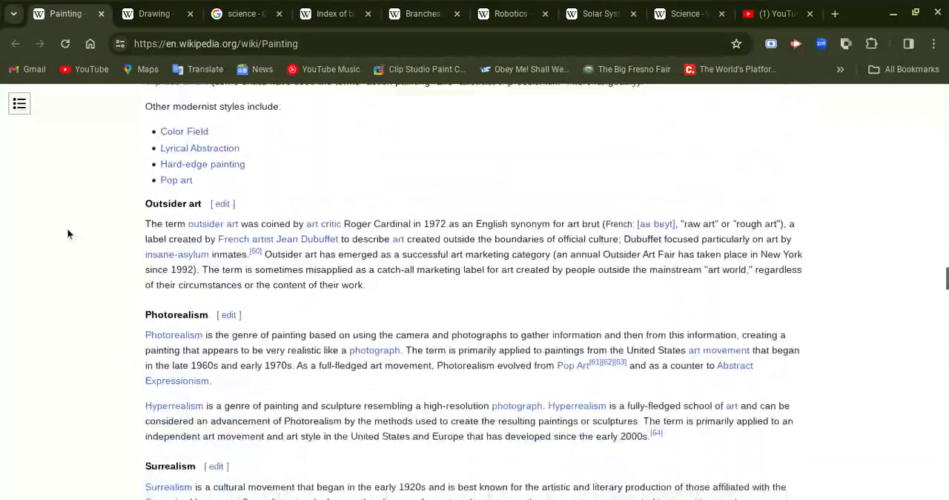
pyautogui.scroll(-3)
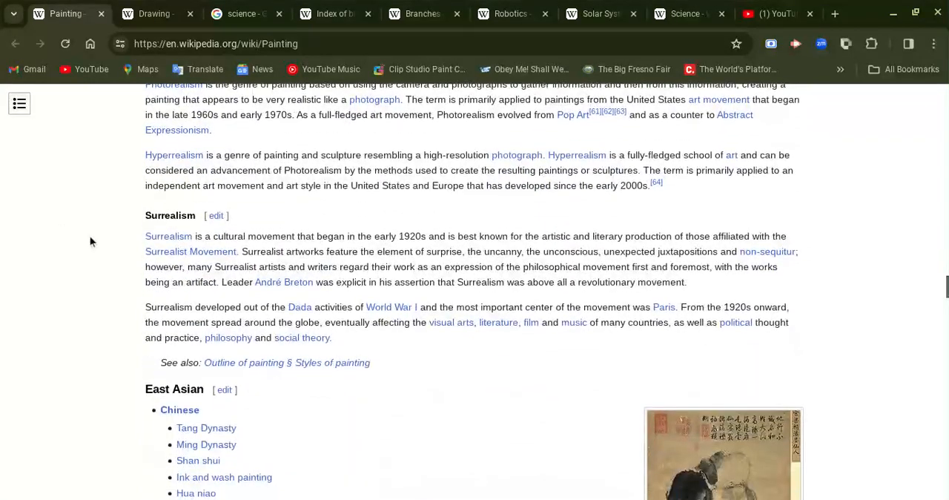
pyautogui.scroll(-3)
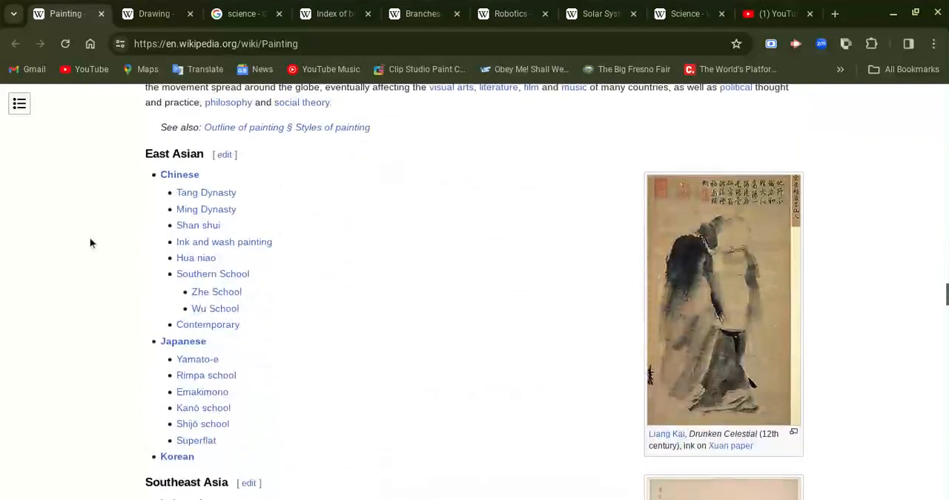
pyautogui.scroll(-3)
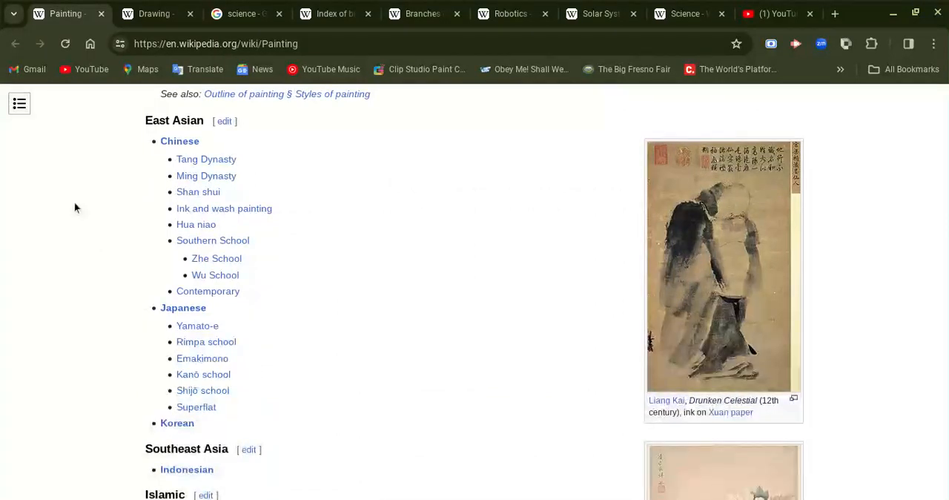
pyautogui.scroll(-3)
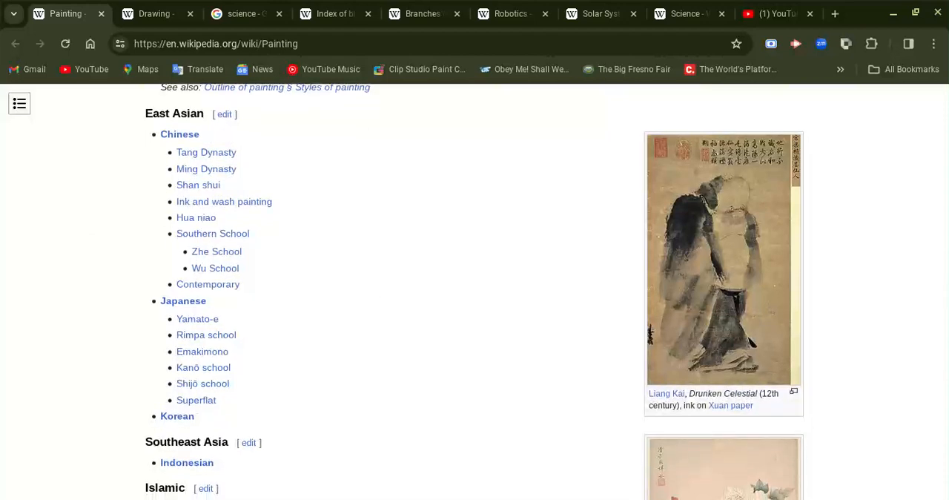
pyautogui.scroll(-3)
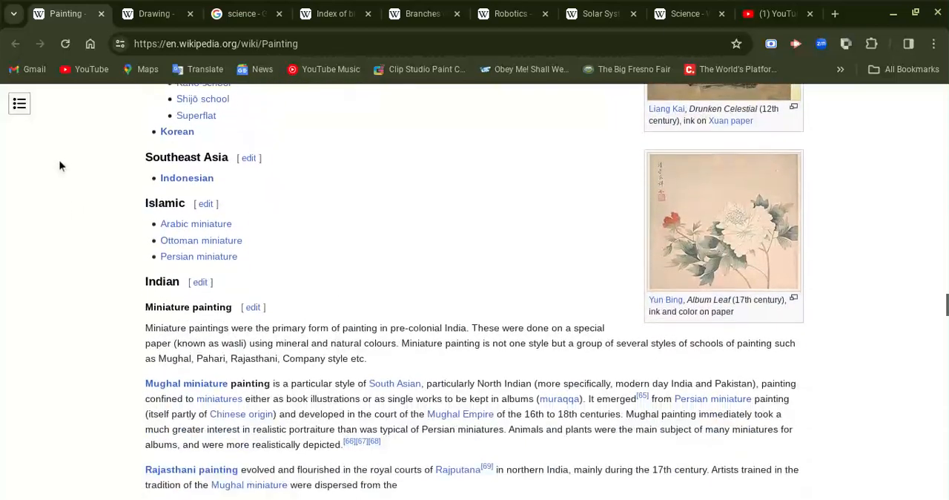
# Step: Continue through the Contemporary art movements by decade to Types of painting
pyautogui.scroll(-3)
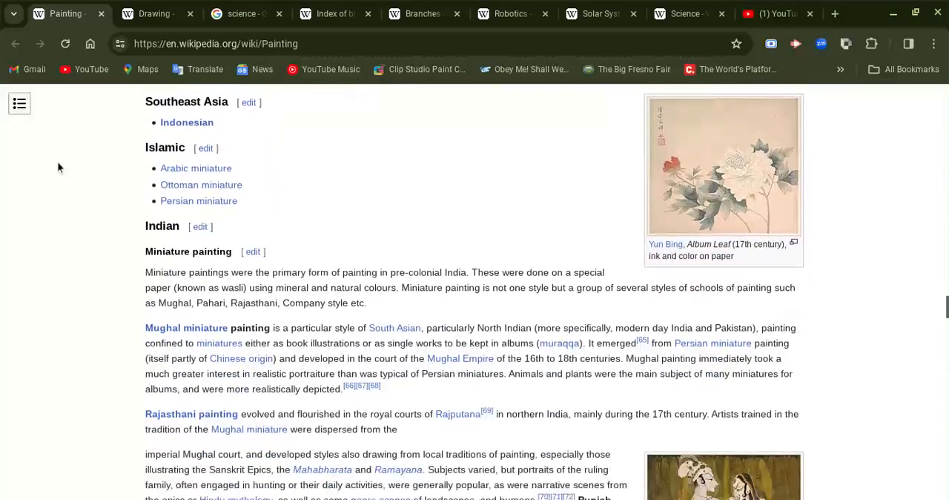
pyautogui.scroll(-3)
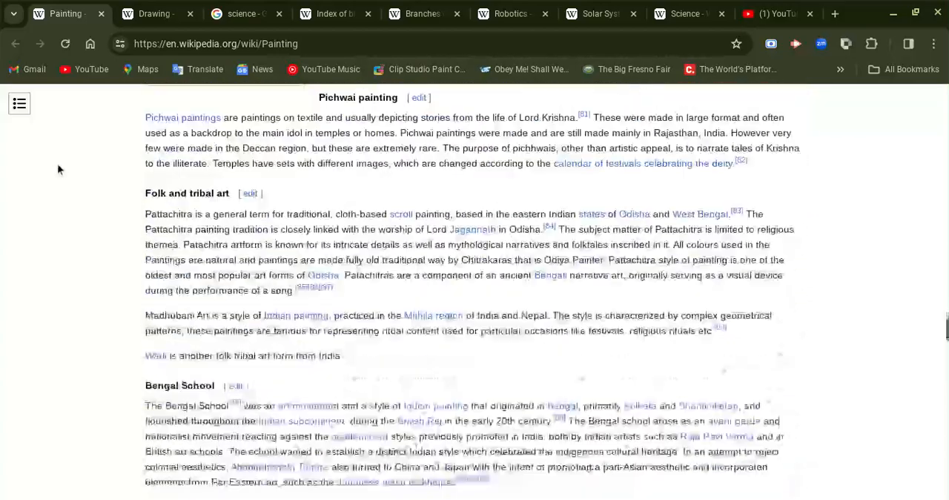
pyautogui.scroll(-3)
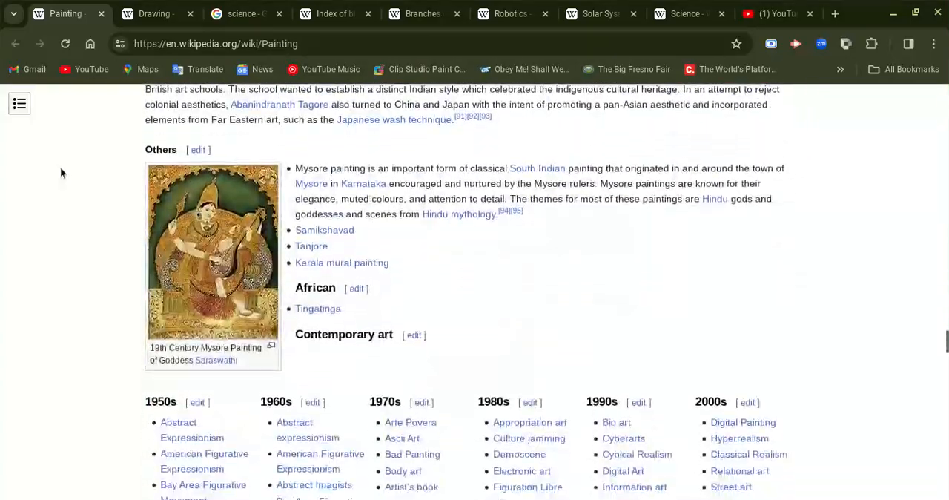
pyautogui.scroll(-3)
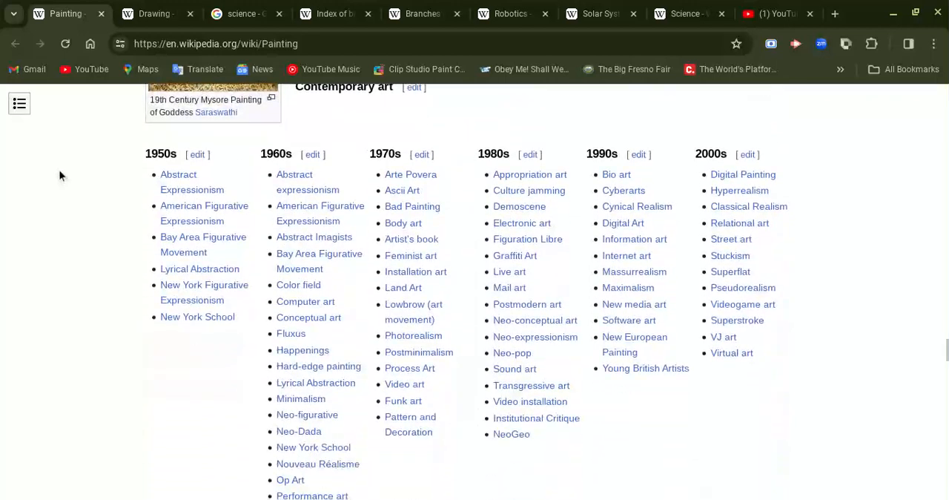
pyautogui.moveTo(71, 183)
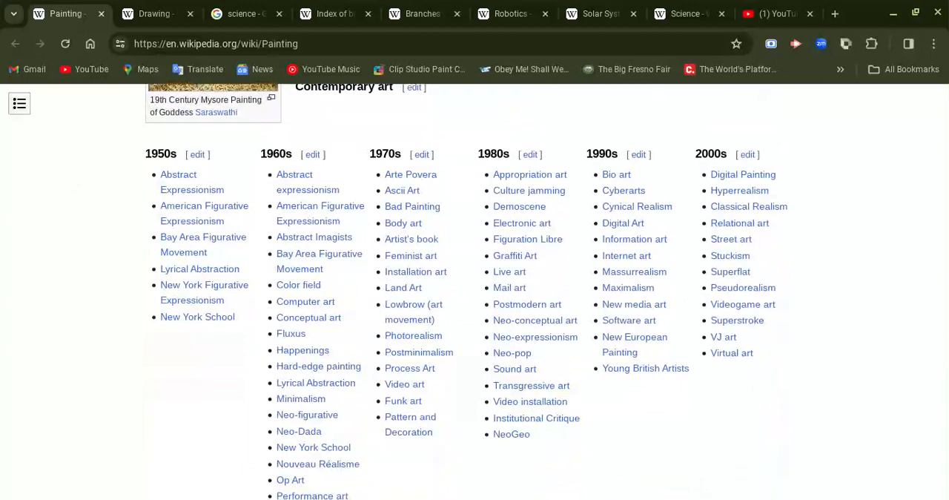
pyautogui.scroll(-3)
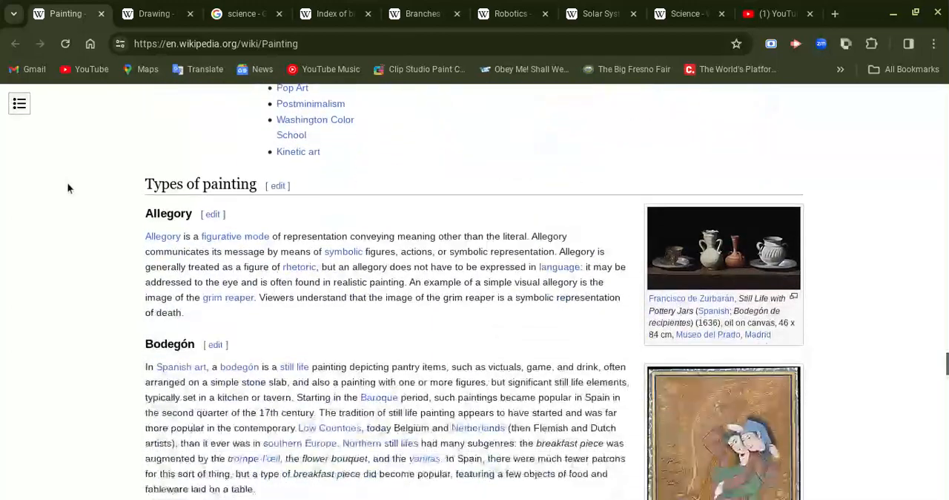
# Step: Scroll the Painting article through Types of painting to See also, leaving the Drawing article showing
pyautogui.scroll(-3)
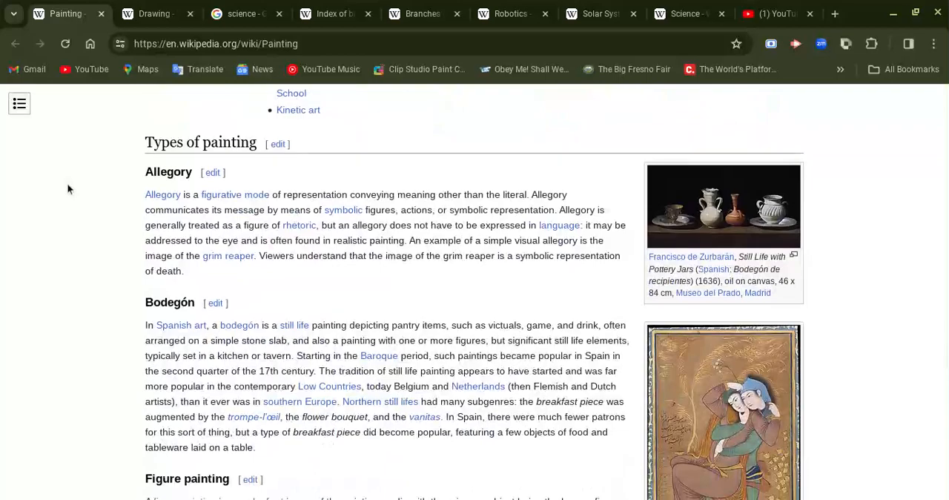
pyautogui.scroll(-3)
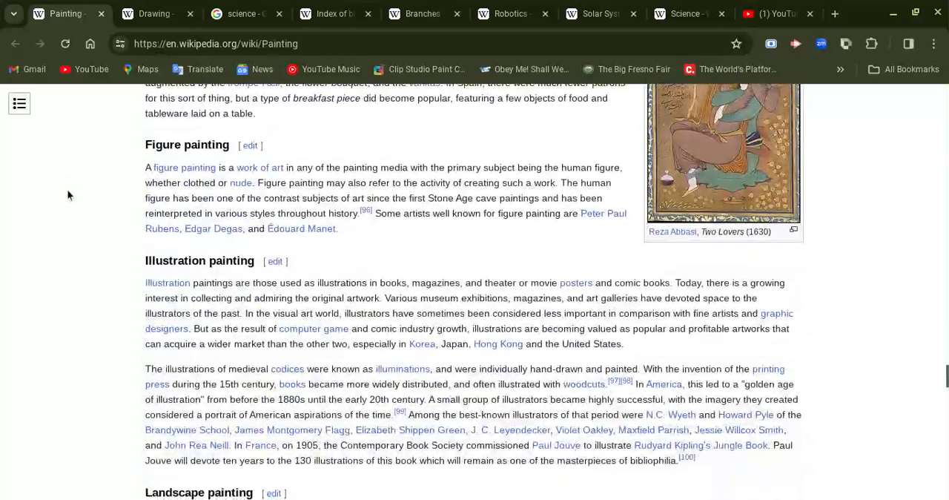
pyautogui.scroll(-3)
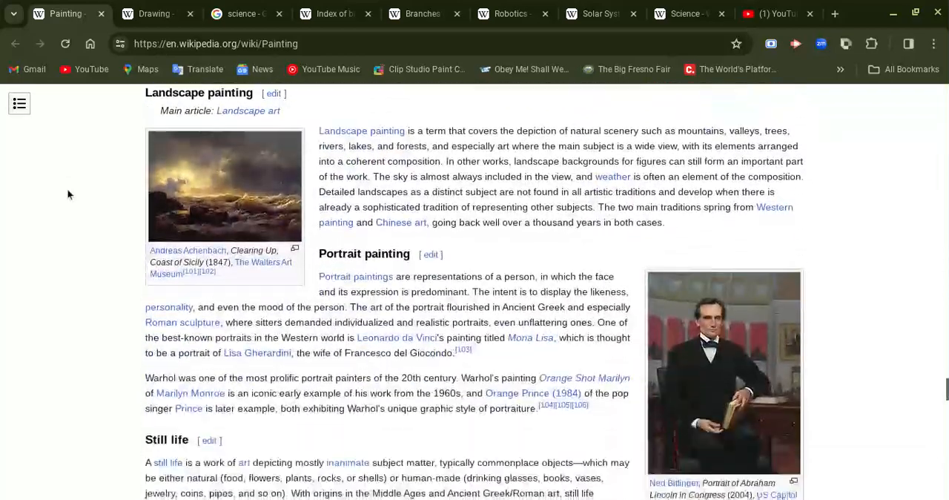
pyautogui.scroll(-3)
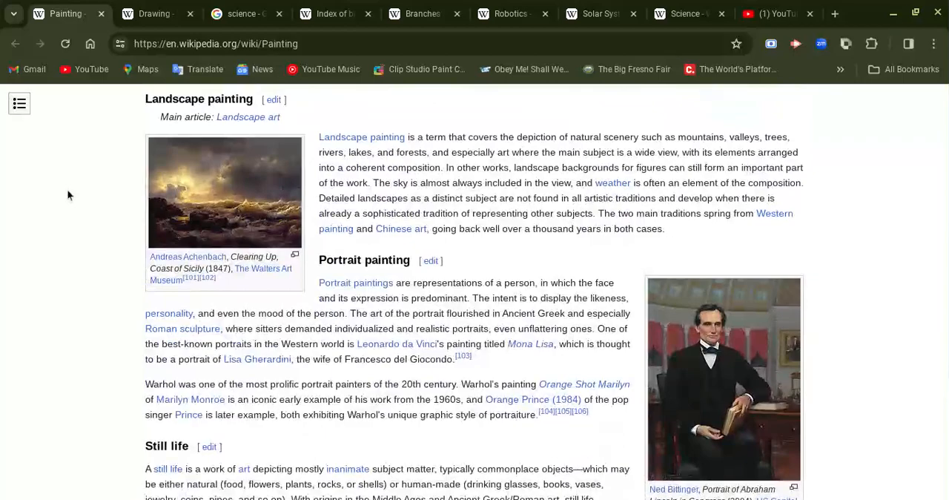
pyautogui.scroll(-3)
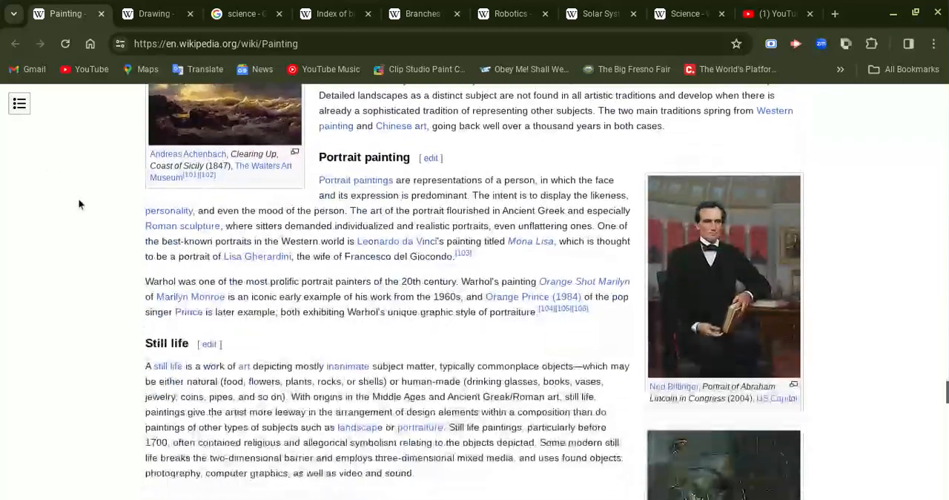
pyautogui.scroll(-3)
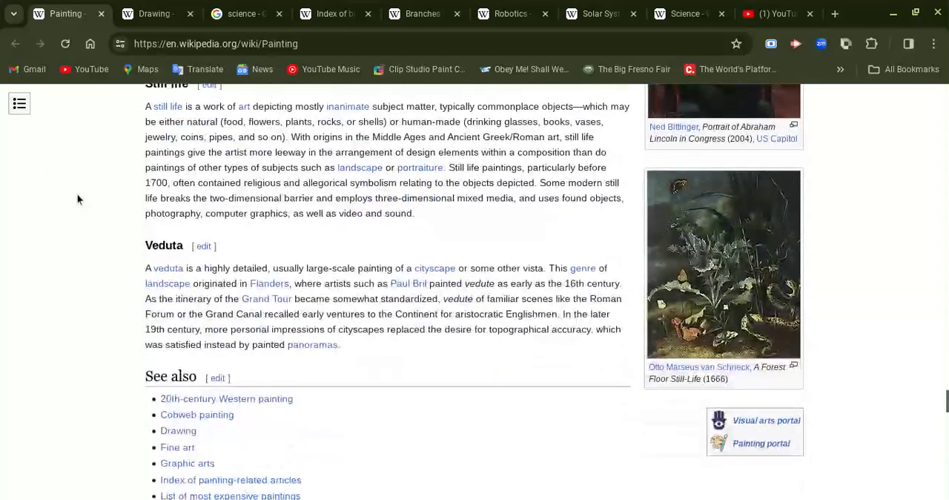
pyautogui.scroll(-3)
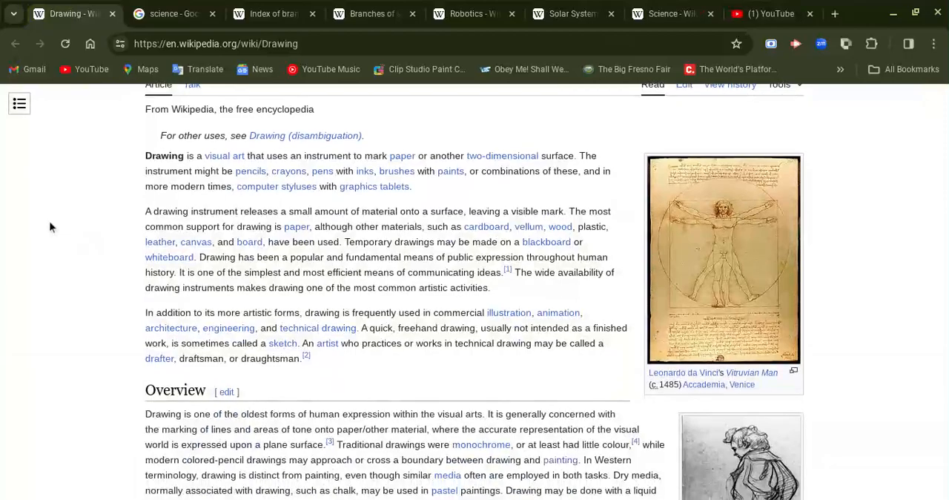
# Step: Scroll the Drawing article through Tone, Perspective and Artistry into the Process section
pyautogui.scroll(-3)
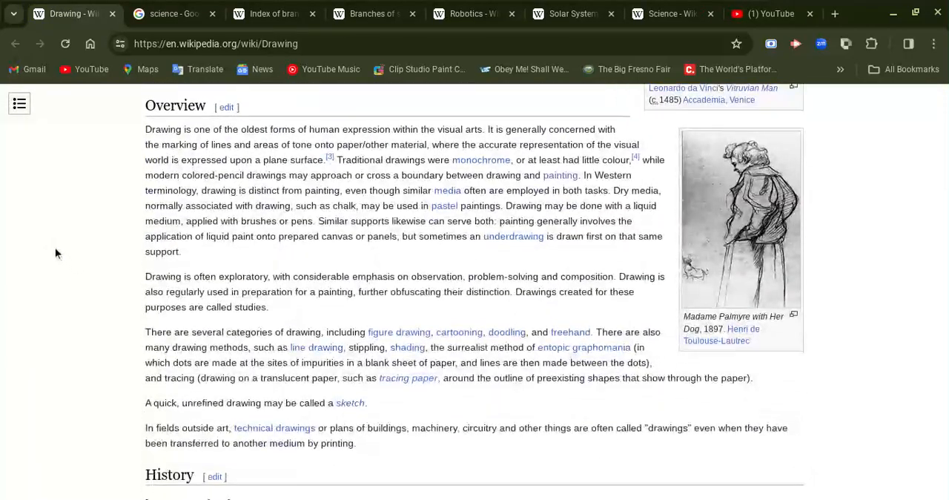
pyautogui.scroll(-3)
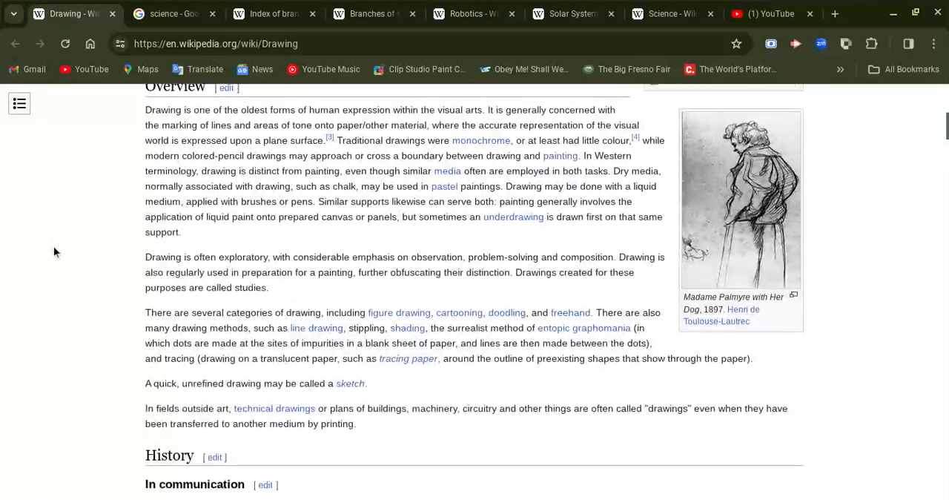
pyautogui.scroll(-3)
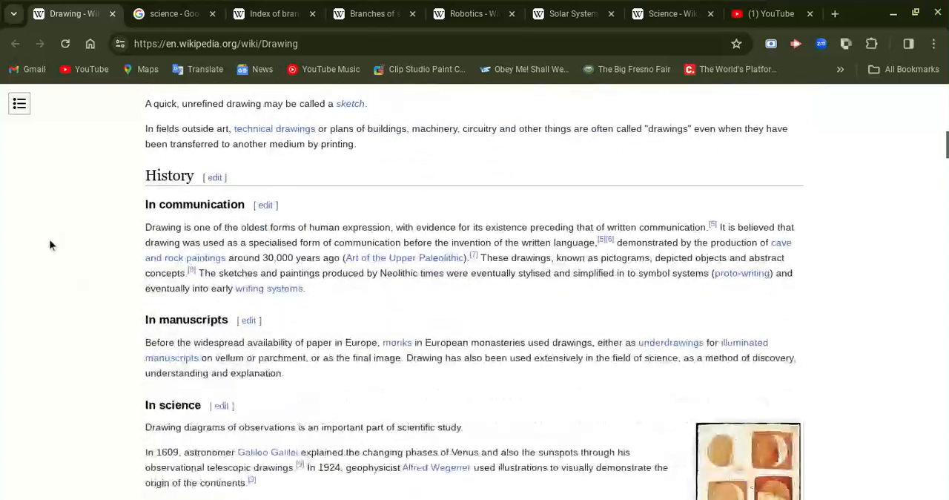
pyautogui.scroll(-3)
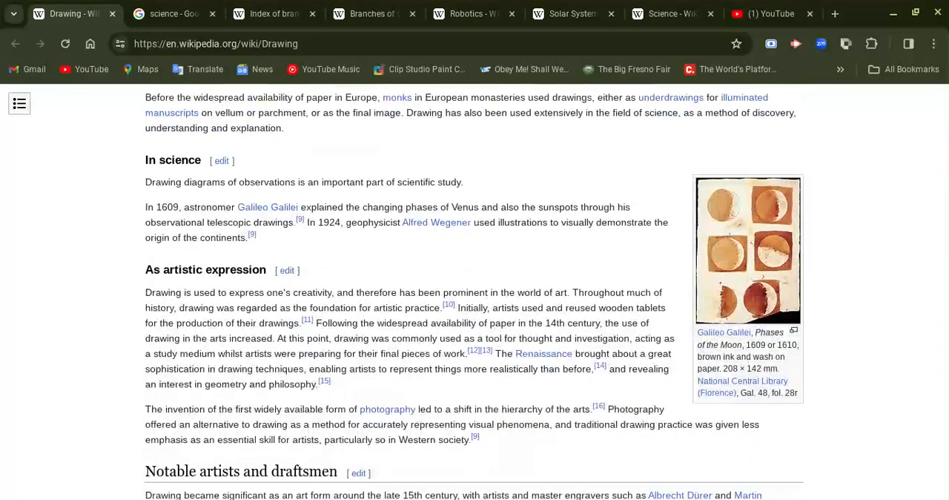
pyautogui.moveTo(139, 169)
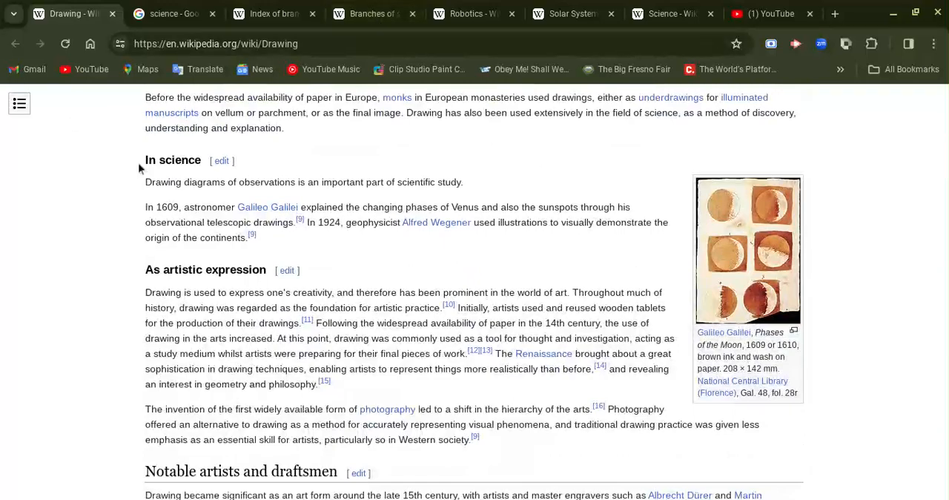
pyautogui.moveTo(121, 190)
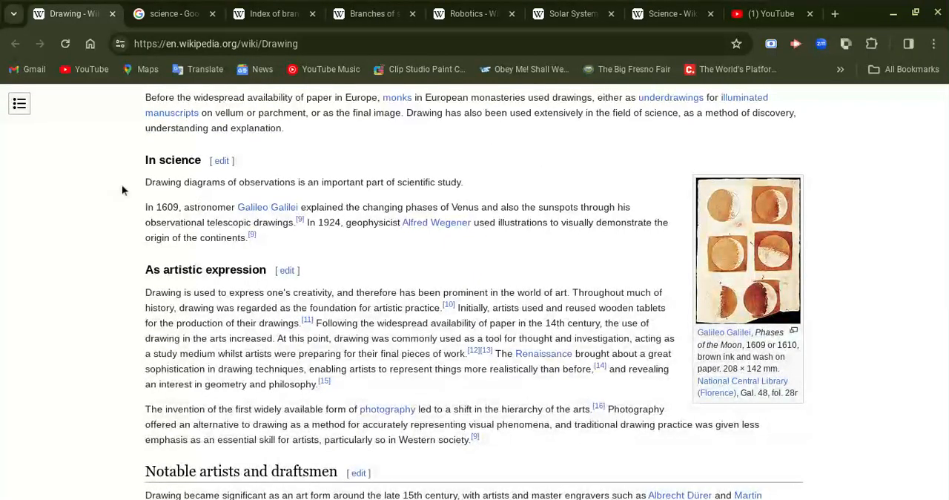
pyautogui.scroll(-3)
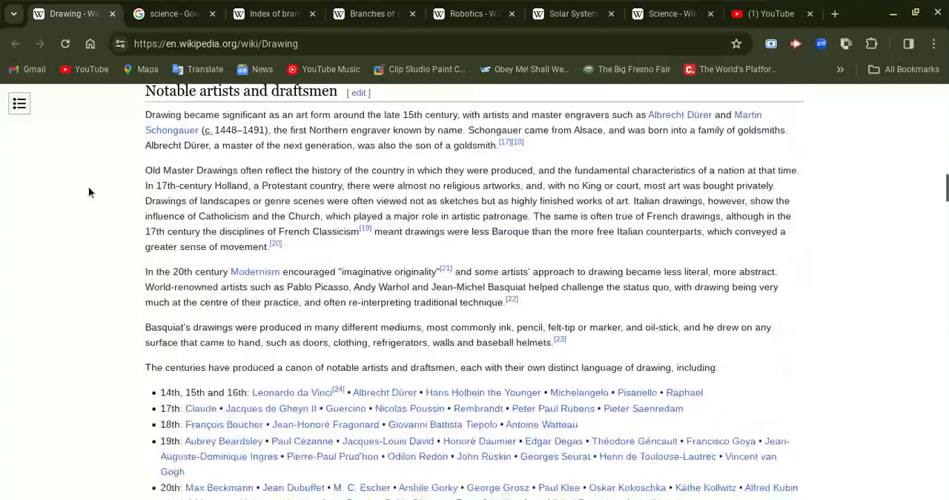
pyautogui.scroll(-3)
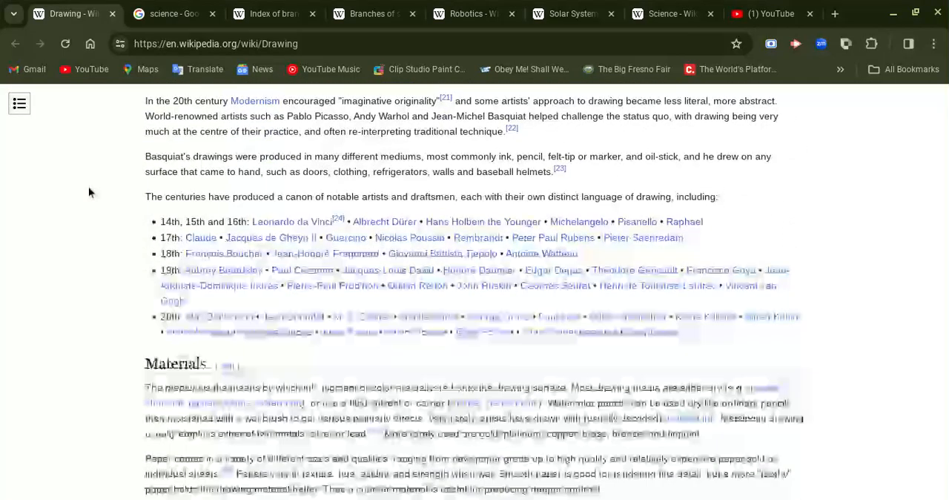
pyautogui.scroll(-3)
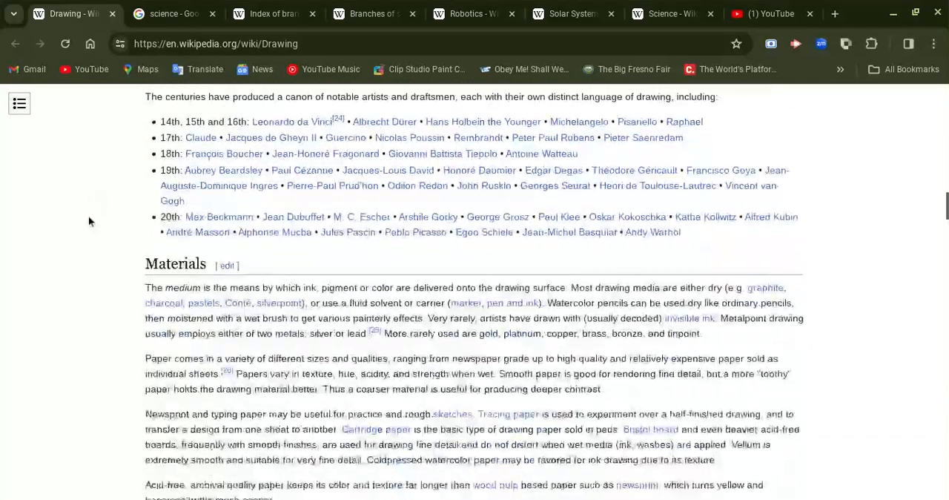
pyautogui.scroll(-3)
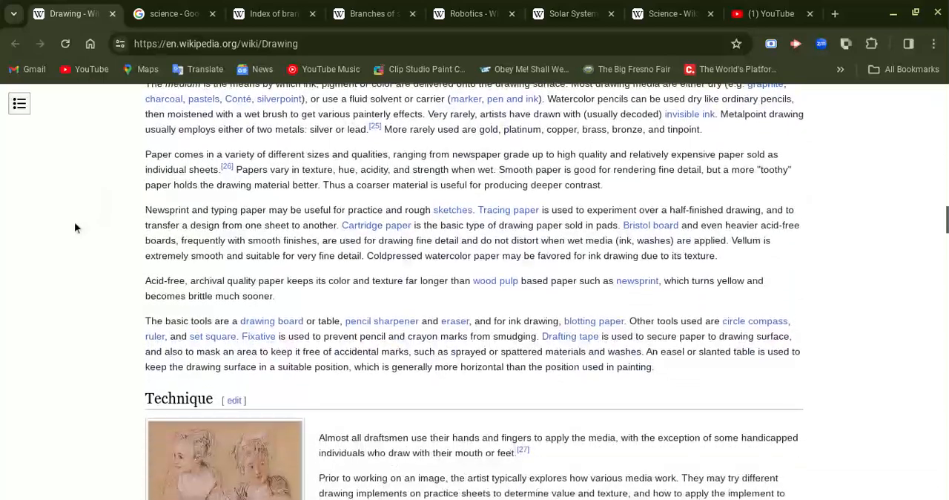
pyautogui.scroll(-3)
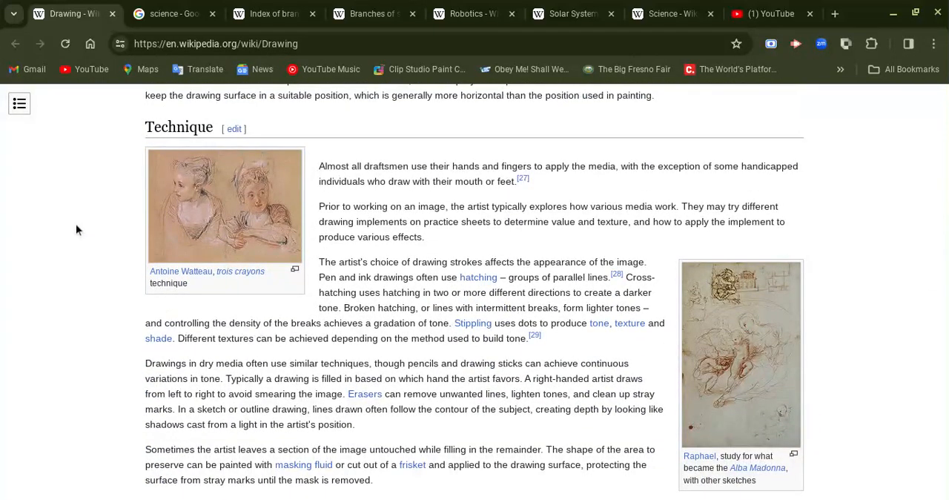
pyautogui.scroll(-3)
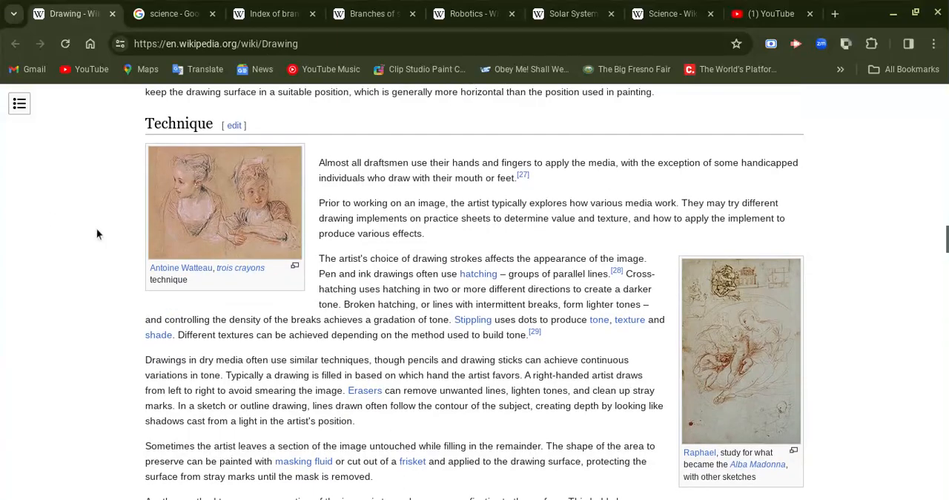
pyautogui.scroll(-3)
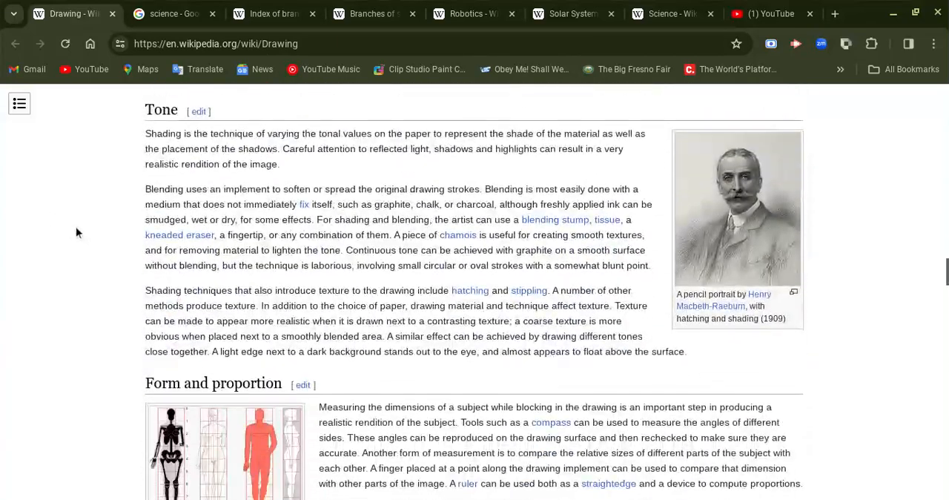
pyautogui.scroll(-3)
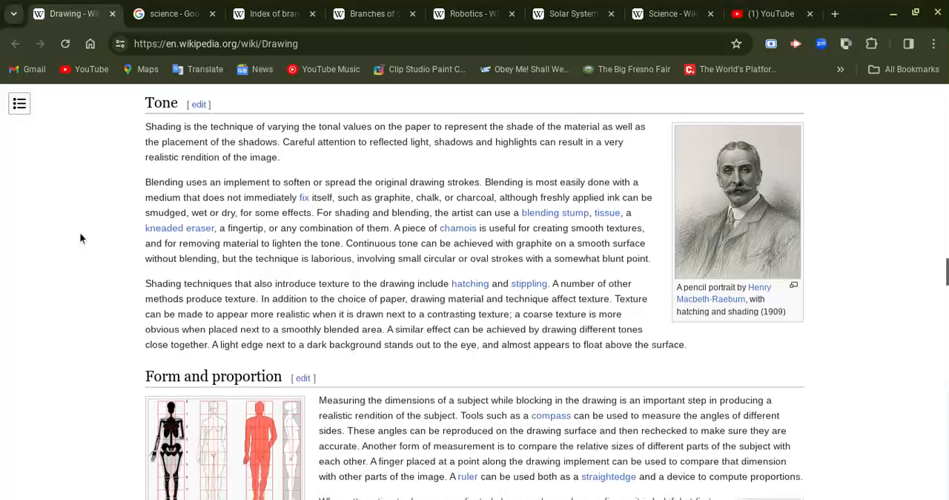
# Step: Continue through motor control, perception and decision-making to See also and References
pyautogui.scroll(-3)
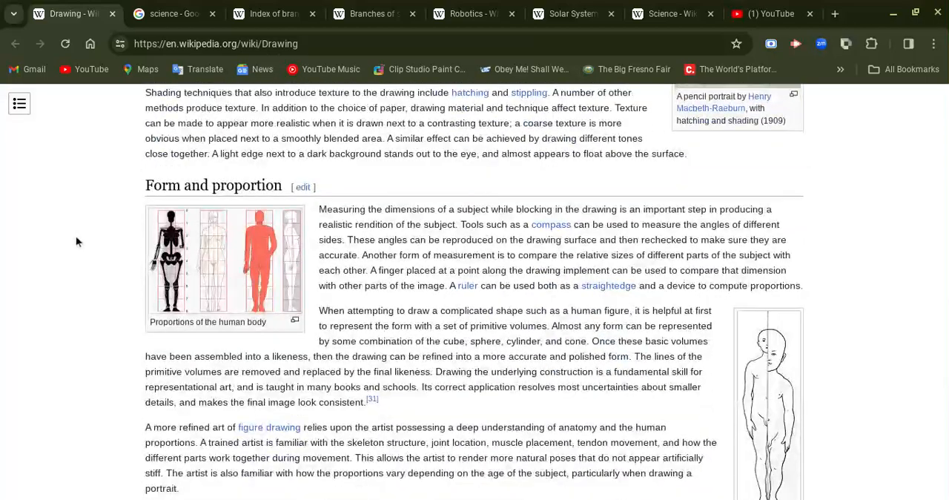
pyautogui.scroll(-3)
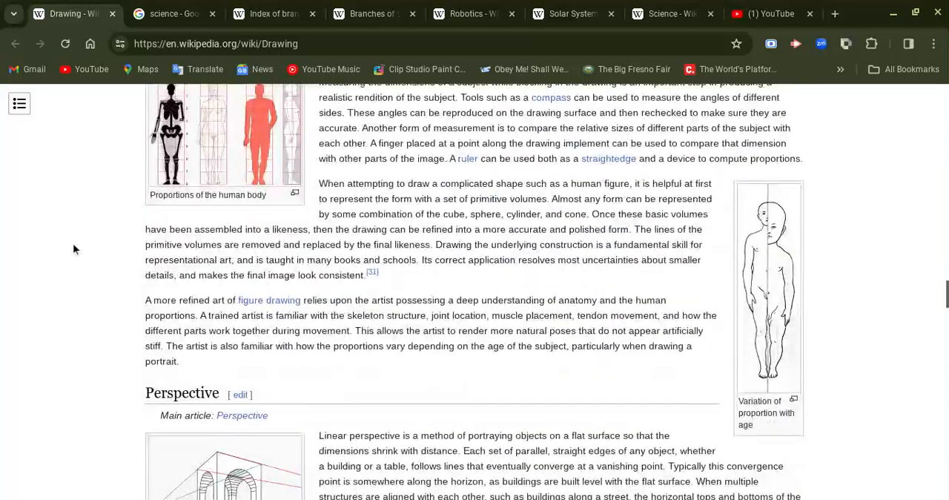
pyautogui.scroll(-3)
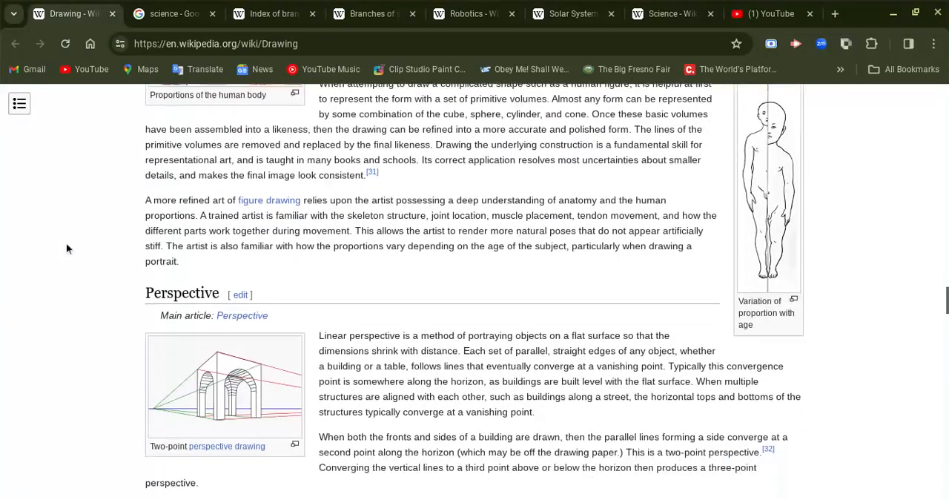
pyautogui.scroll(-3)
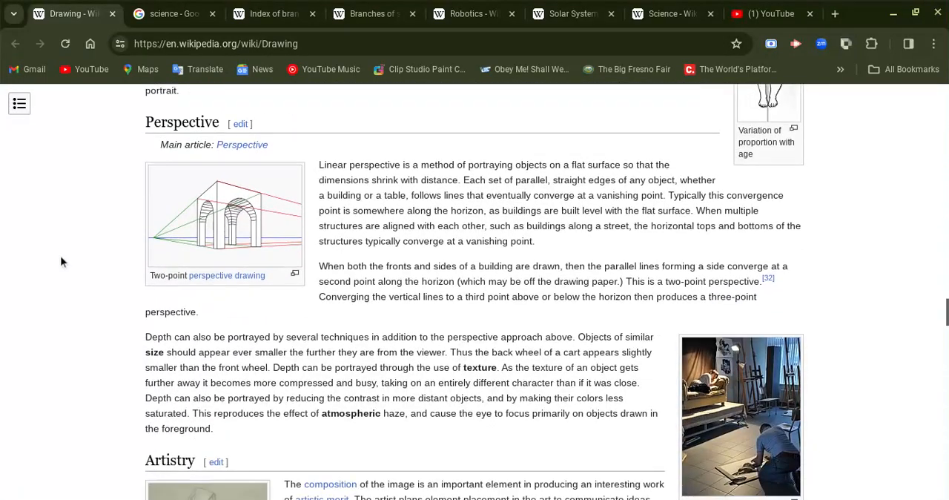
pyautogui.scroll(-3)
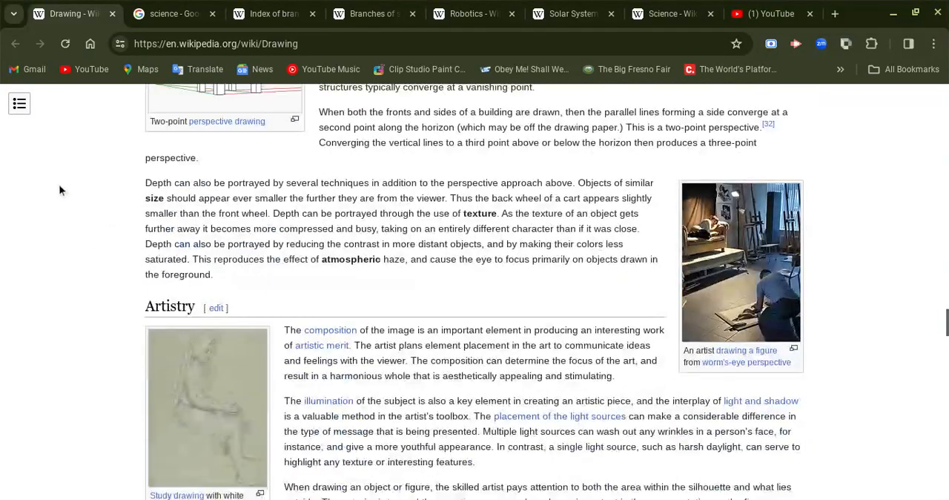
pyautogui.scroll(-3)
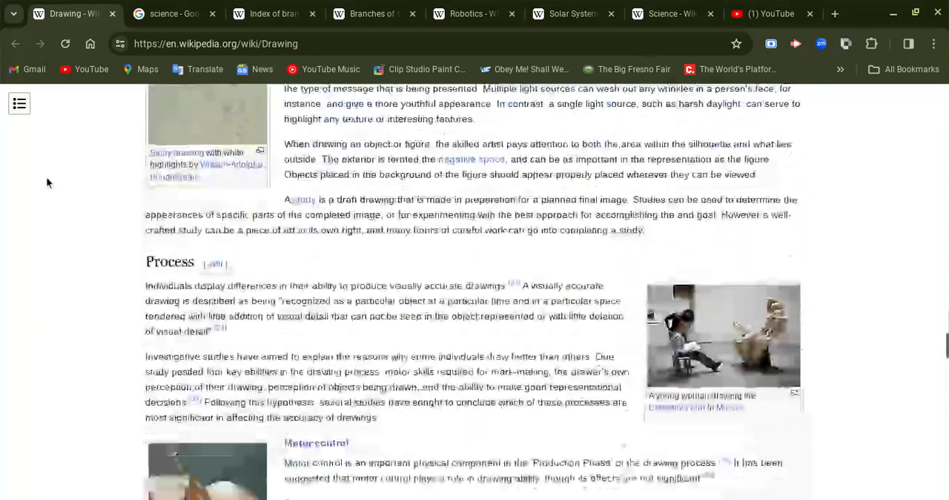
pyautogui.scroll(-3)
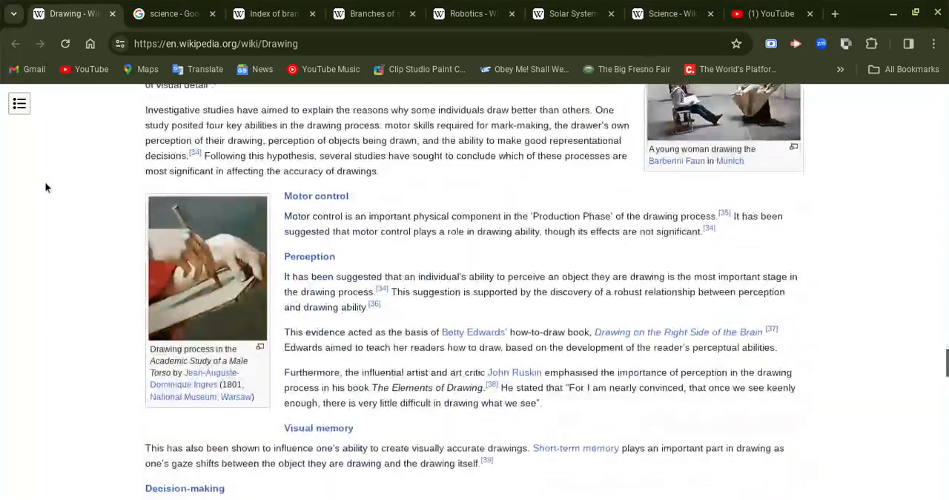
pyautogui.scroll(3)
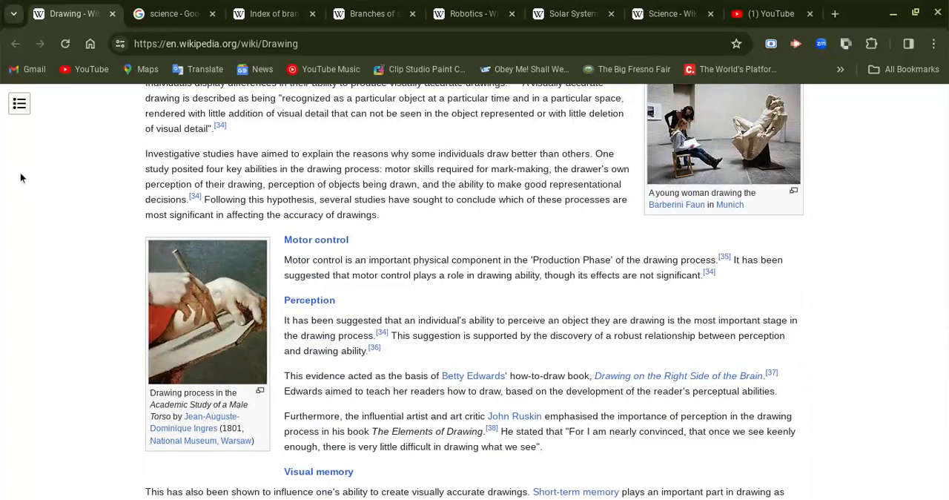
pyautogui.scroll(-3)
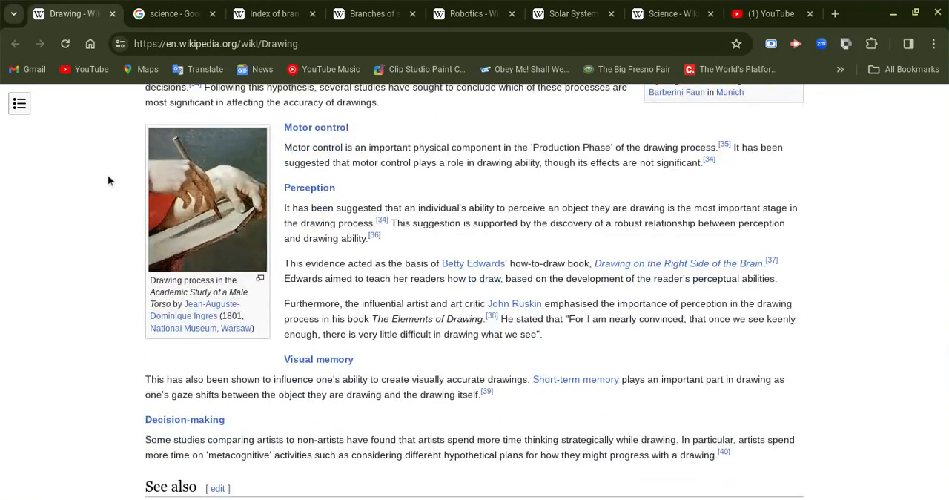
pyautogui.scroll(-3)
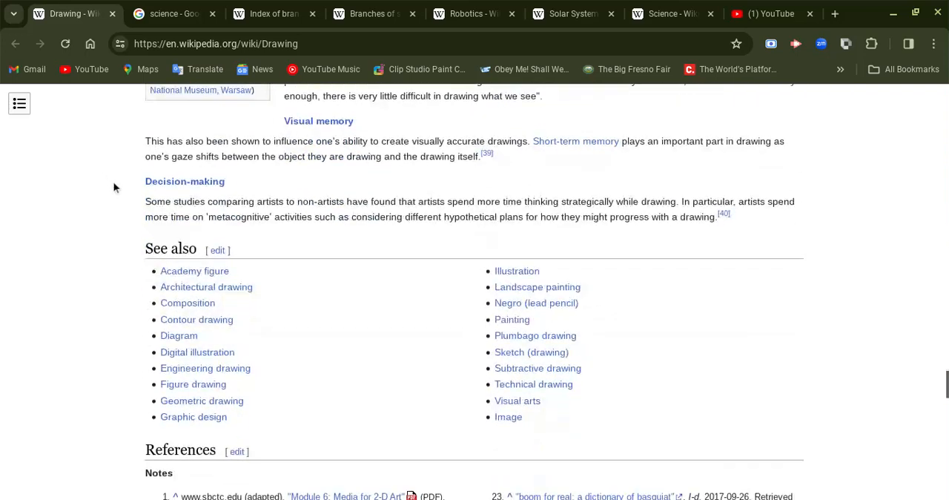
pyautogui.scroll(-3)
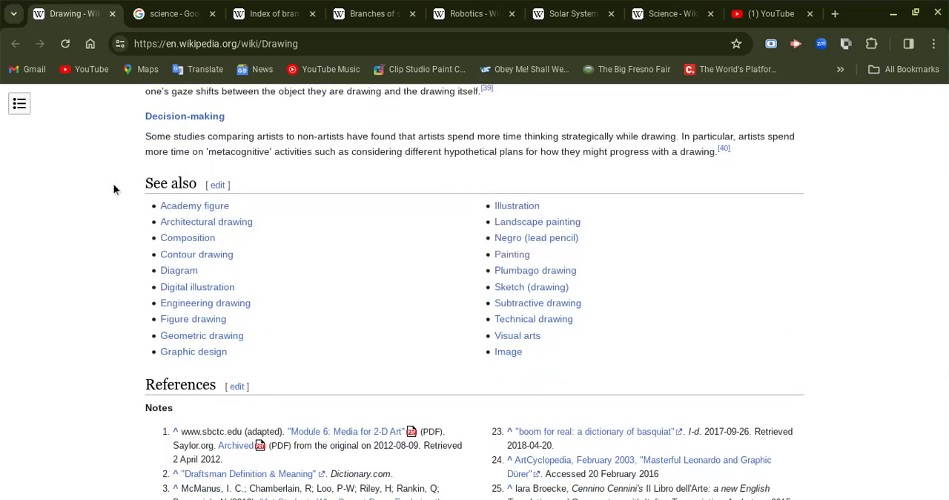
pyautogui.scroll(-3)
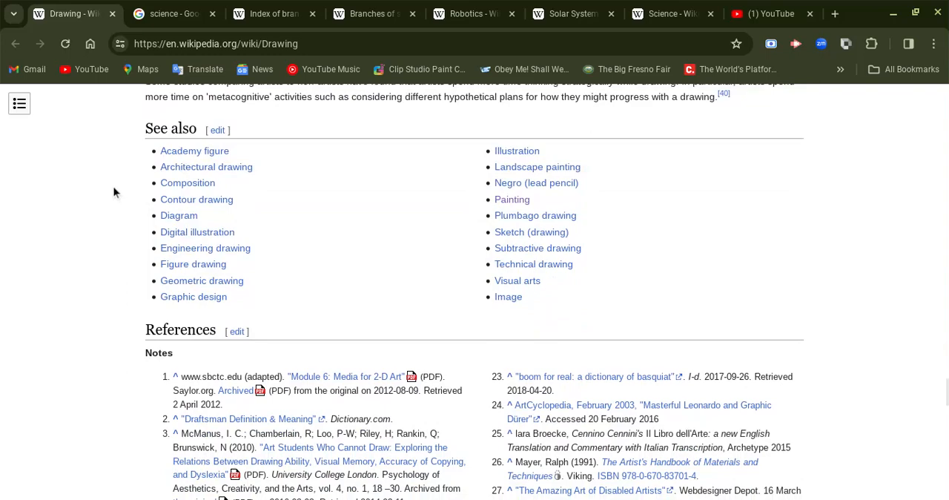
pyautogui.moveTo(193, 264)
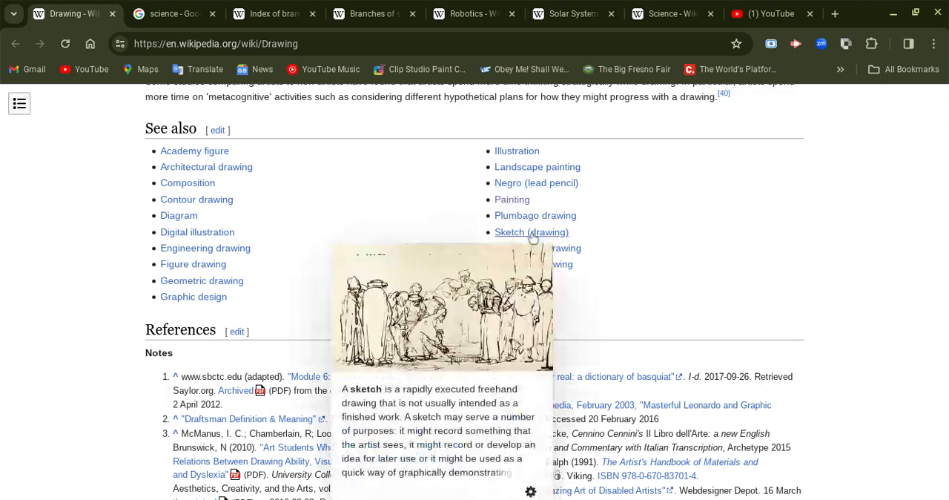
pyautogui.moveTo(750, 245)
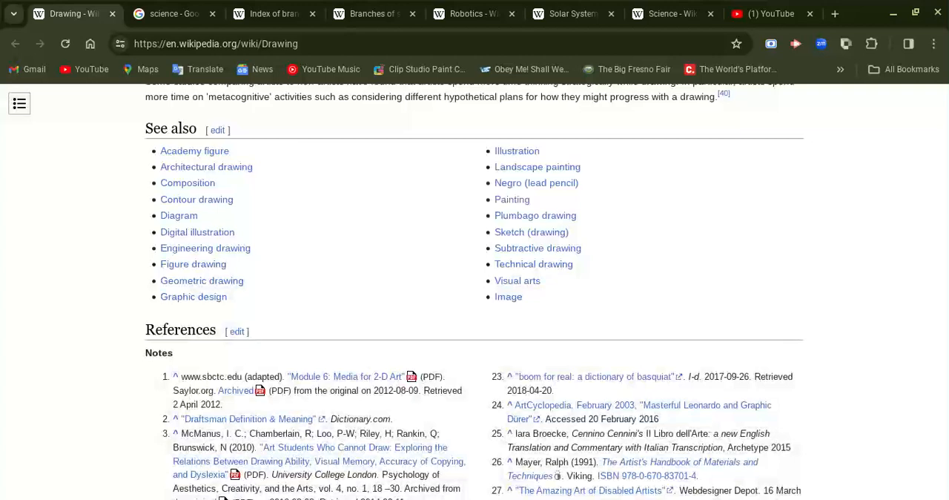
pyautogui.moveTo(726, 233)
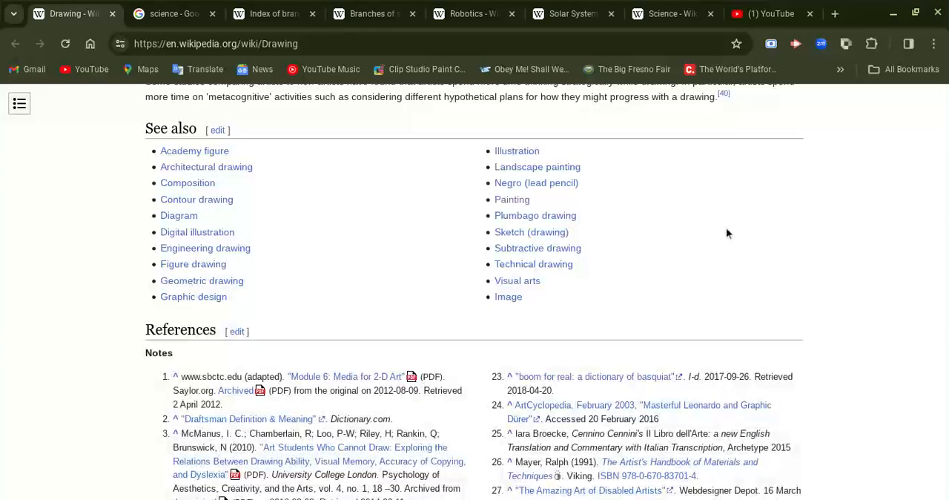
pyautogui.moveTo(902, 228)
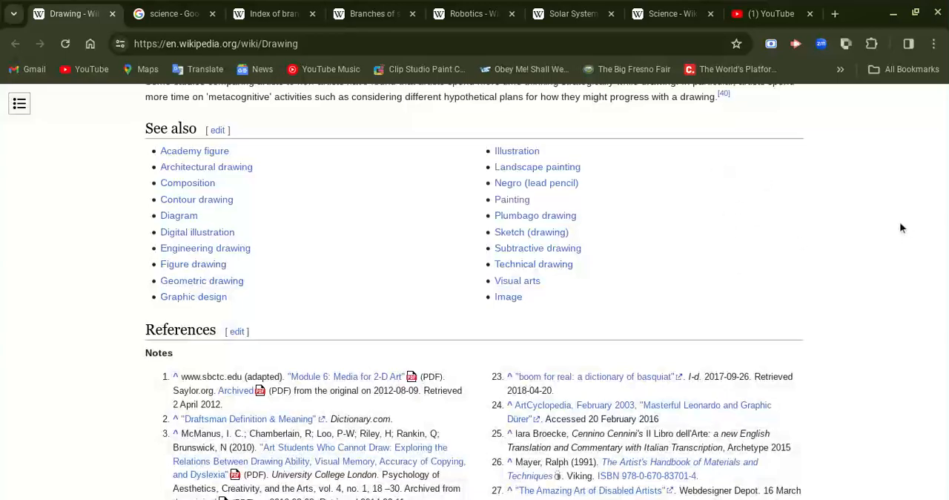
pyautogui.scroll(-3)
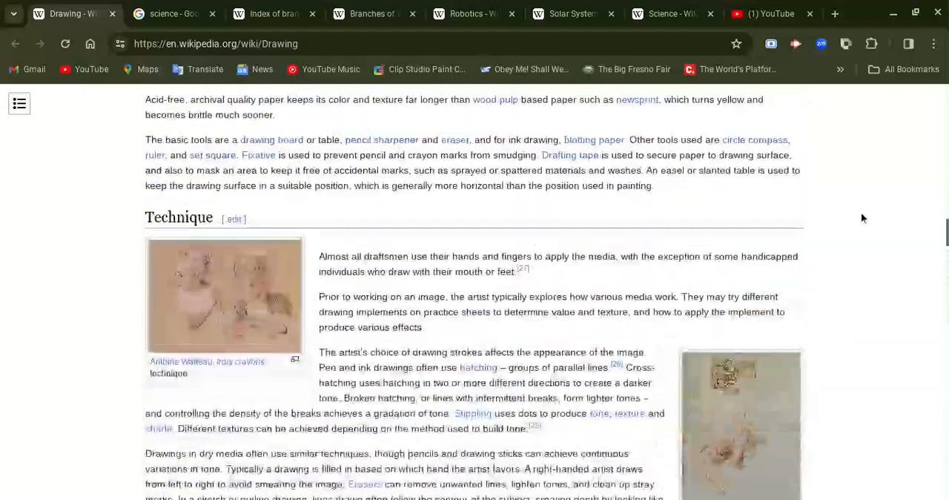
# Step: Scroll the Drawing article back to its top with the introduction and Vitruvian Man image
pyautogui.scroll(3)
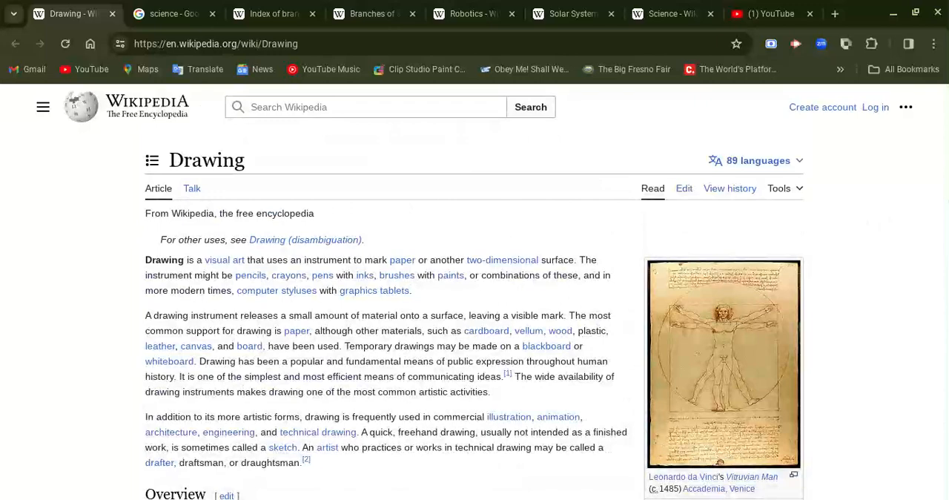
pyautogui.moveTo(897, 221)
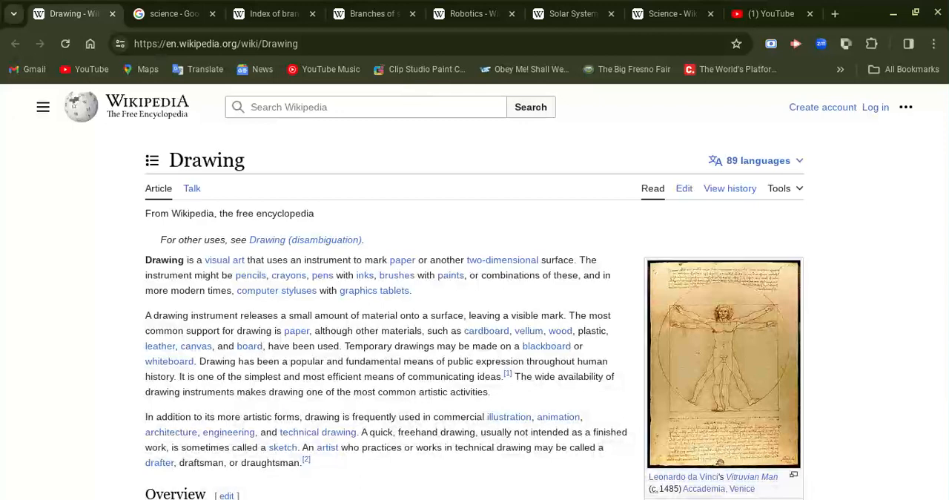
pyautogui.moveTo(557, 415)
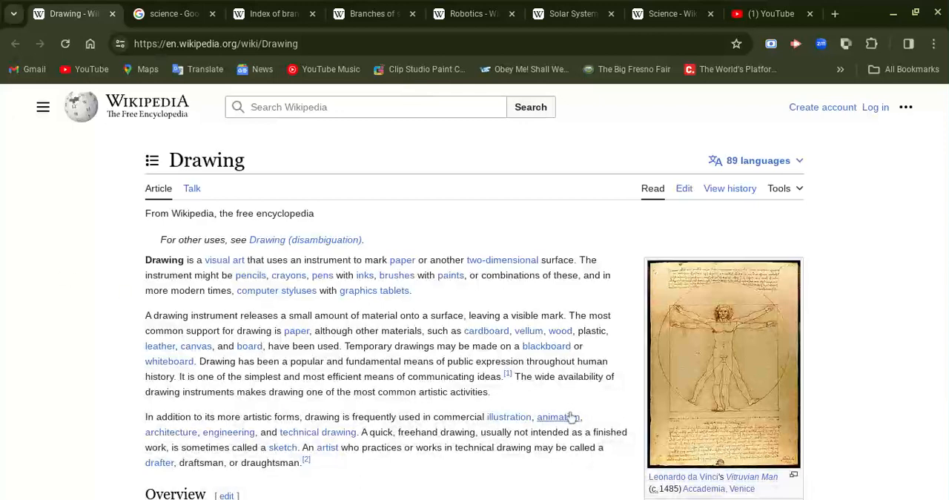
pyautogui.moveTo(557, 415)
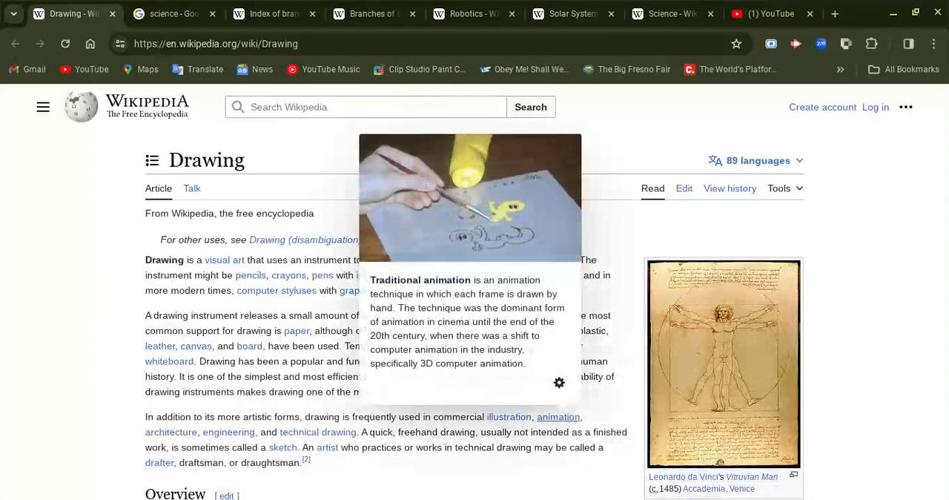
pyautogui.moveTo(40, 311)
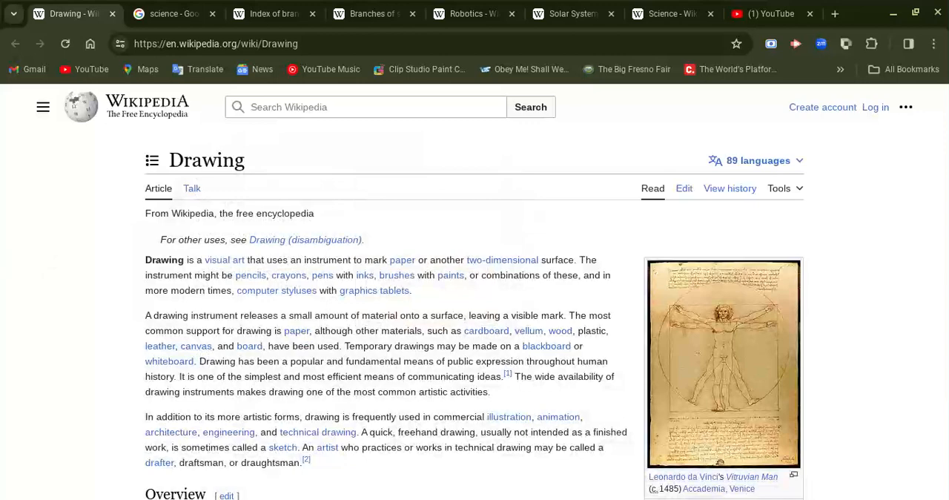
pyautogui.moveTo(352, 197)
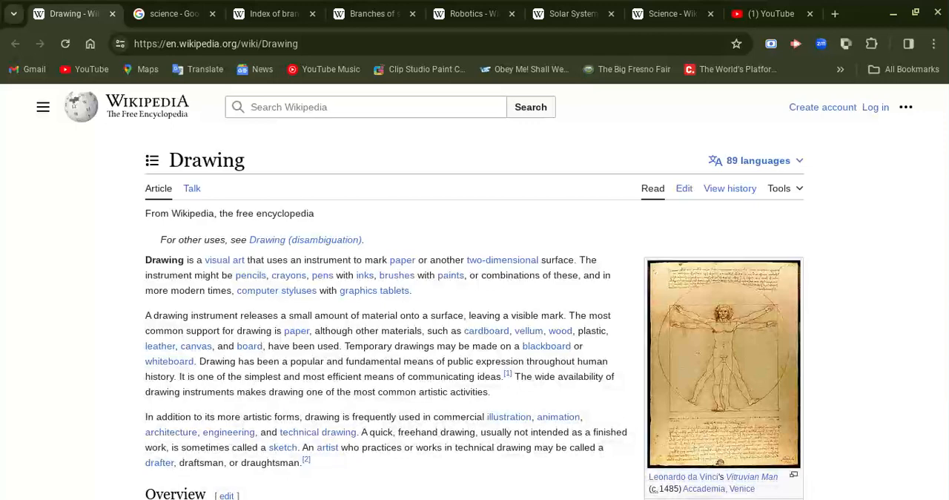
pyautogui.moveTo(842, 98)
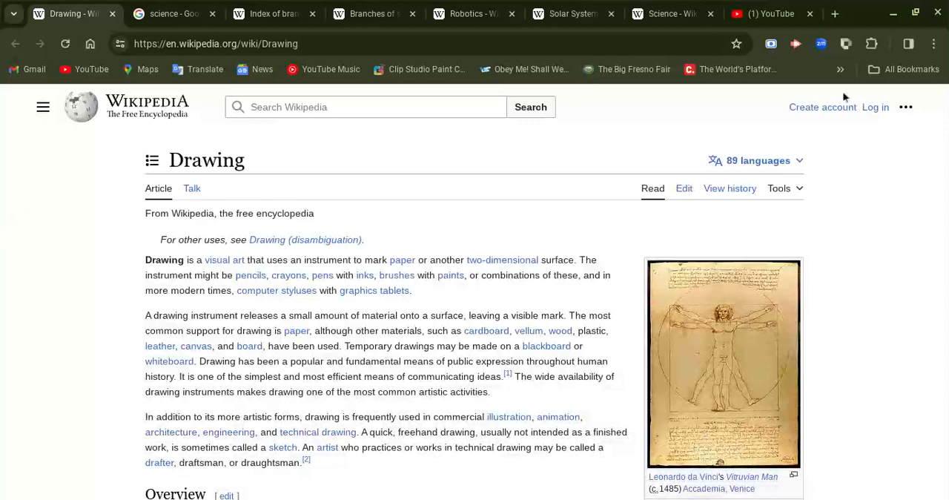
pyautogui.moveTo(894, 297)
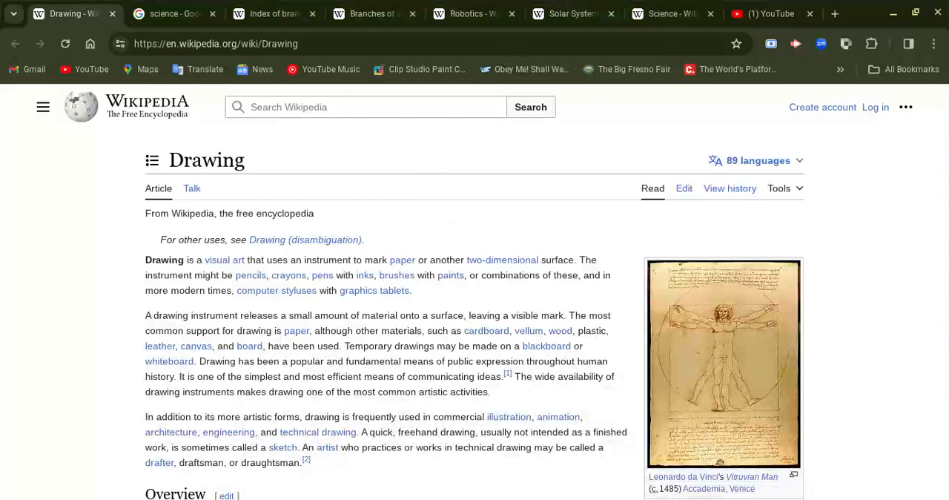
pyautogui.moveTo(474, 216)
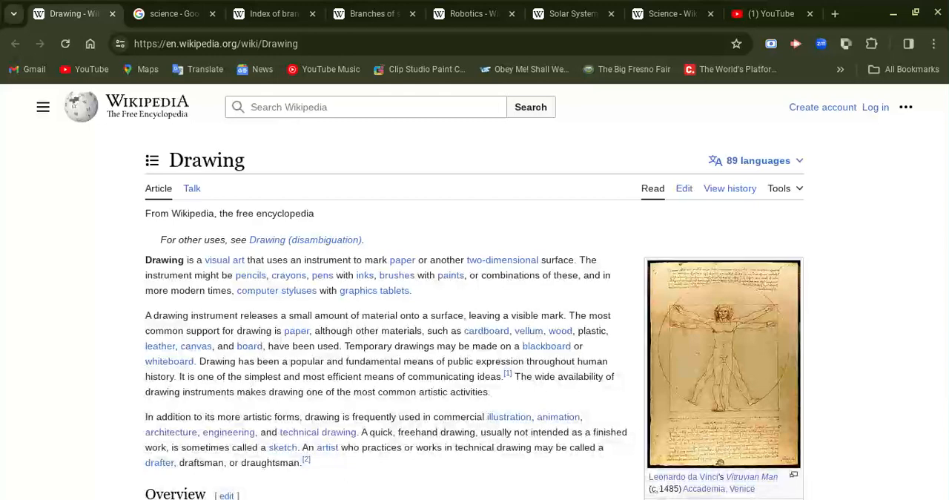
pyautogui.moveTo(528, 225)
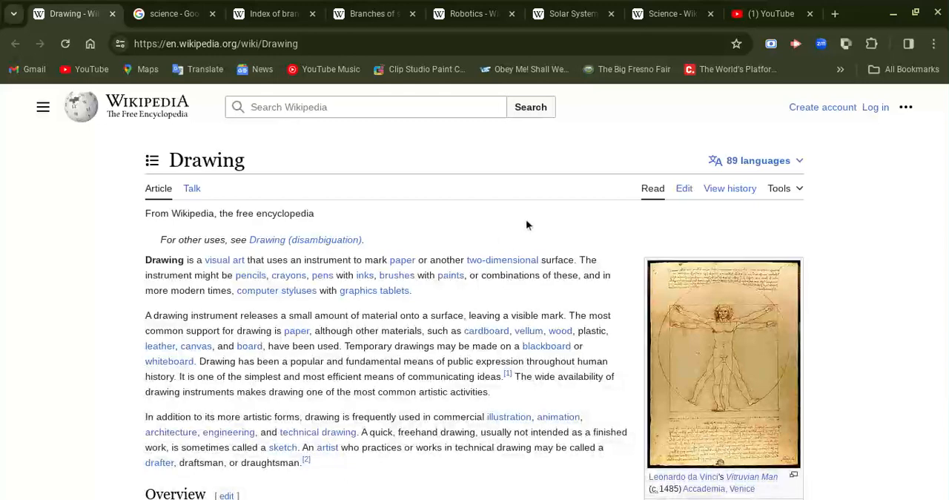
pyautogui.moveTo(406, 468)
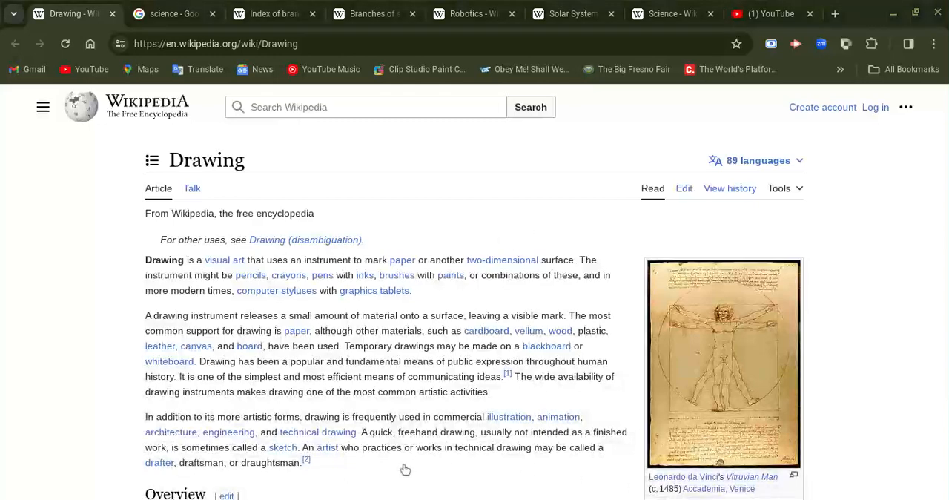